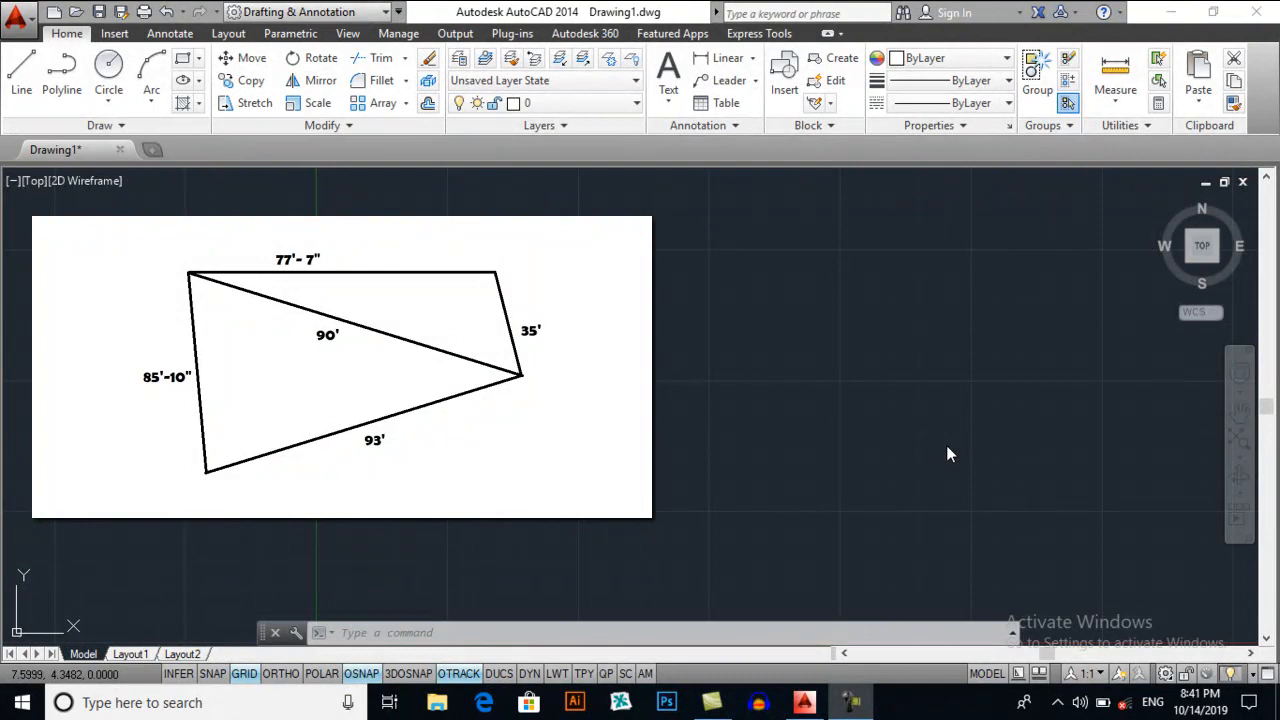
{"action": "mouse_move", "coordinate": [880, 454]}
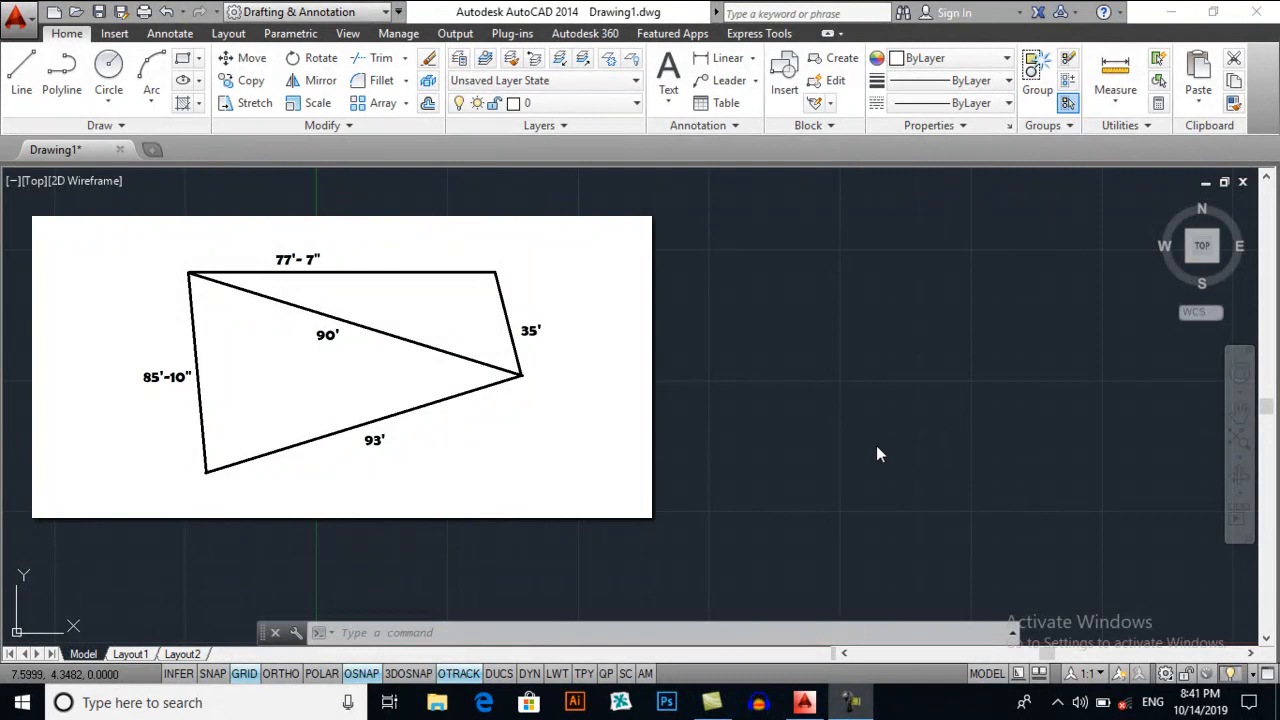
{"action": "mouse_move", "coordinate": [814, 442]}
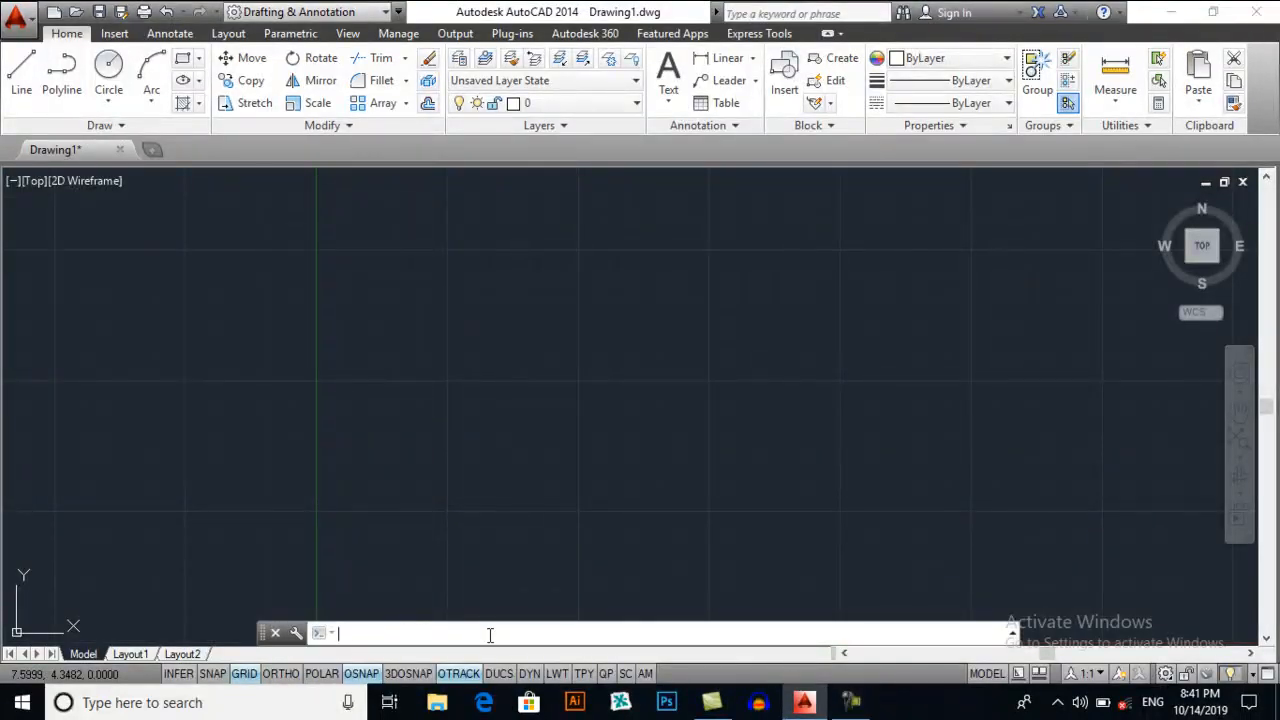
Set length units to Engineering with 0'-0.00" precision via the UN Drawing Units dialog and confirm.
{"action": "type", "text": "un"}
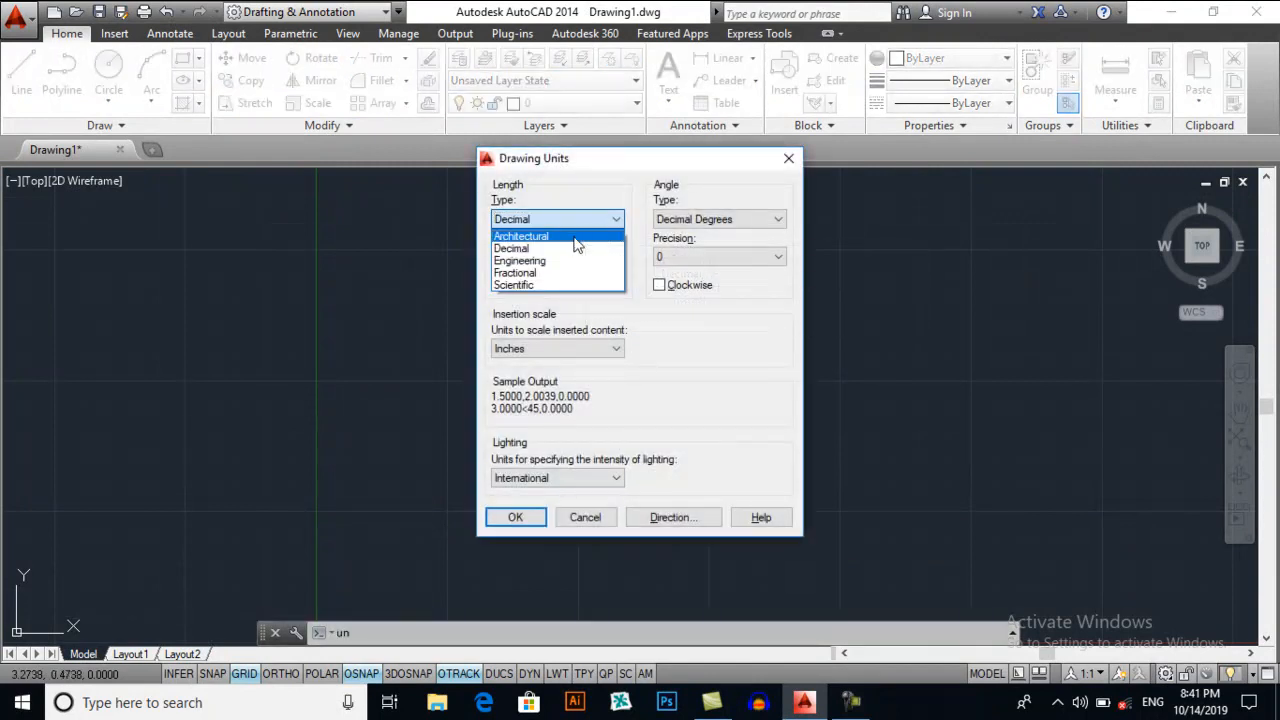
{"action": "left_click", "coordinate": [524, 236]}
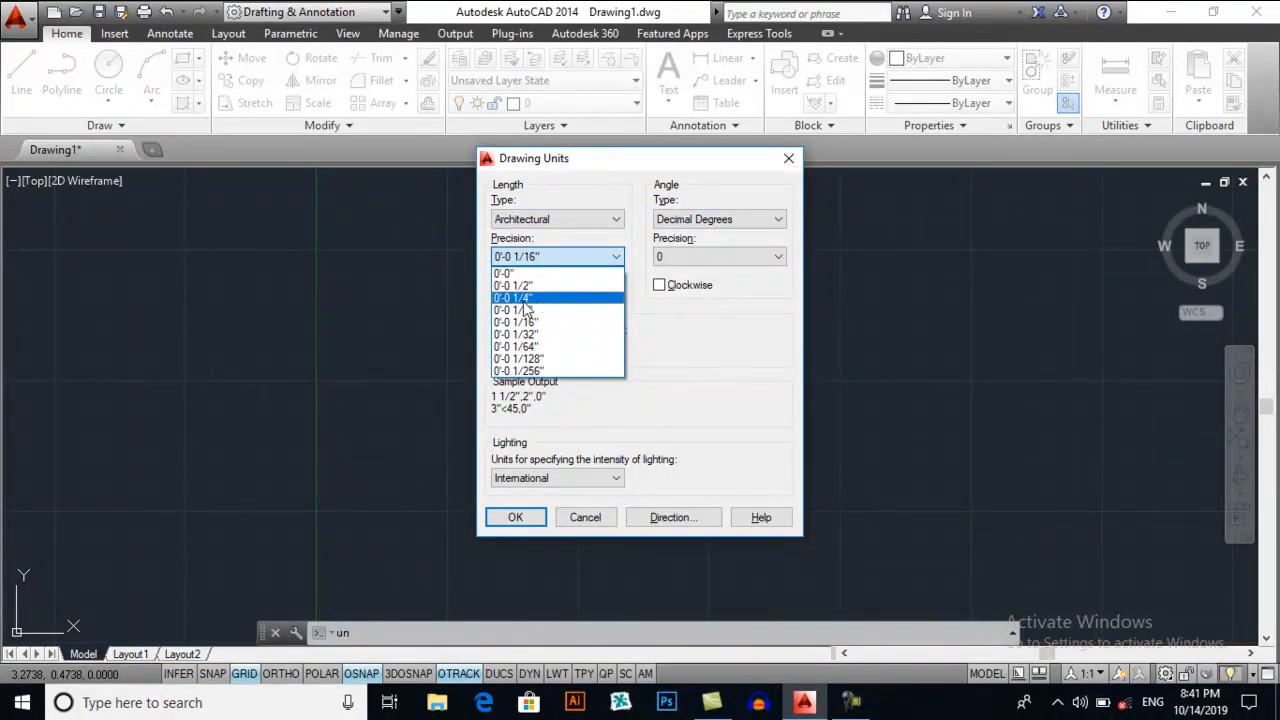
{"action": "left_click", "coordinate": [512, 296]}
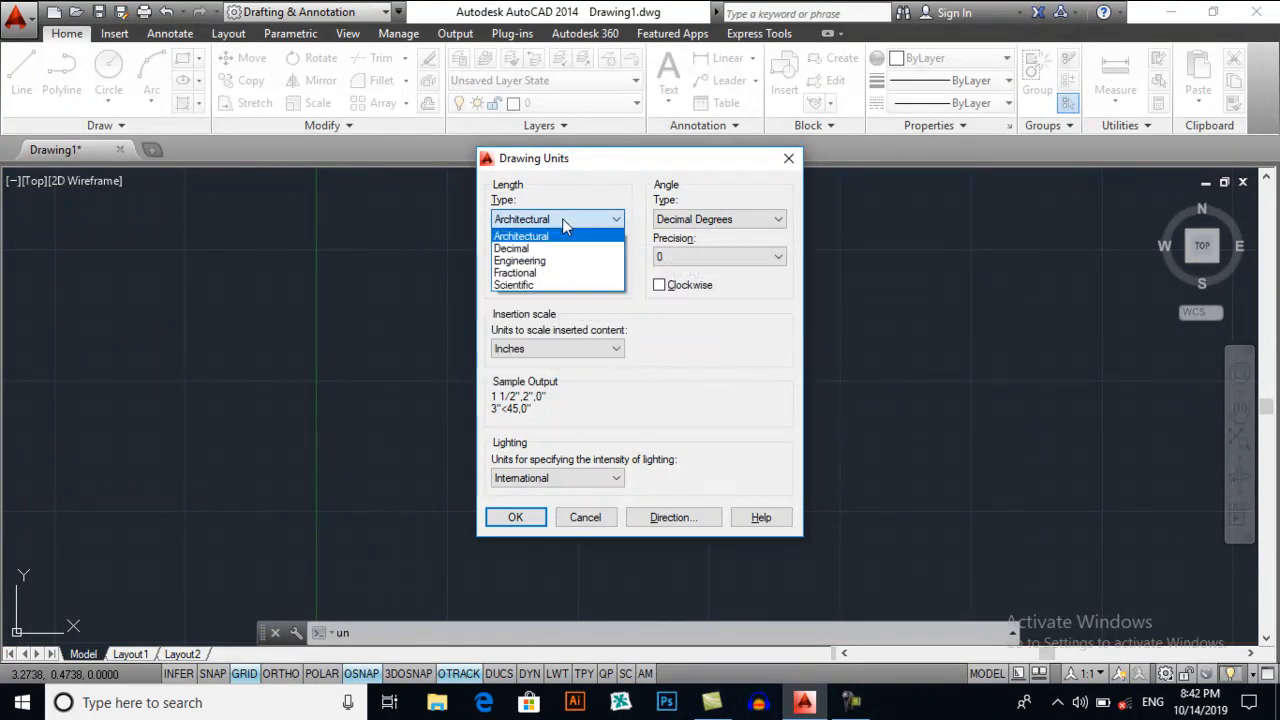
{"action": "left_click", "coordinate": [520, 260]}
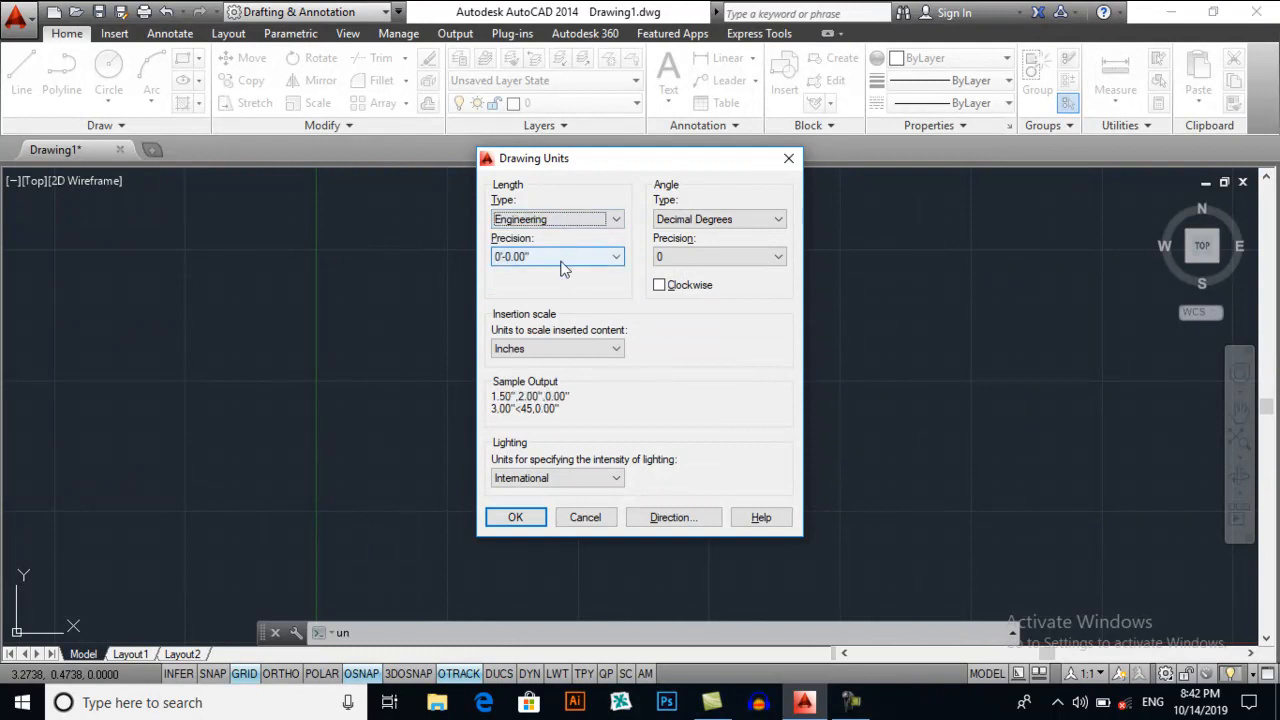
{"action": "left_click", "coordinate": [616, 256]}
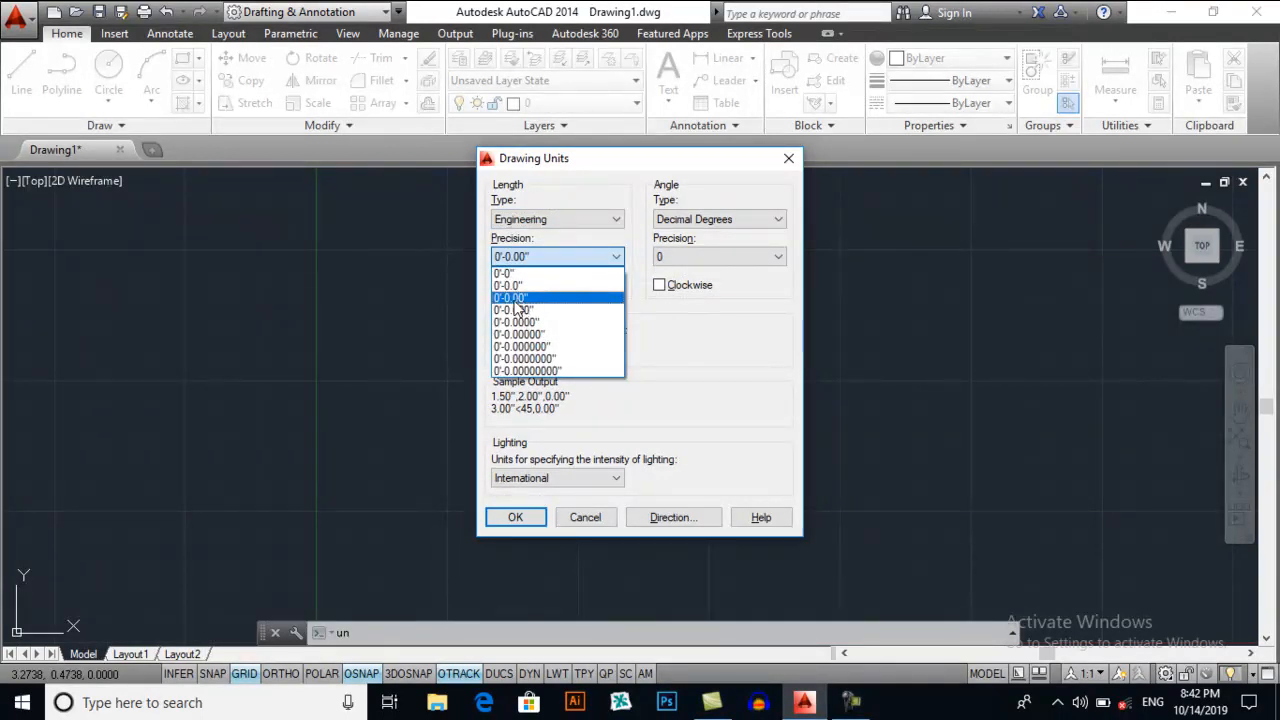
{"action": "left_click", "coordinate": [510, 296]}
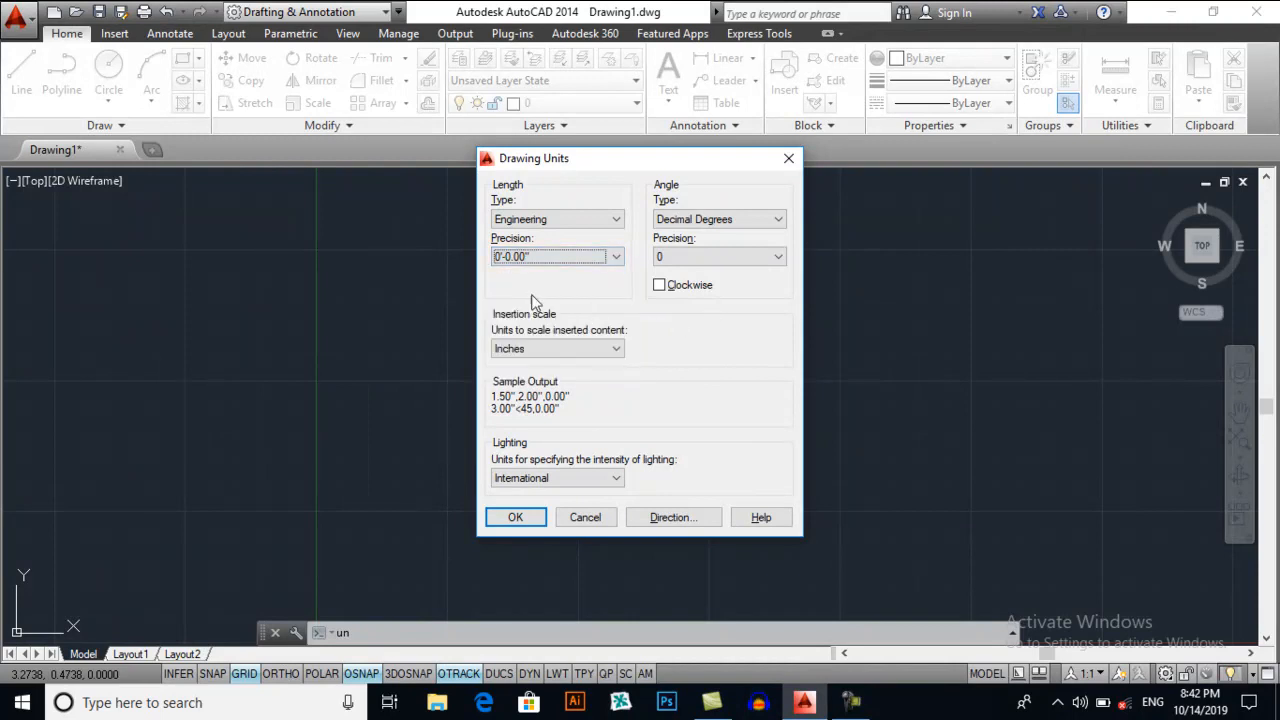
{"action": "mouse_move", "coordinate": [576, 348]}
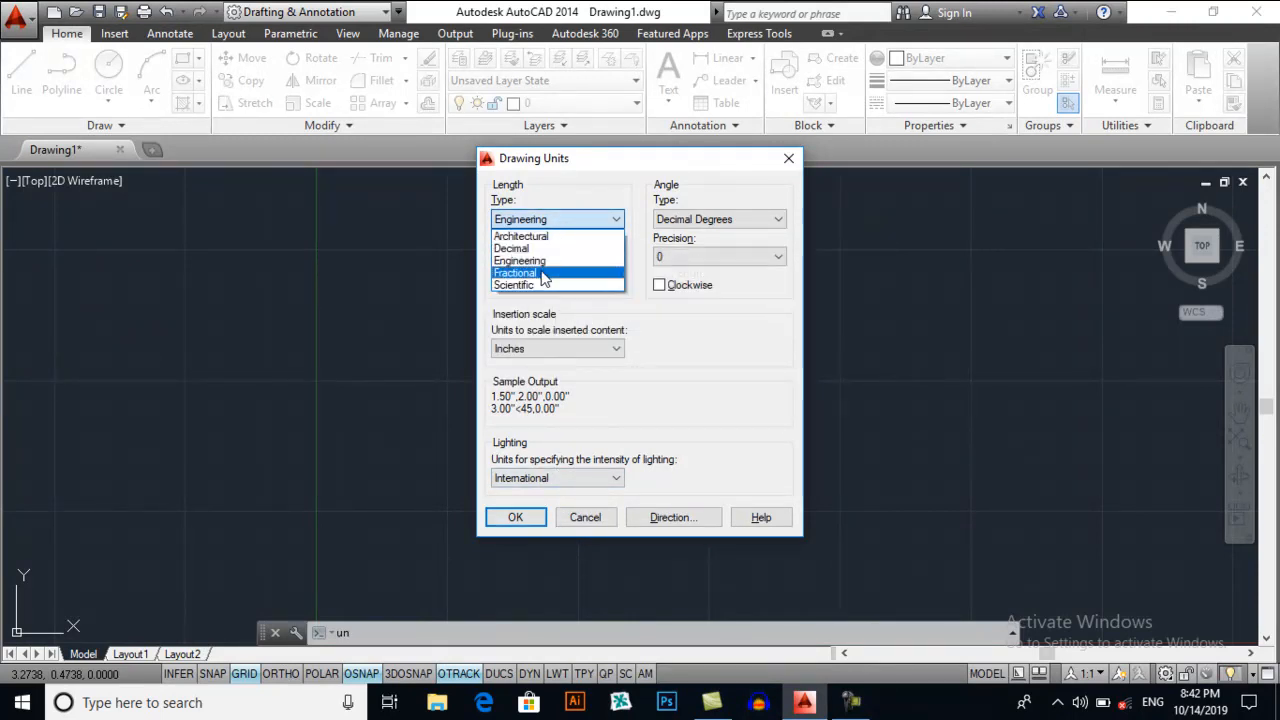
{"action": "left_click", "coordinate": [548, 260]}
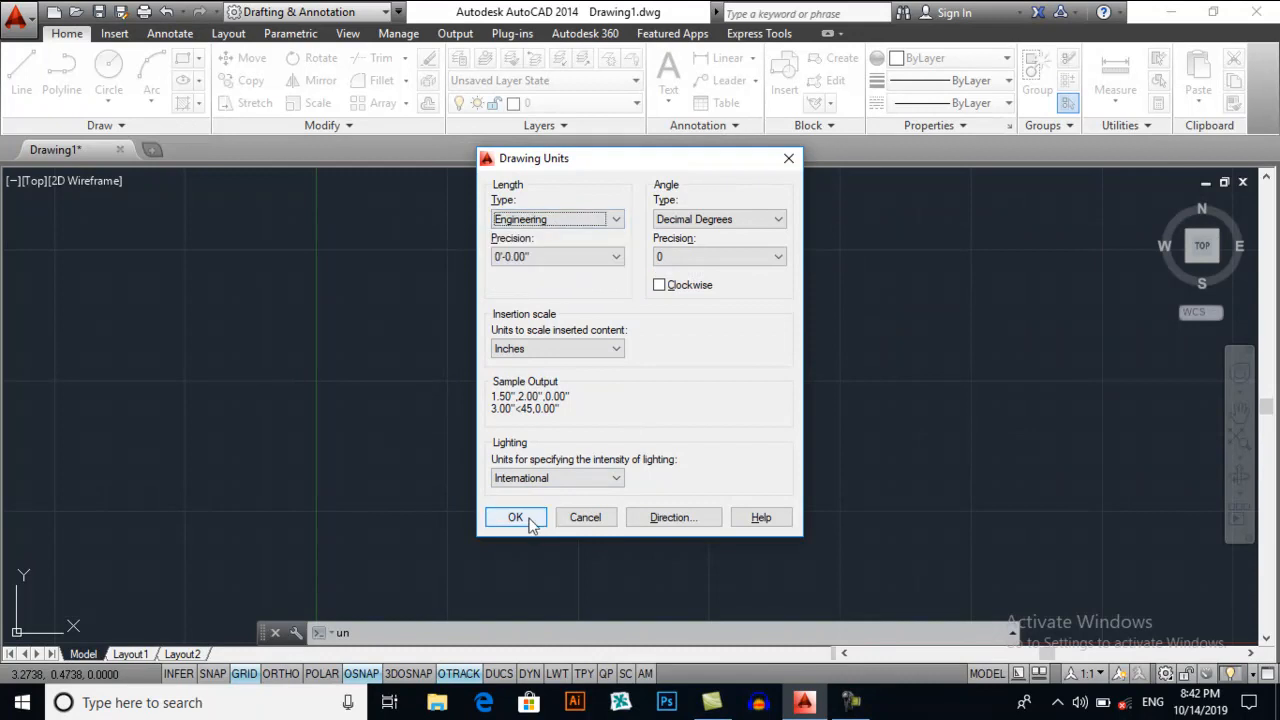
{"action": "left_click", "coordinate": [516, 516]}
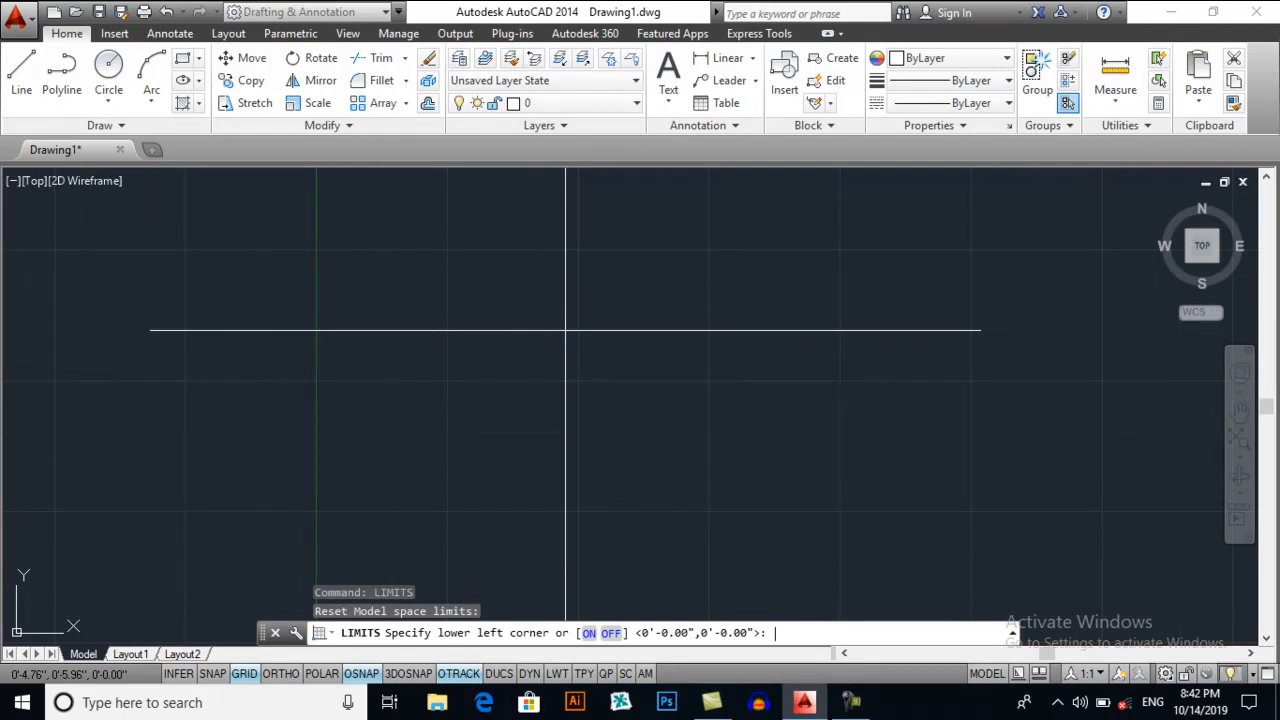
Accept 0,0 as the lower-left limit and enter 100',100' for the upper-right corner.
{"action": "key", "text": "Enter"}
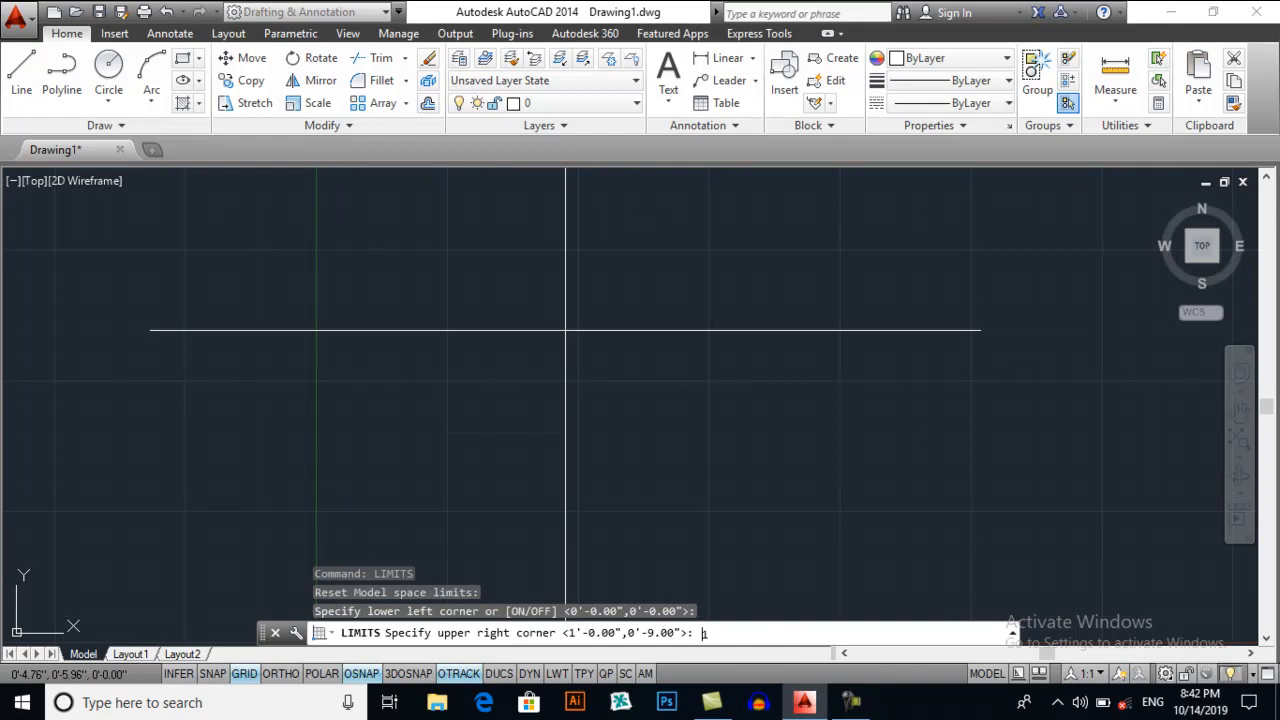
{"action": "type", "text": "00',"}
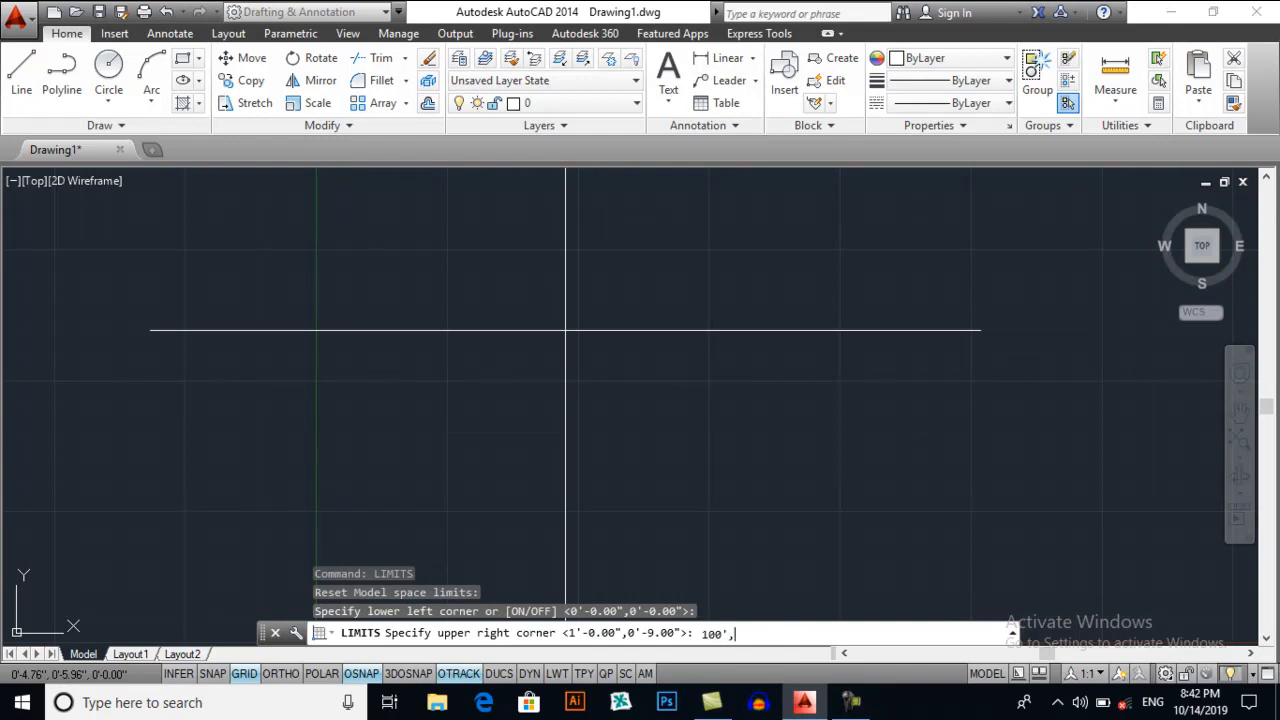
{"action": "type", "text": "100"}
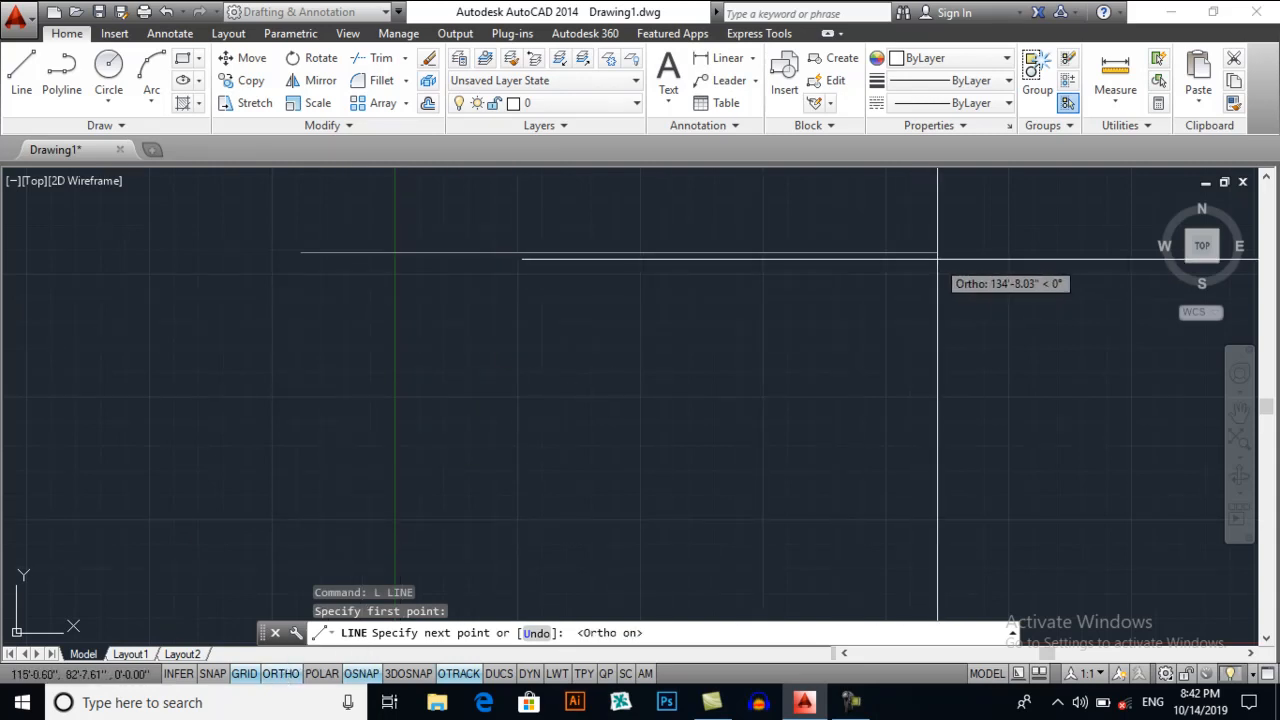
Draw the top side as a 77' horizontal line with Ortho on.
{"action": "type", "text": "7"}
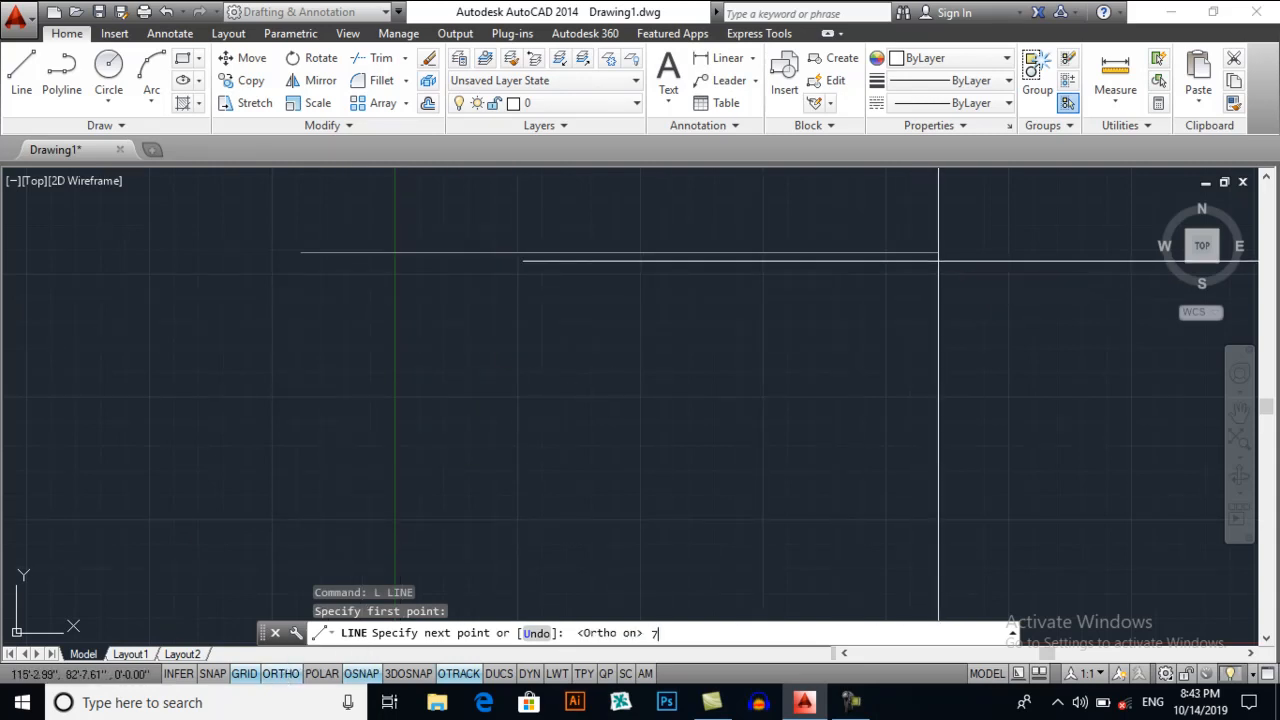
{"action": "type", "text": "7'"}
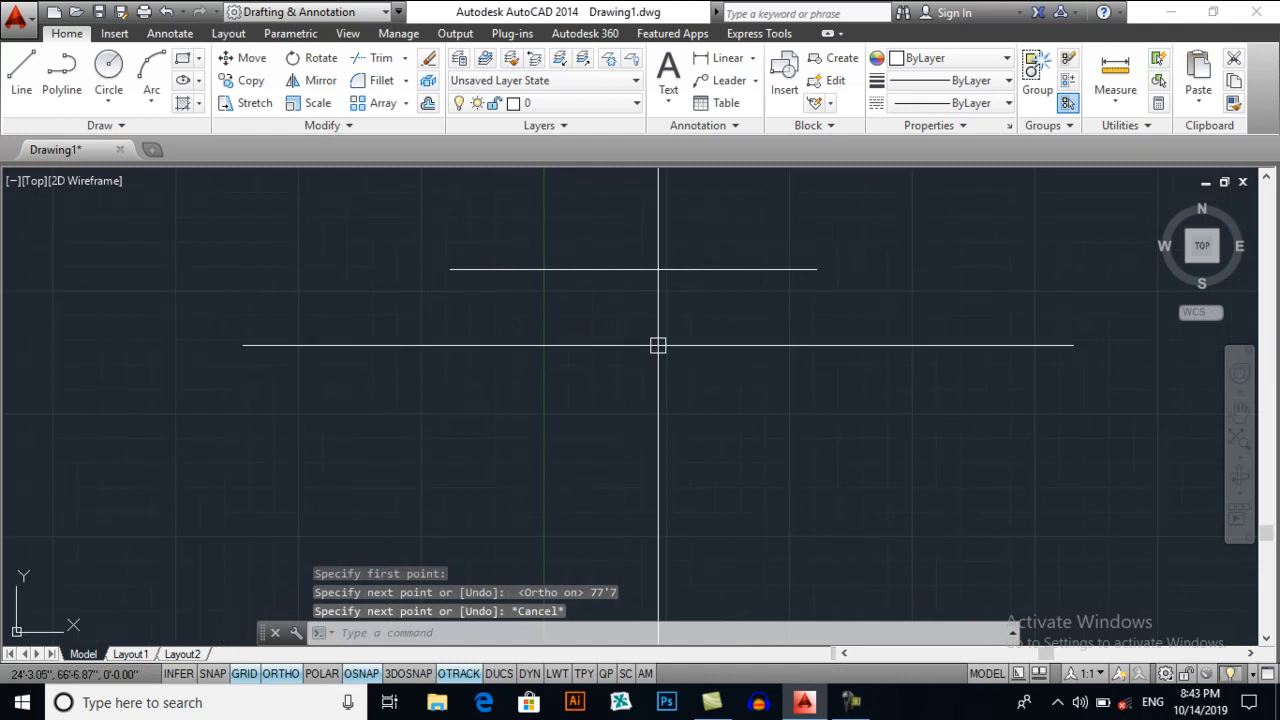
{"action": "mouse_move", "coordinate": [548, 304]}
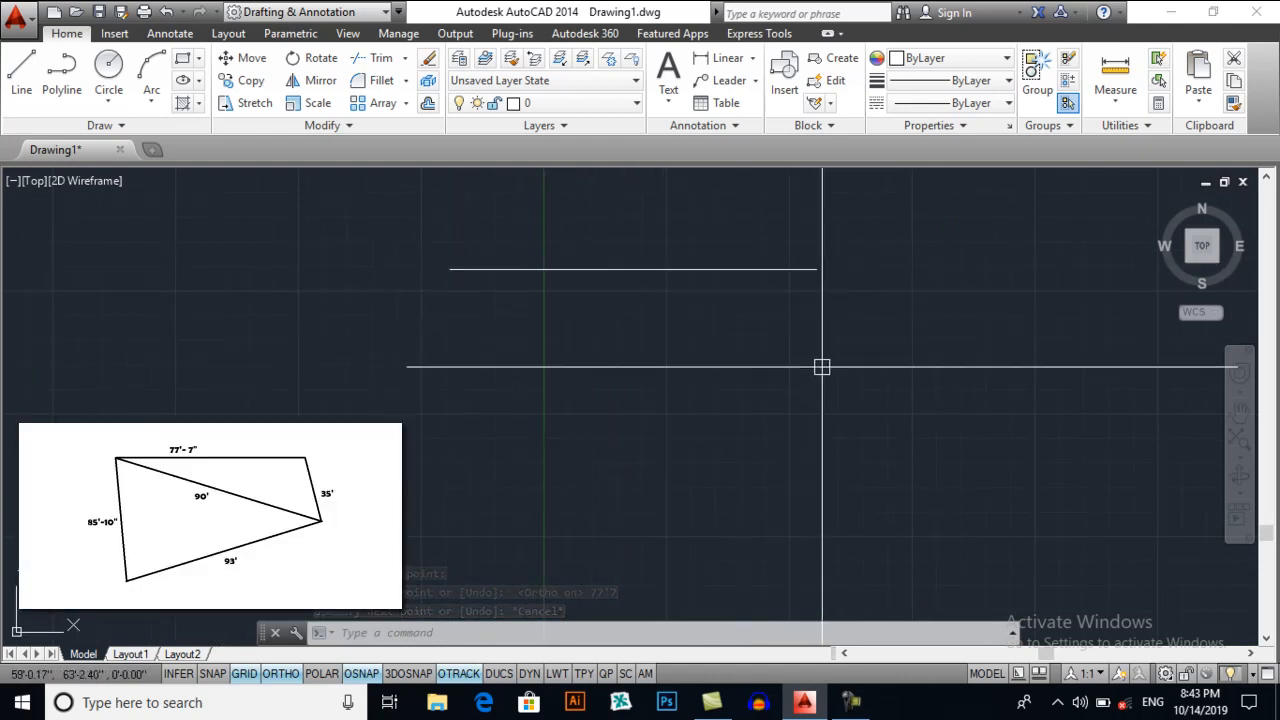
{"action": "mouse_move", "coordinate": [436, 272]}
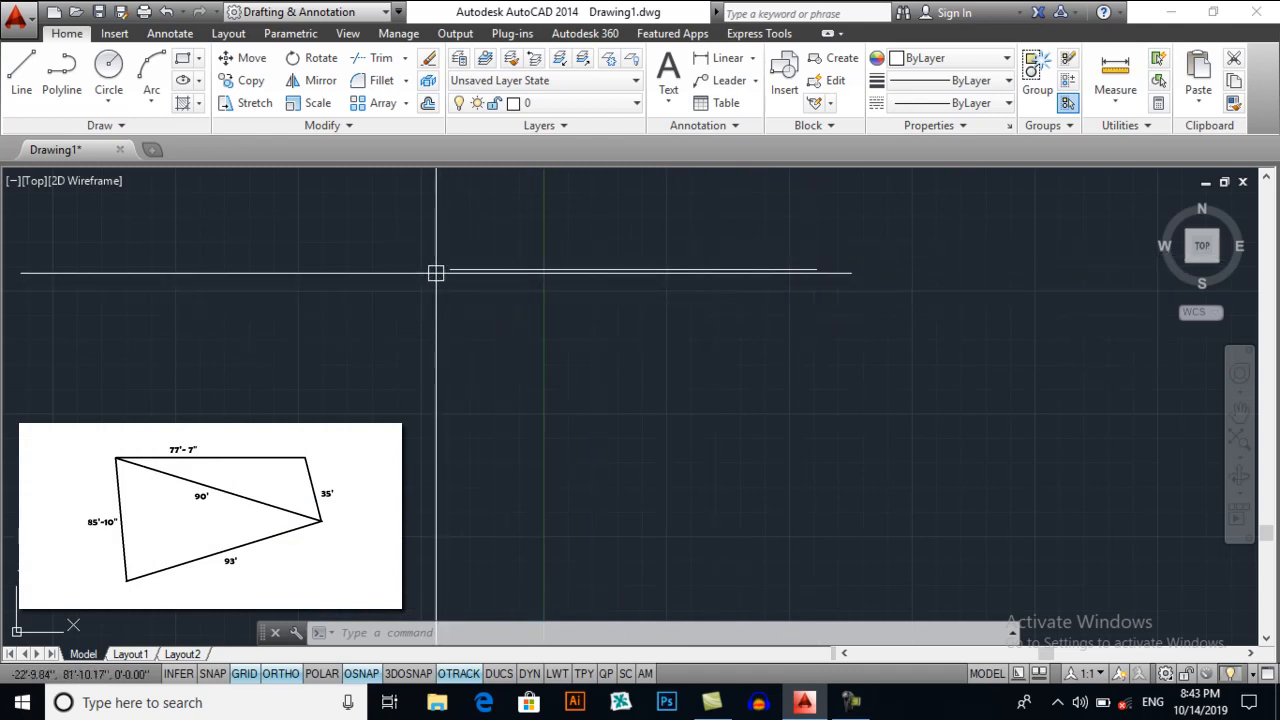
{"action": "mouse_move", "coordinate": [806, 278]}
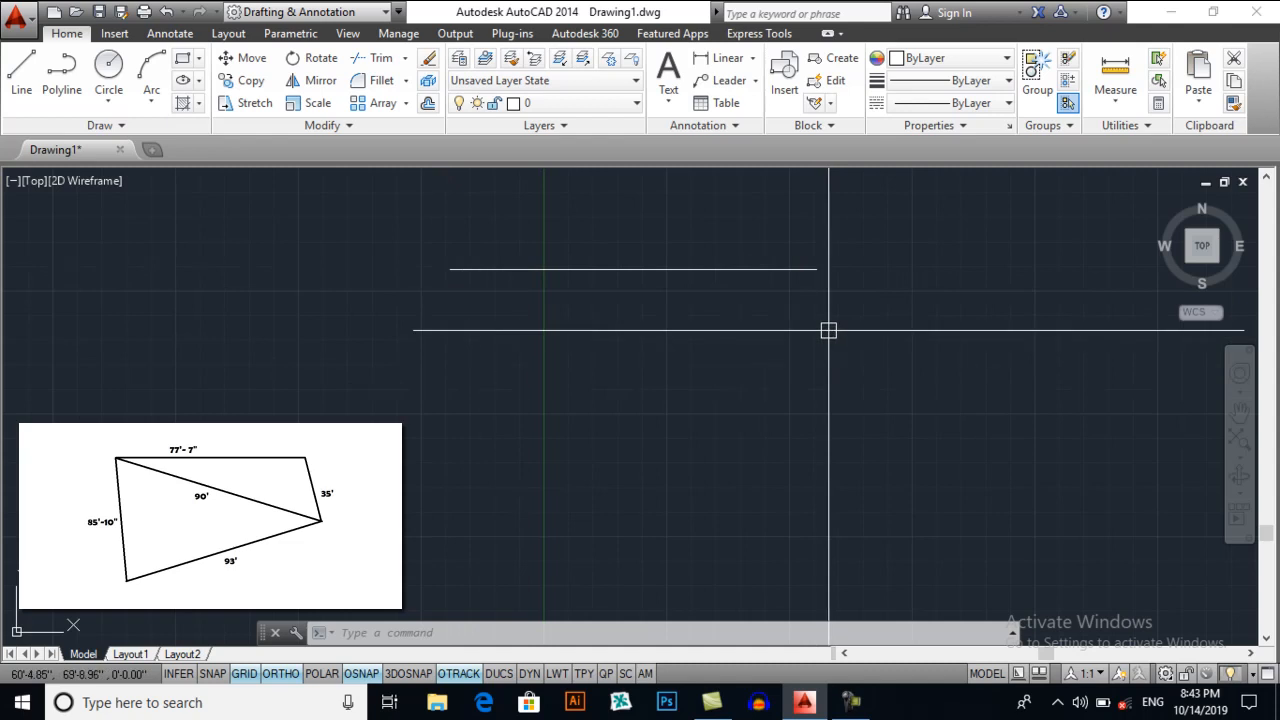
{"action": "mouse_move", "coordinate": [820, 352]}
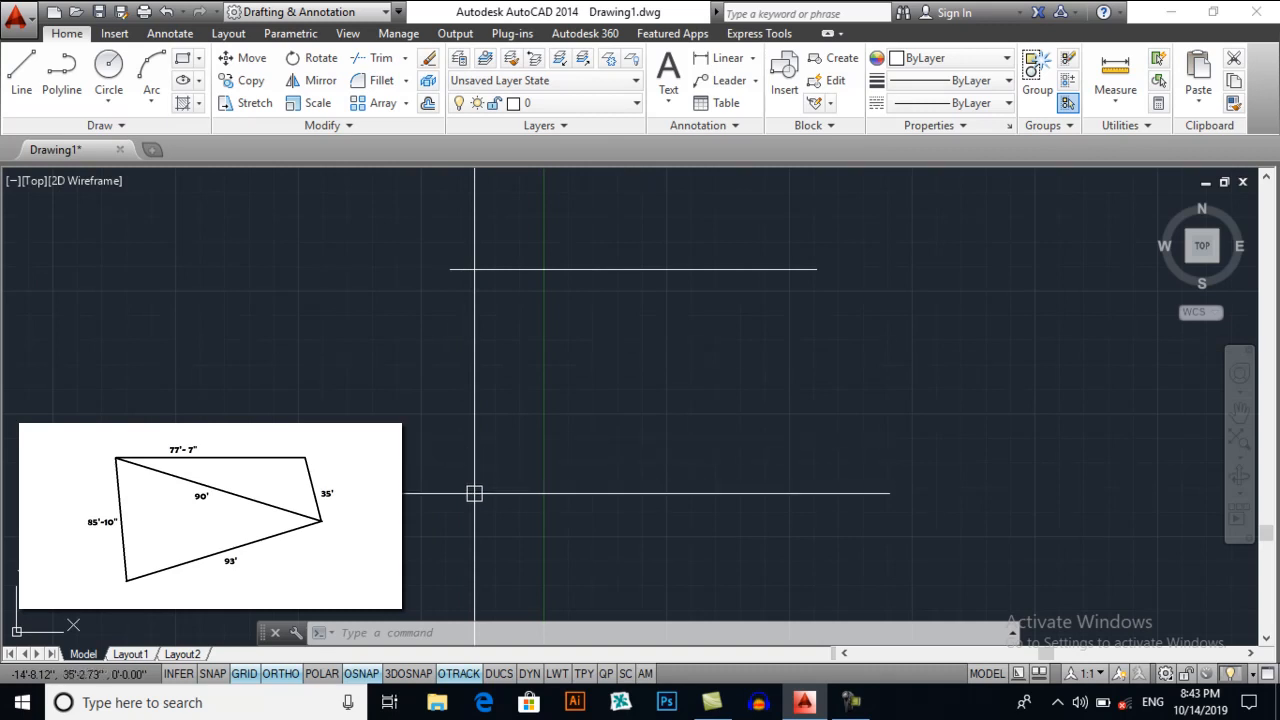
{"action": "mouse_move", "coordinate": [476, 388]}
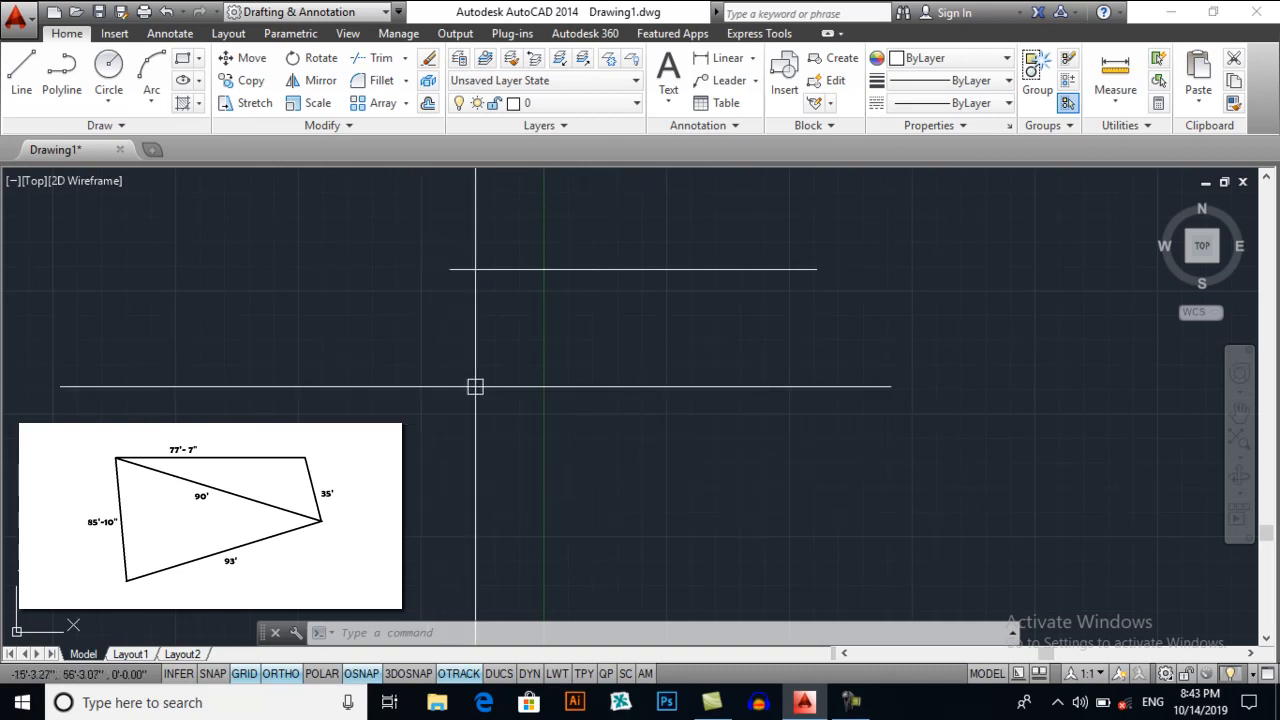
Start a construction circle of radius 90 from the top-left corner.
{"action": "left_click", "coordinate": [108, 64]}
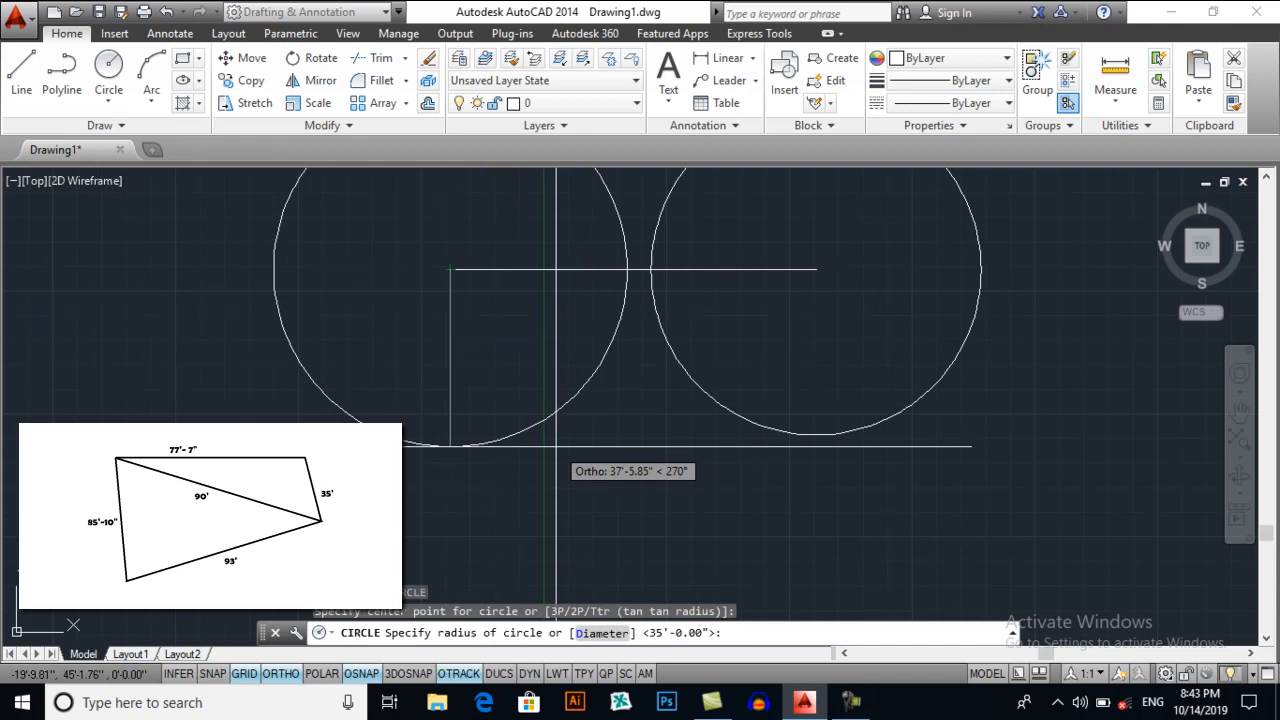
{"action": "type", "text": "90"}
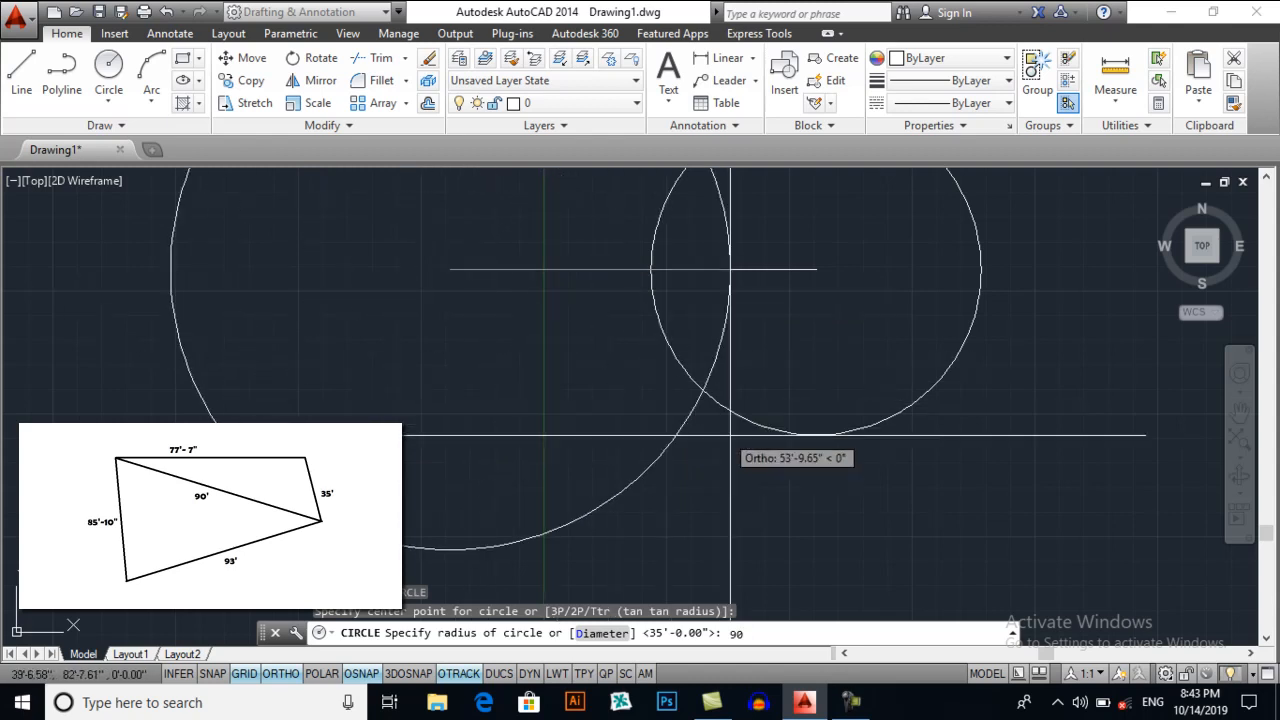
{"action": "mouse_move", "coordinate": [656, 272]}
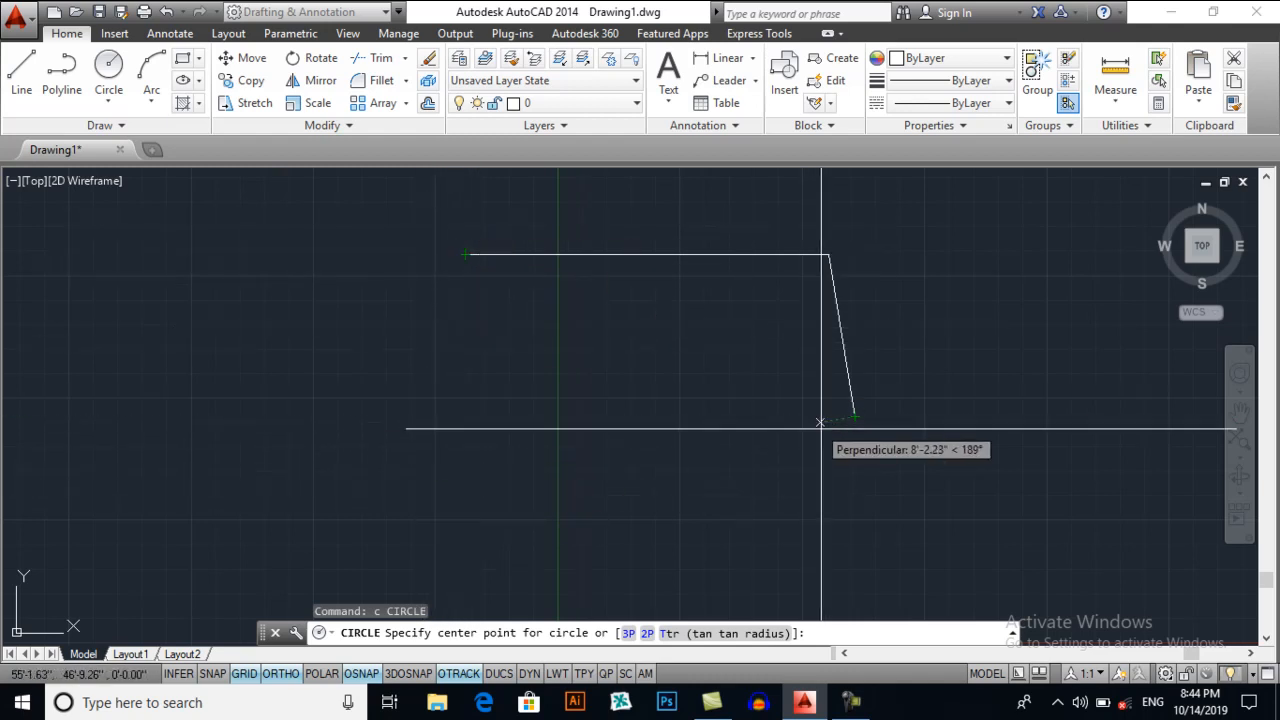
Draw construction circles of radius 93' and 85'10" centred on the drawn corners.
{"action": "left_click", "coordinate": [850, 418]}
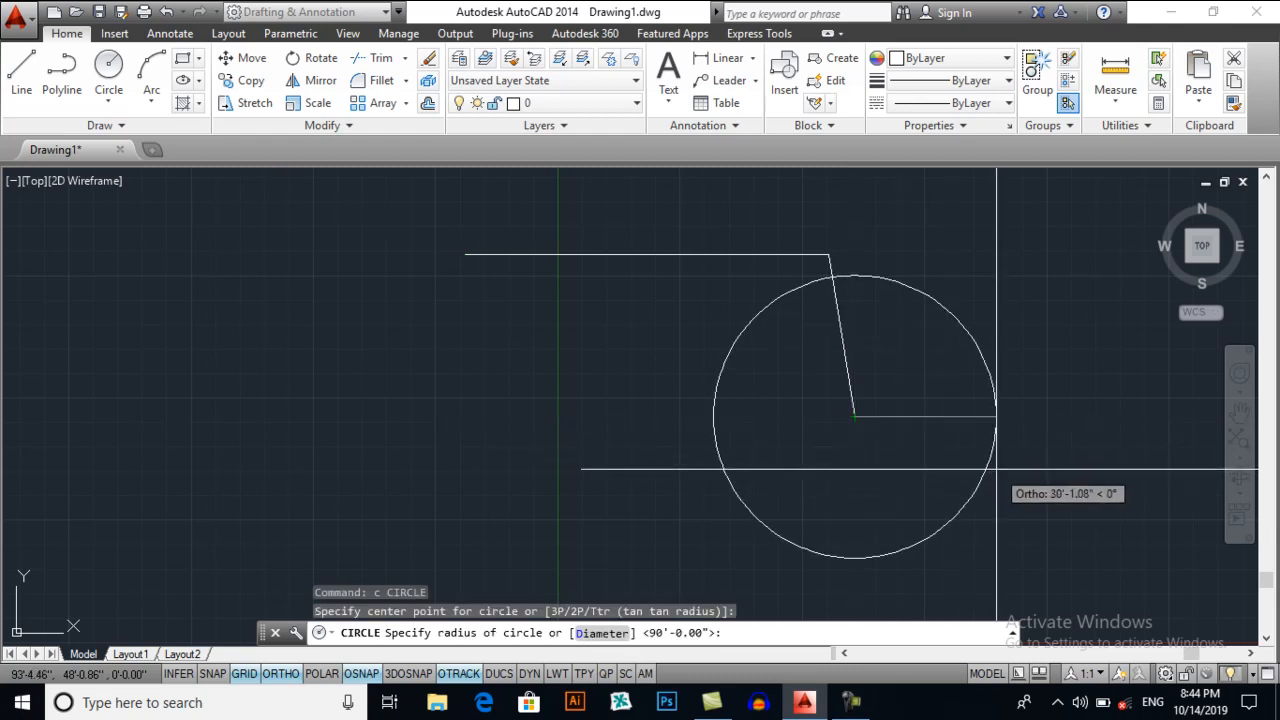
{"action": "type", "text": "9"}
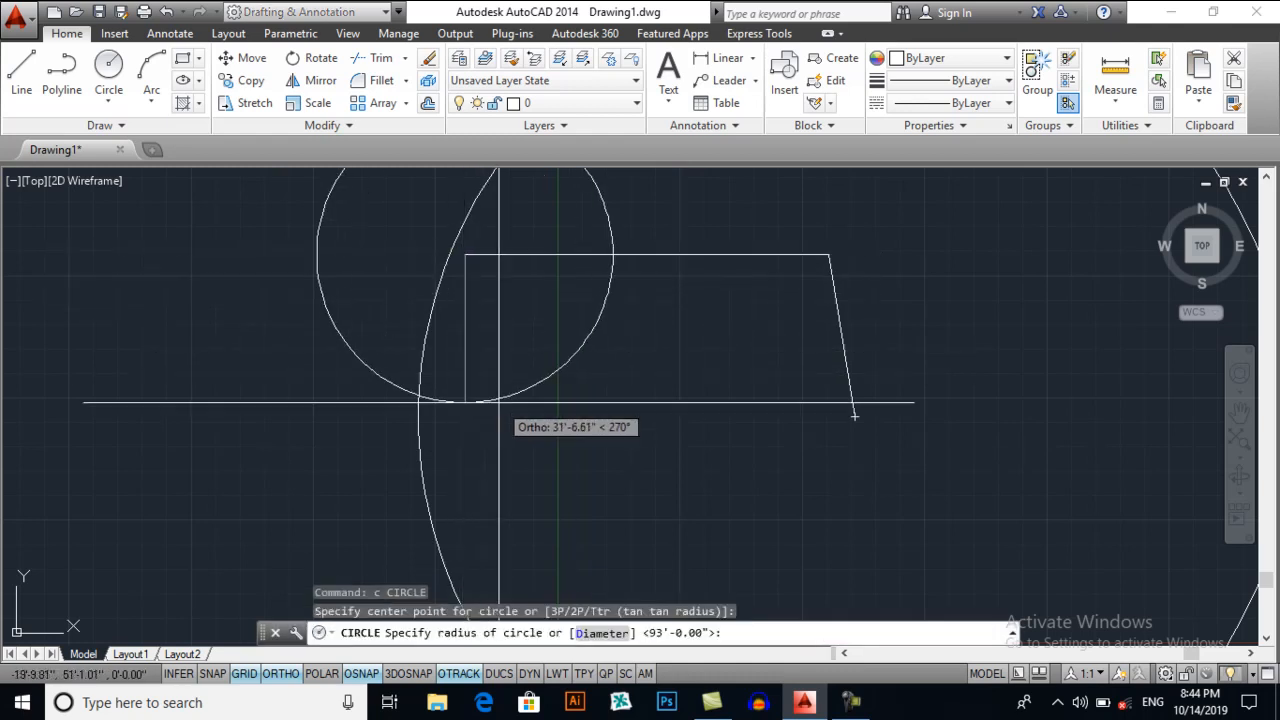
{"action": "type", "text": "85"}
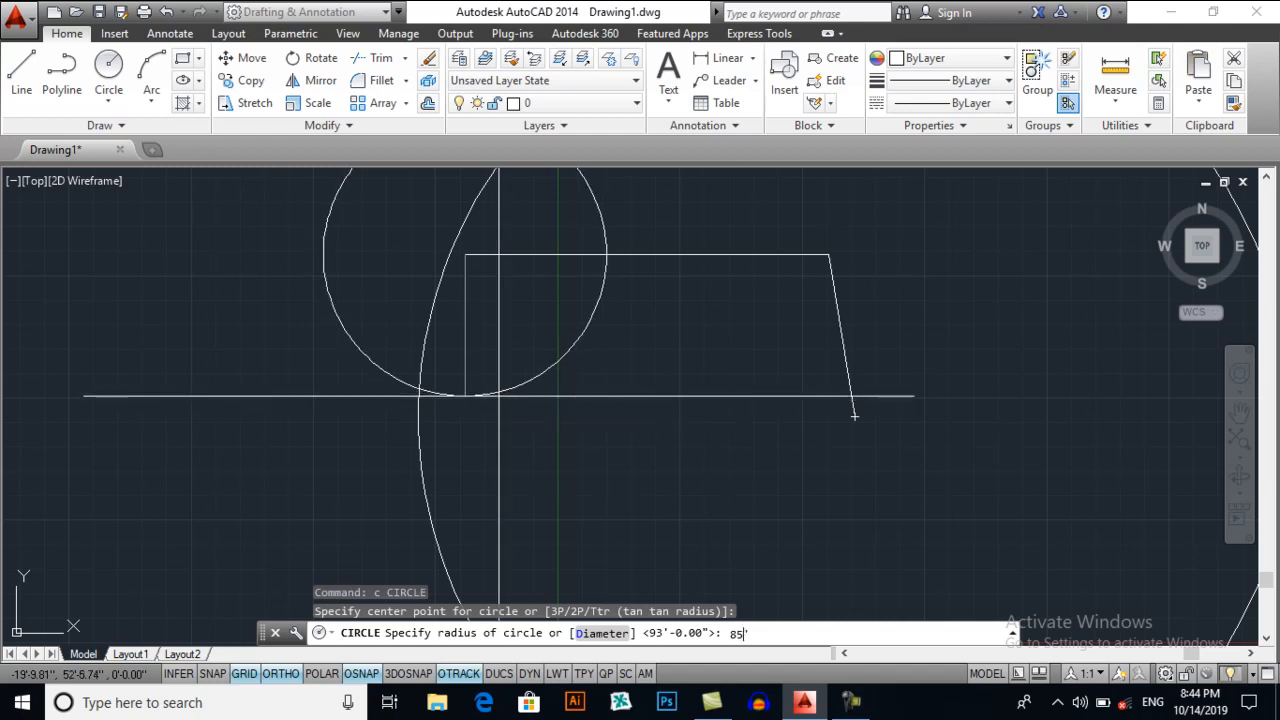
{"action": "type", "text": "'10"}
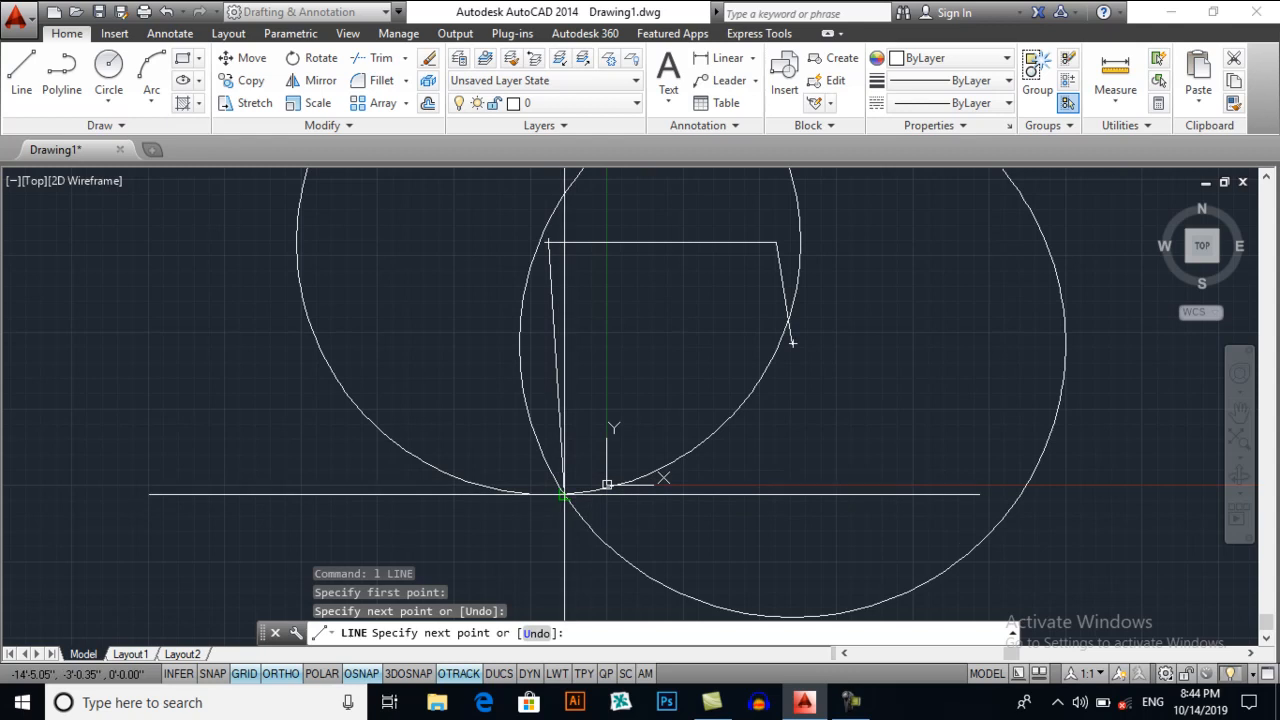
Close the plot outline through the circle intersection and clear the construction circles.
{"action": "left_click", "coordinate": [790, 344]}
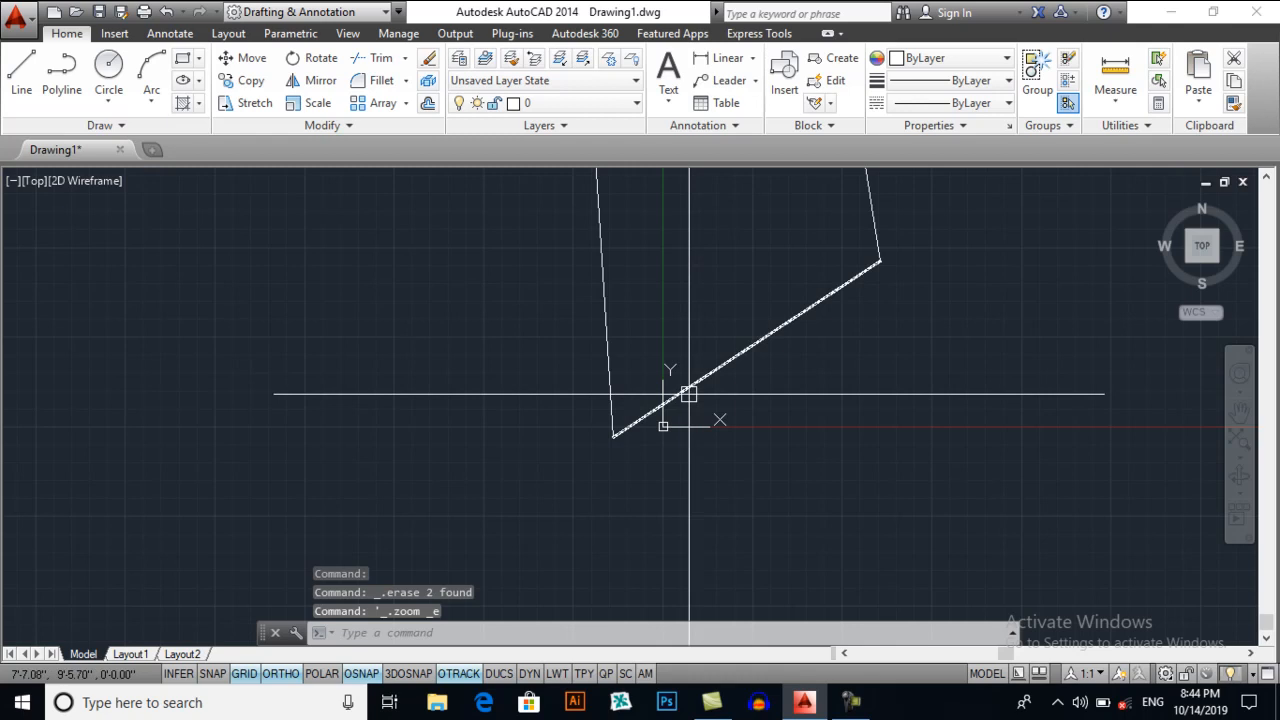
{"action": "type", "text": "UCSic"}
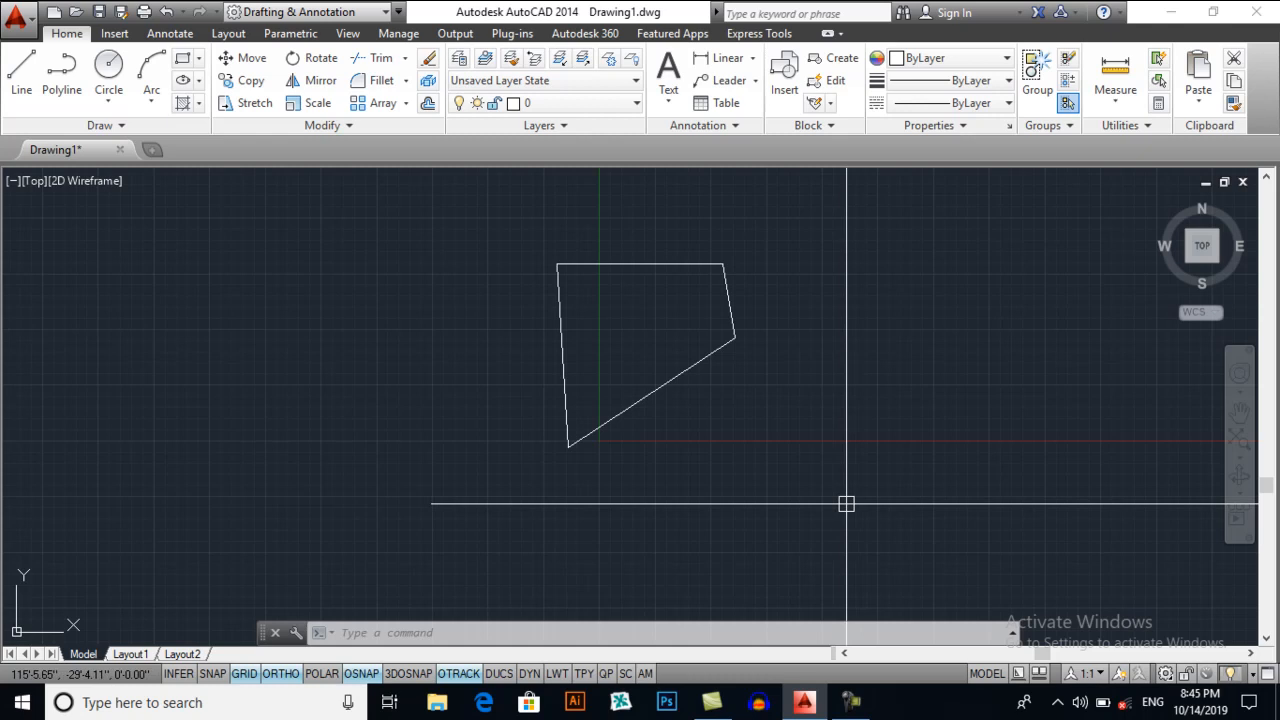
Create a new text style named Dimension 1 via the STYLE dialog.
{"action": "type", "text": "st"}
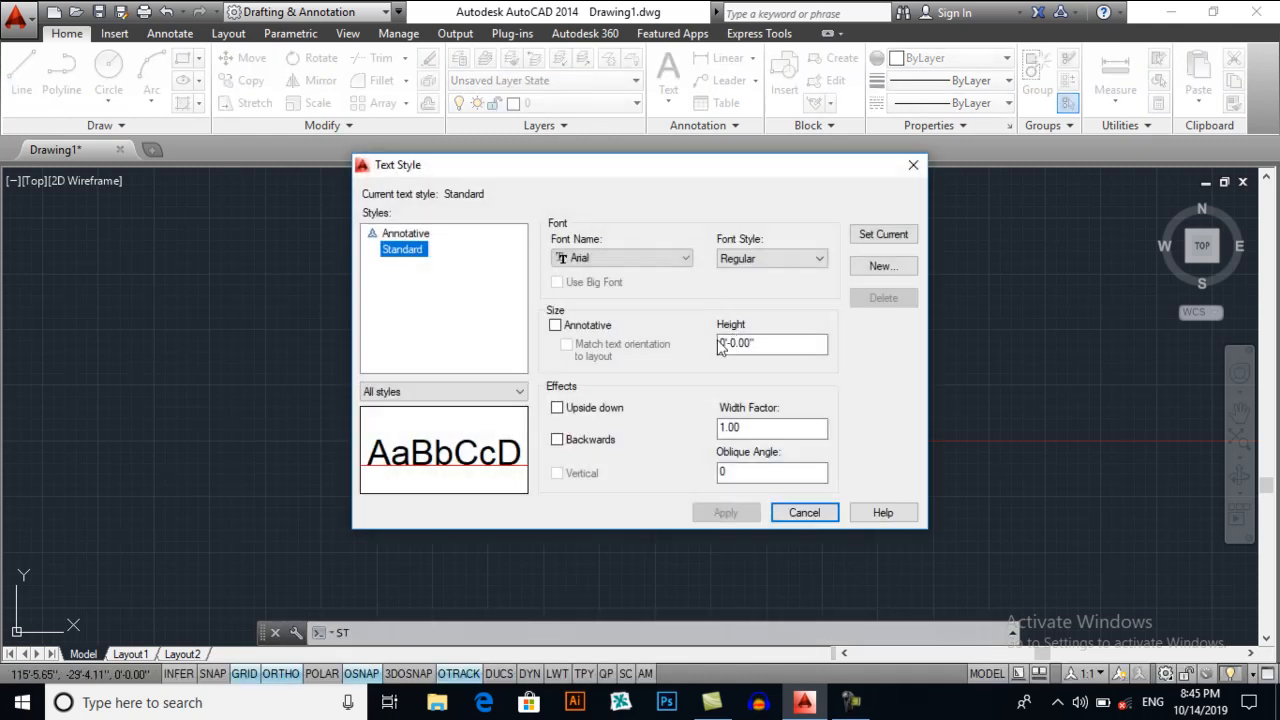
{"action": "mouse_move", "coordinate": [884, 266]}
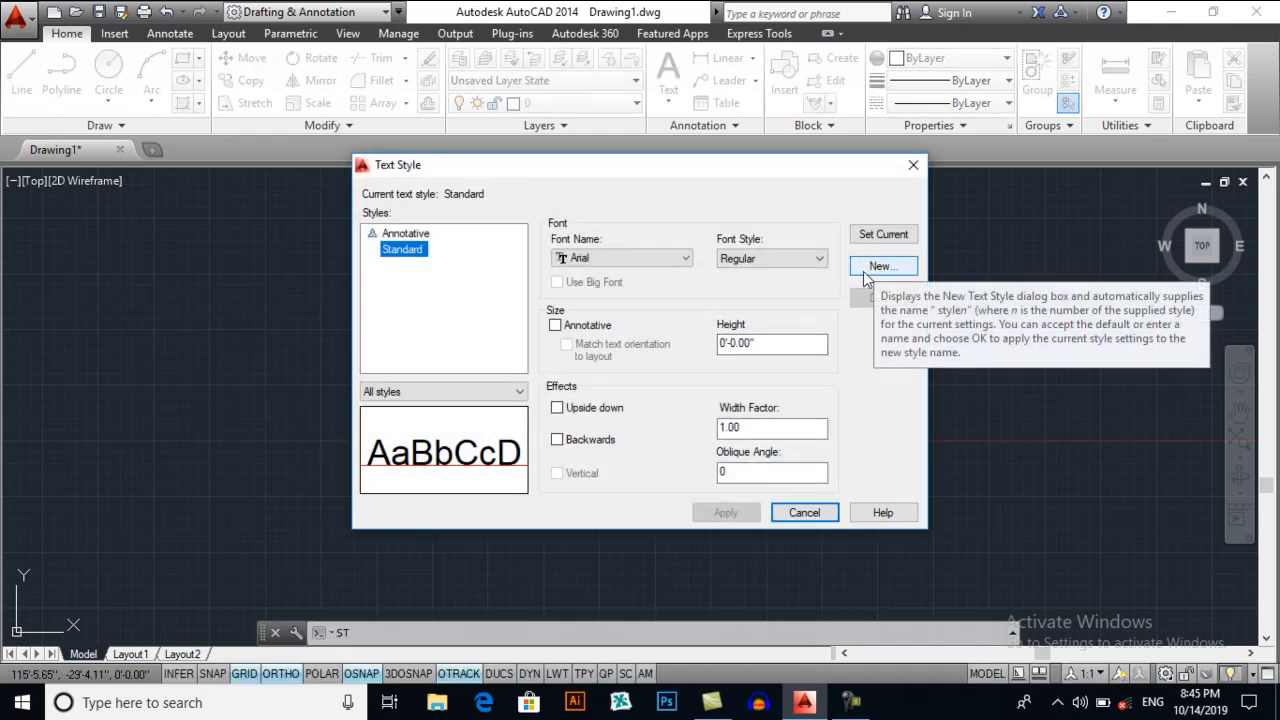
{"action": "left_click", "coordinate": [884, 266]}
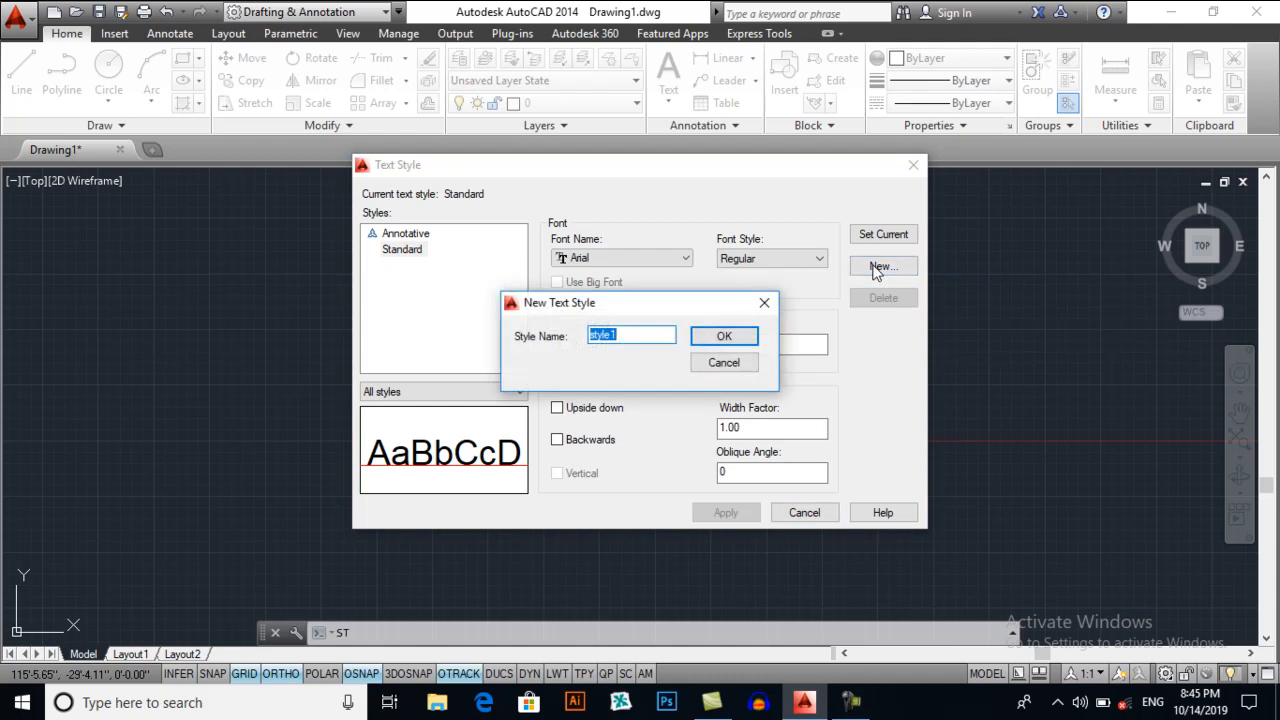
{"action": "type", "text": "Dimesion 1"}
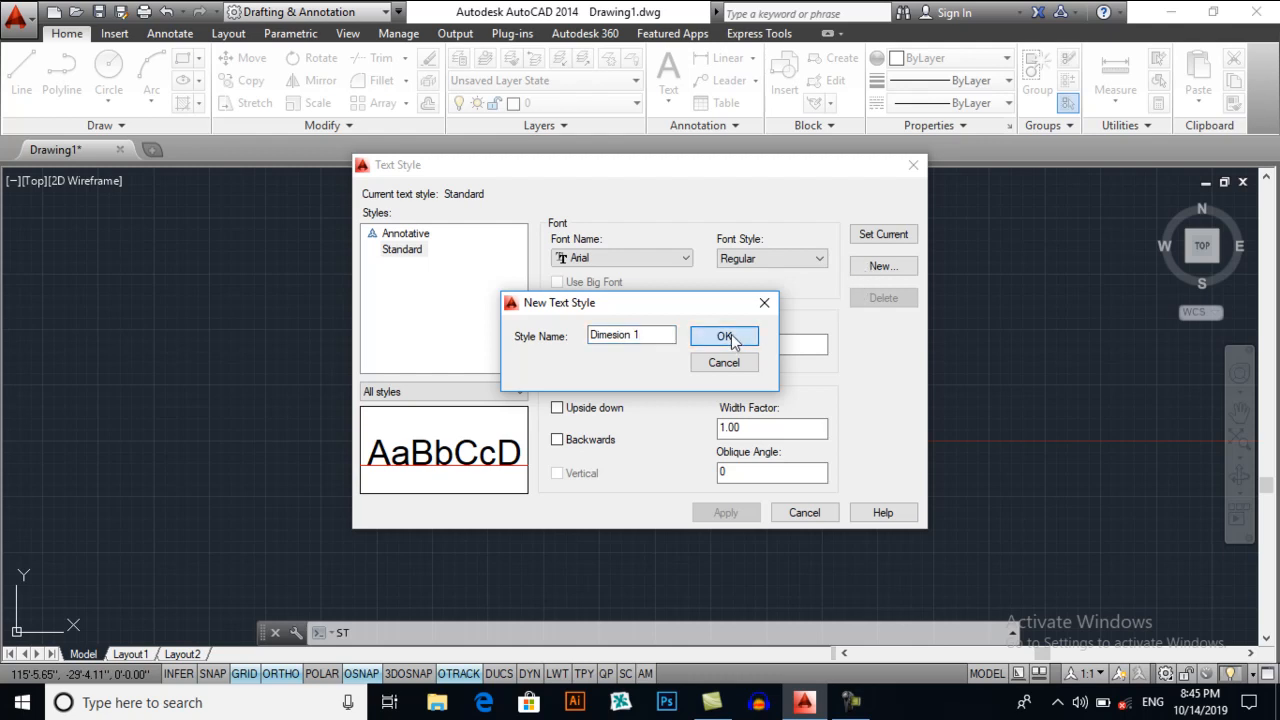
{"action": "left_click", "coordinate": [724, 336]}
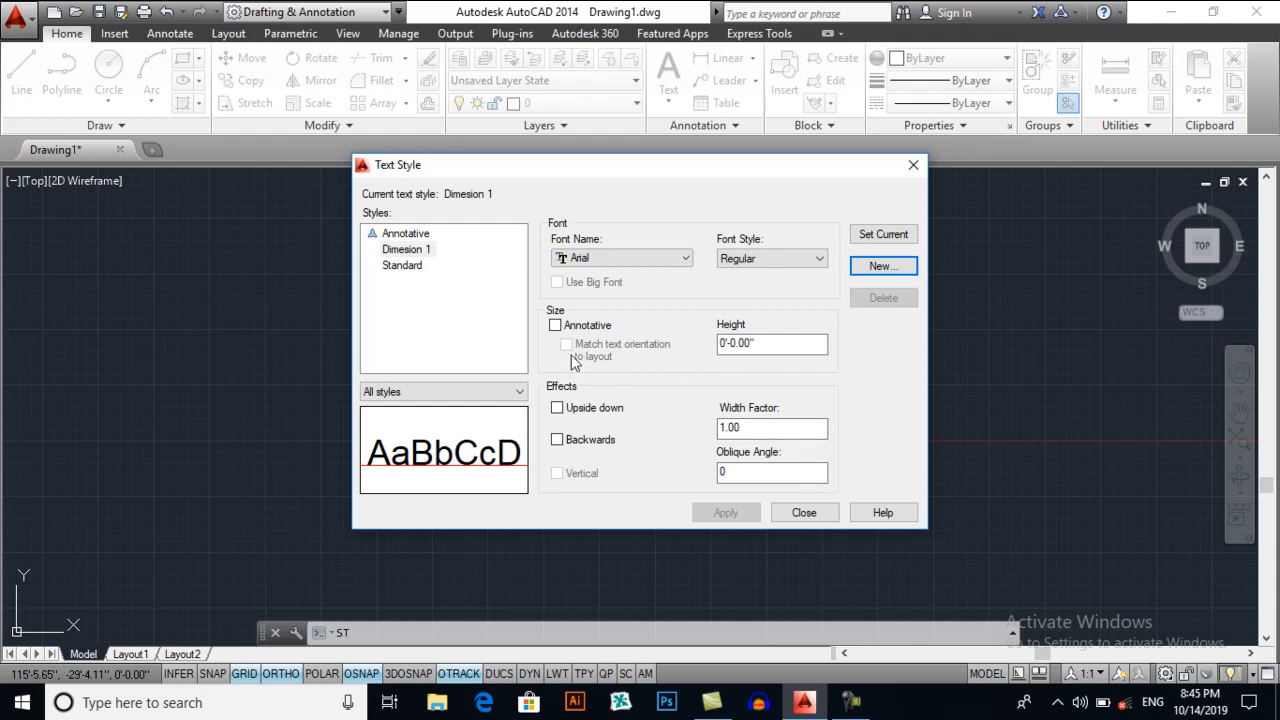
Give the Dimension 1 style a 2' text height and close the text style settings.
{"action": "left_click", "coordinate": [406, 248]}
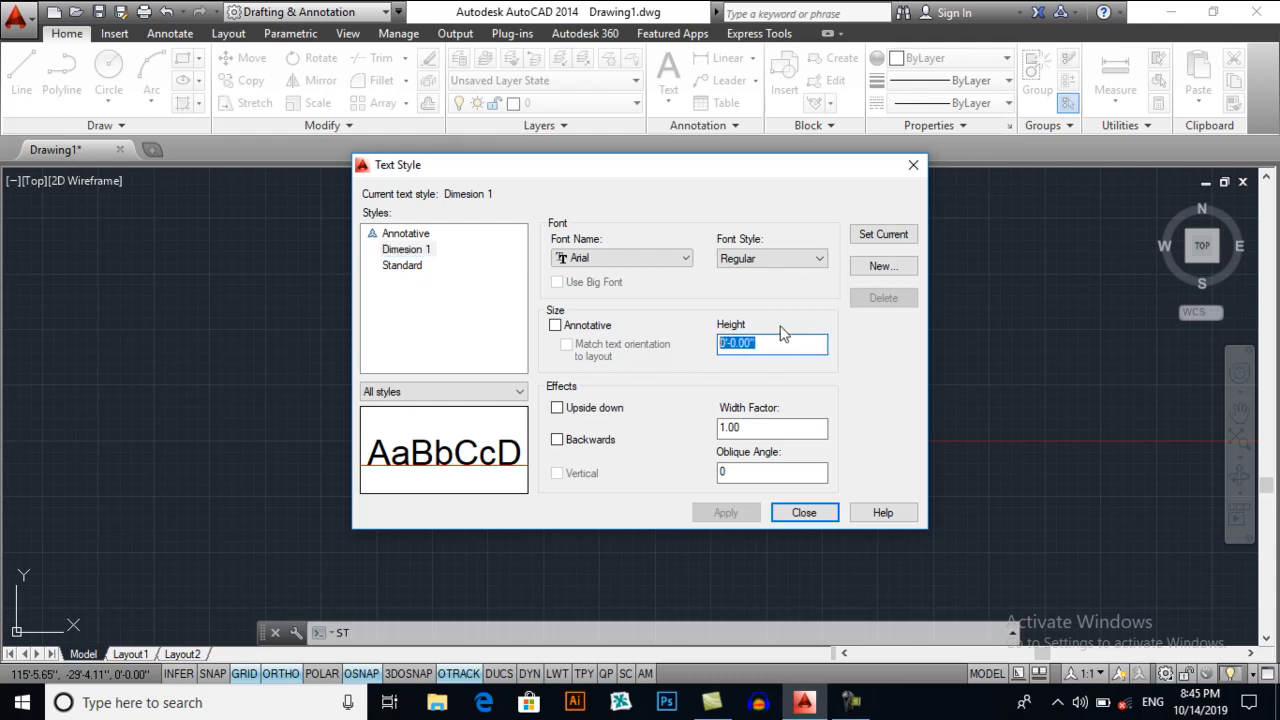
{"action": "type", "text": "11"}
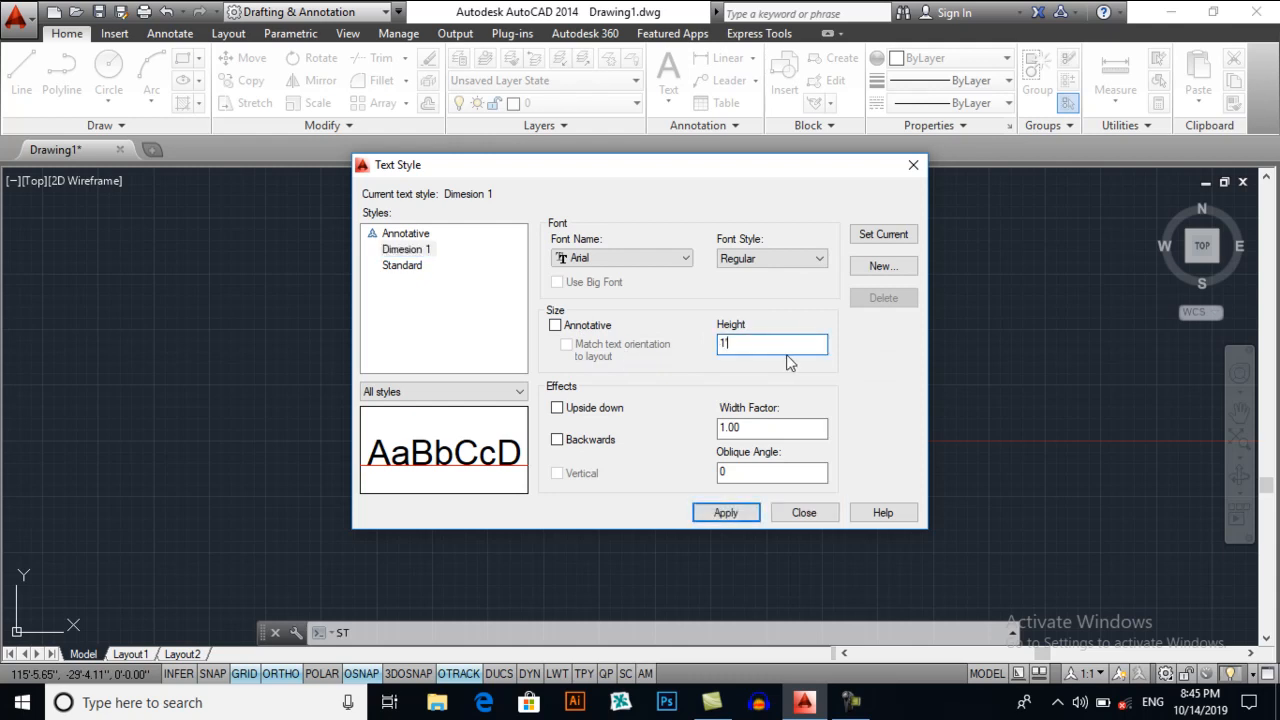
{"action": "type", "text": "2'-0.00\""}
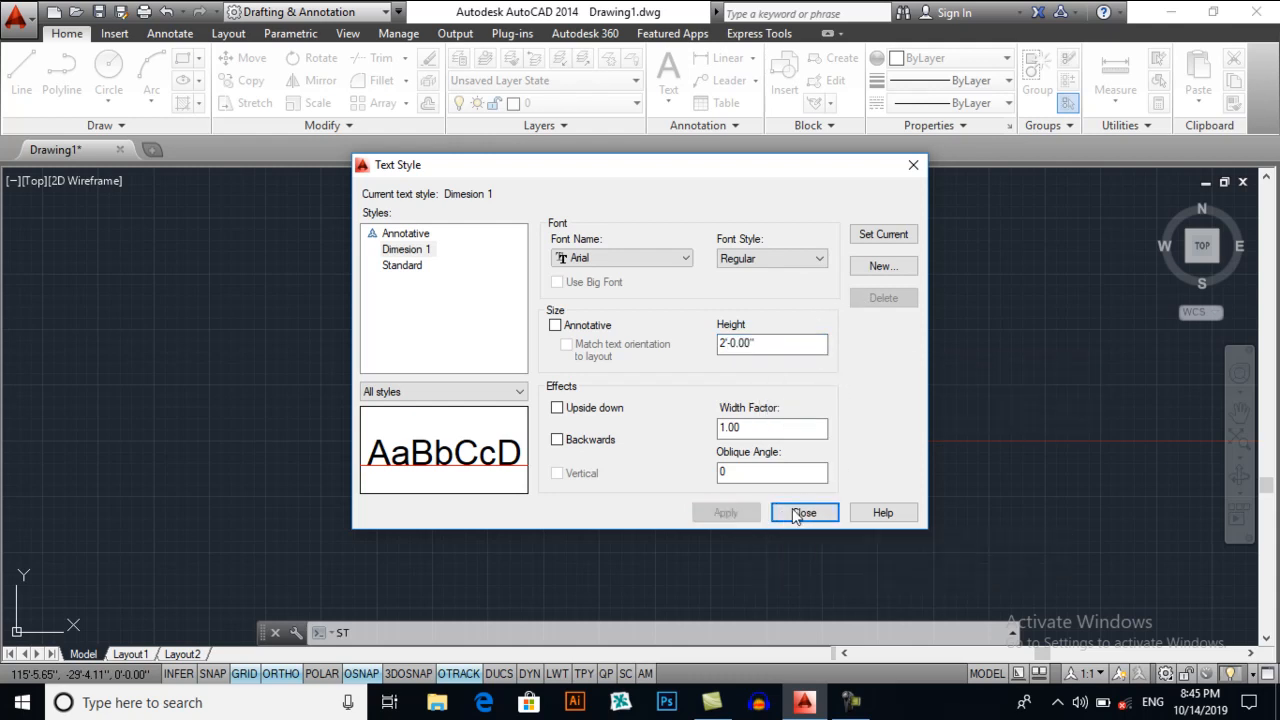
{"action": "left_click", "coordinate": [804, 512]}
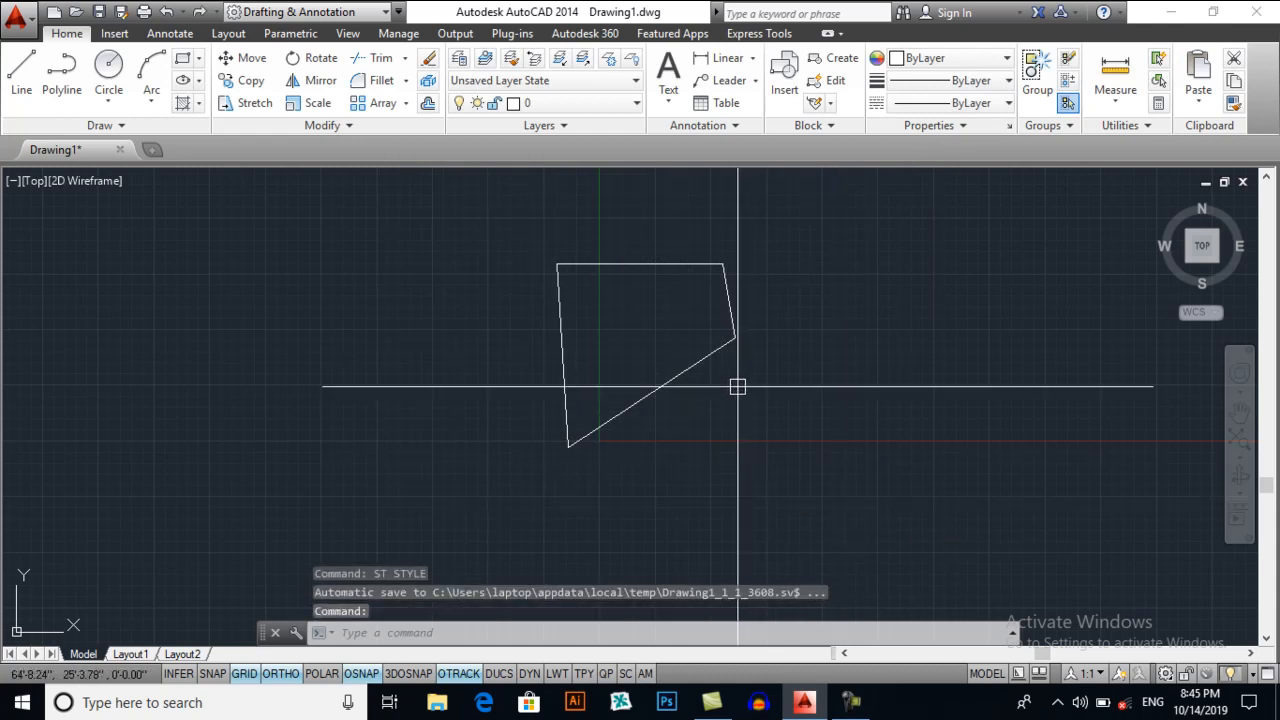
Start a new dimension style named try 1, based on Standard.
{"action": "type", "text": "d"}
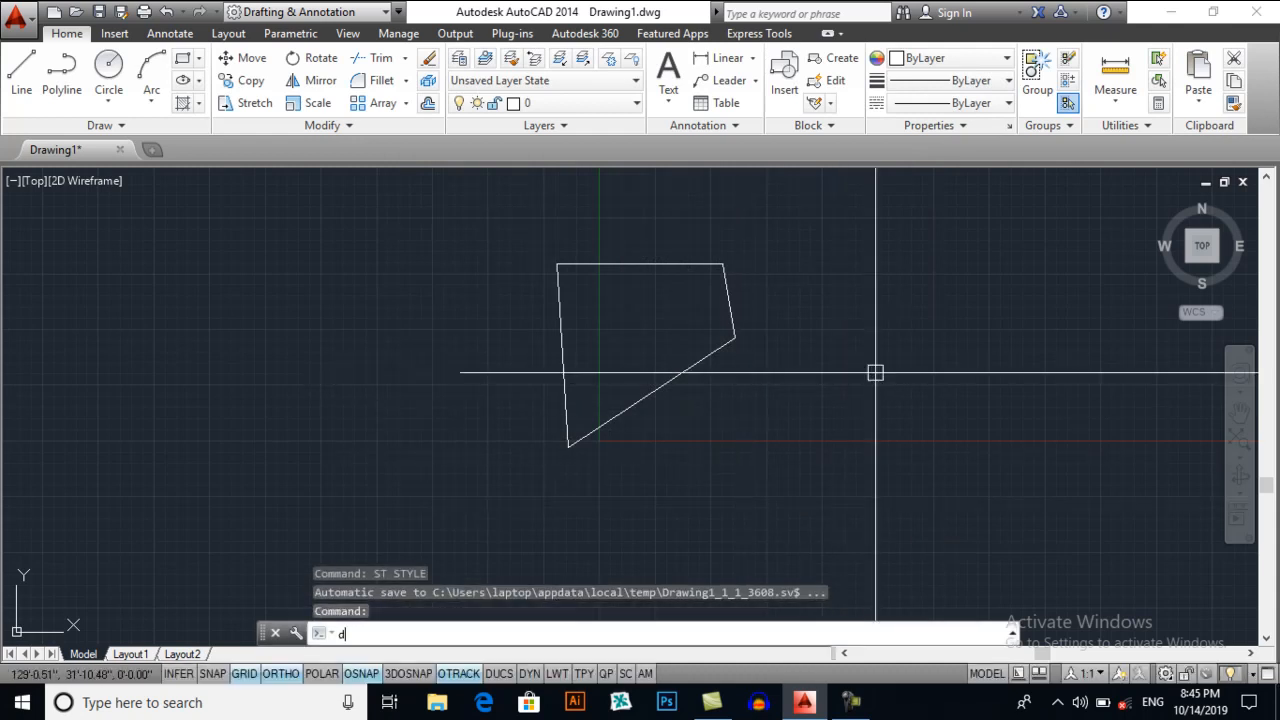
{"action": "key", "text": "Enter"}
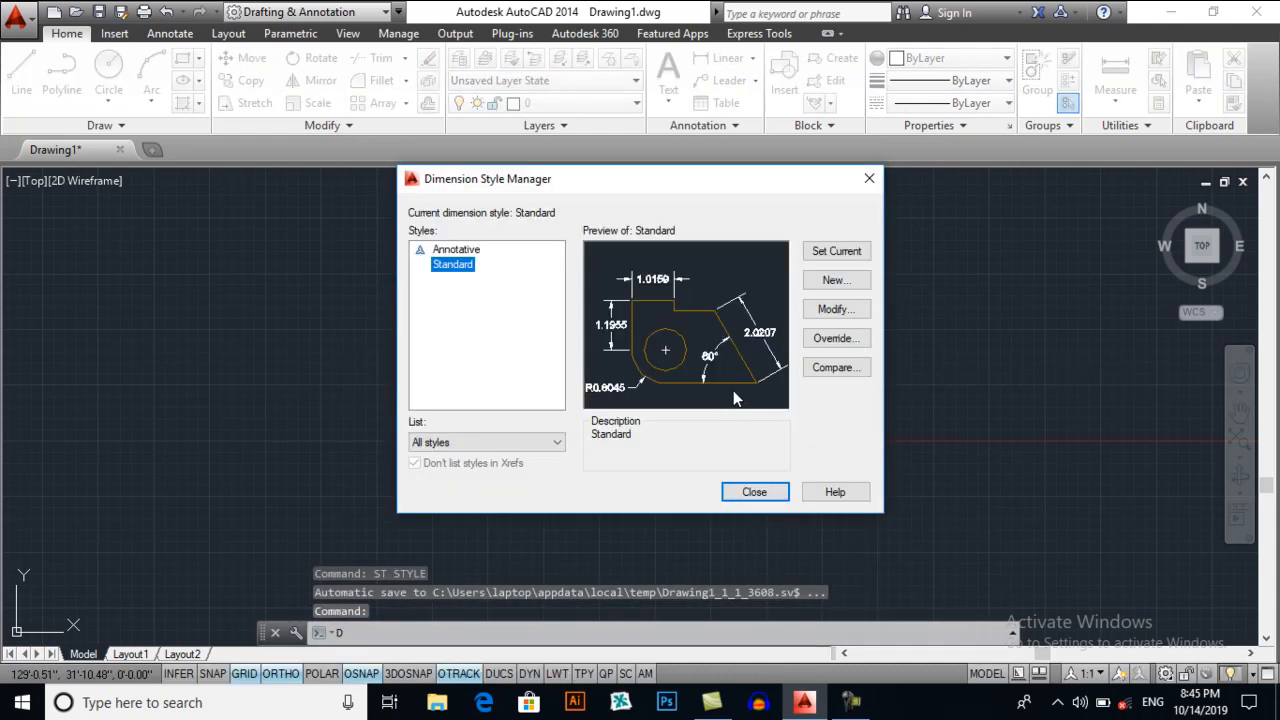
{"action": "left_click", "coordinate": [836, 280]}
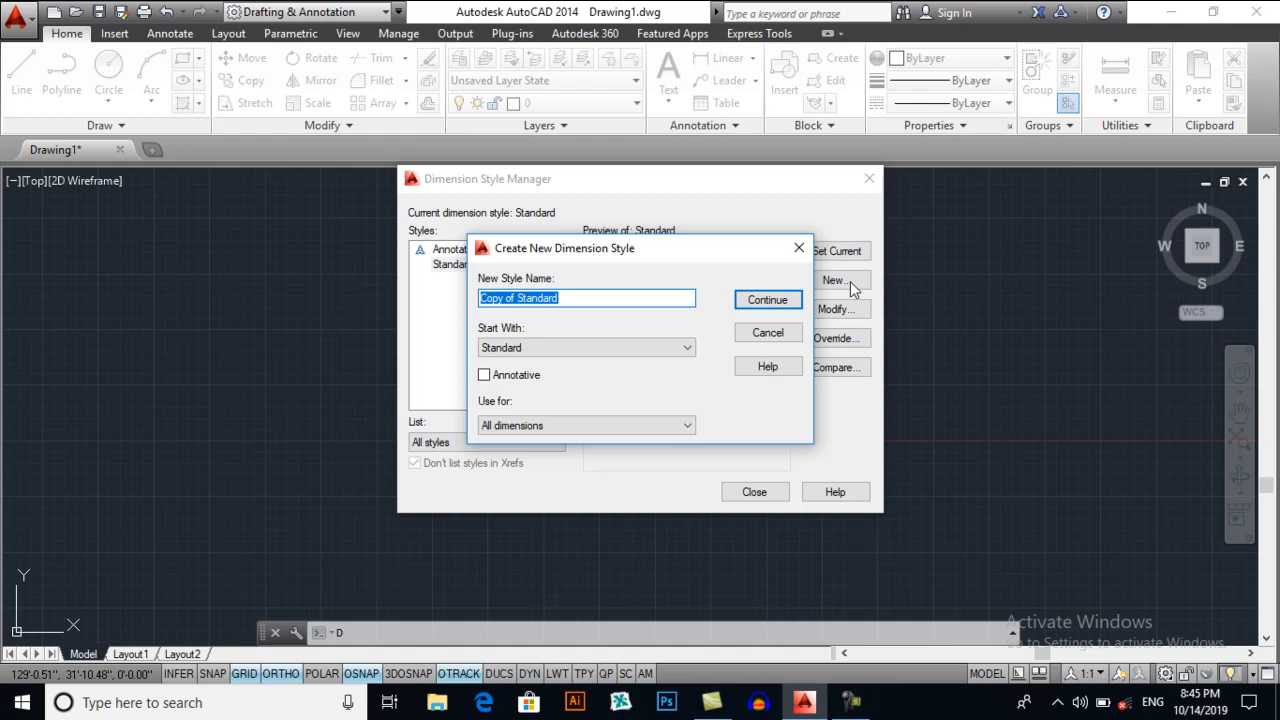
{"action": "type", "text": "try 1"}
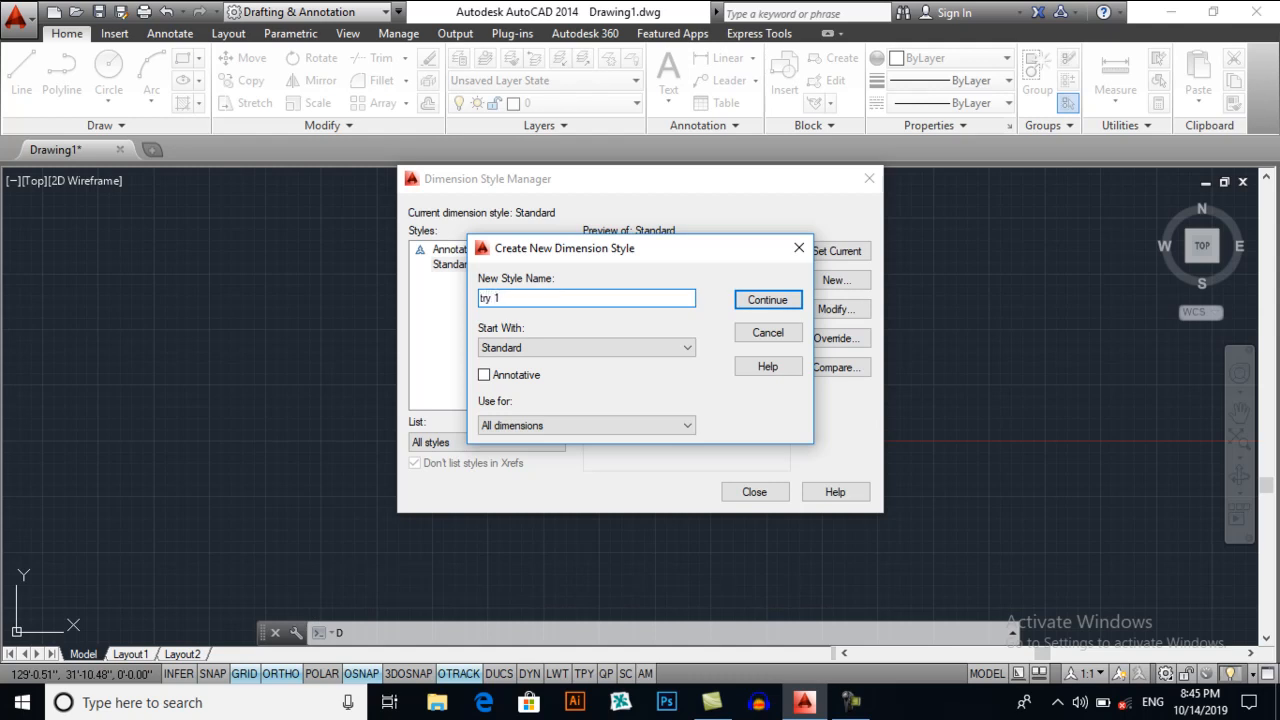
{"action": "left_click", "coordinate": [768, 332]}
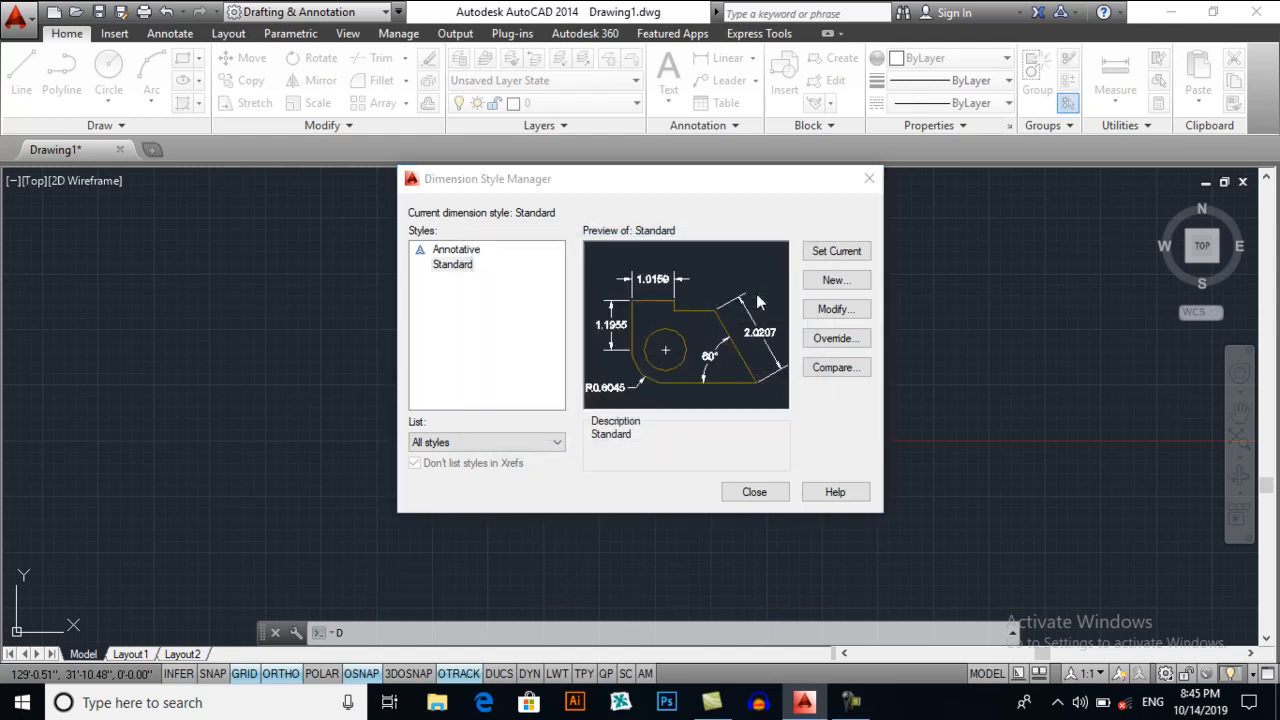
Set the try 1 style's primary linear unit format to Engineering.
{"action": "left_click", "coordinate": [836, 280]}
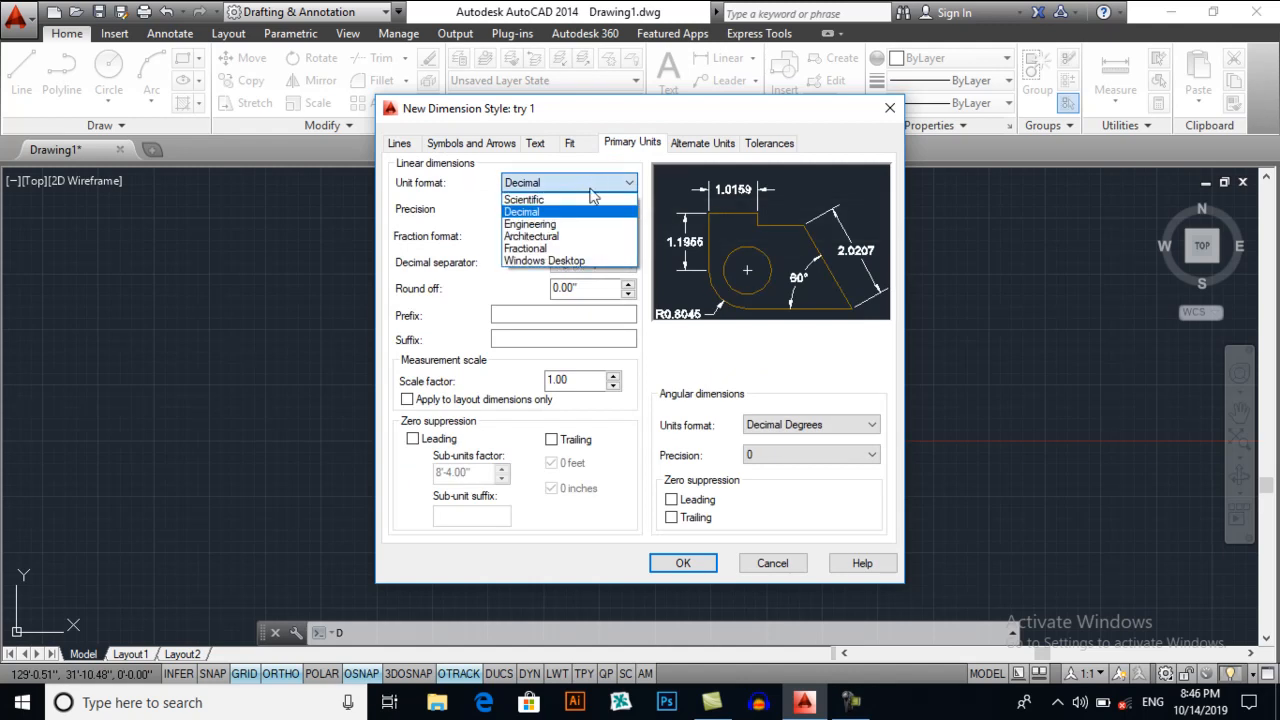
{"action": "left_click", "coordinate": [532, 224]}
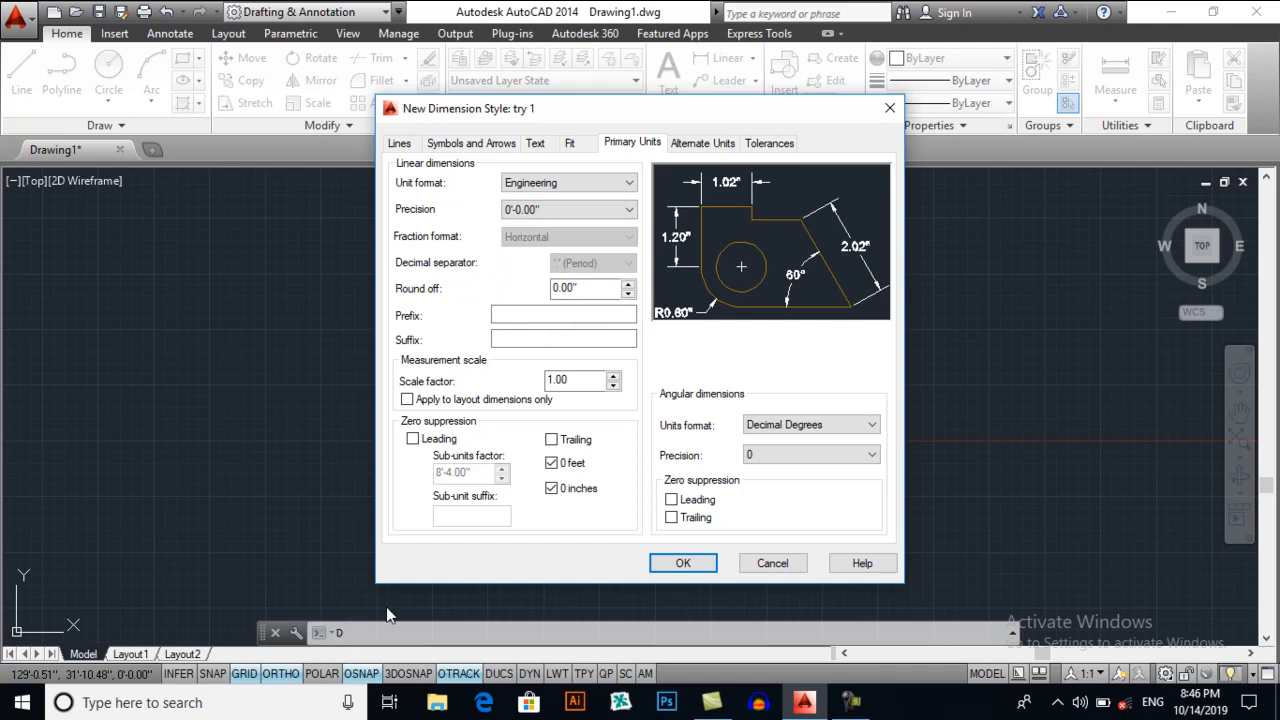
{"action": "mouse_move", "coordinate": [540, 212]}
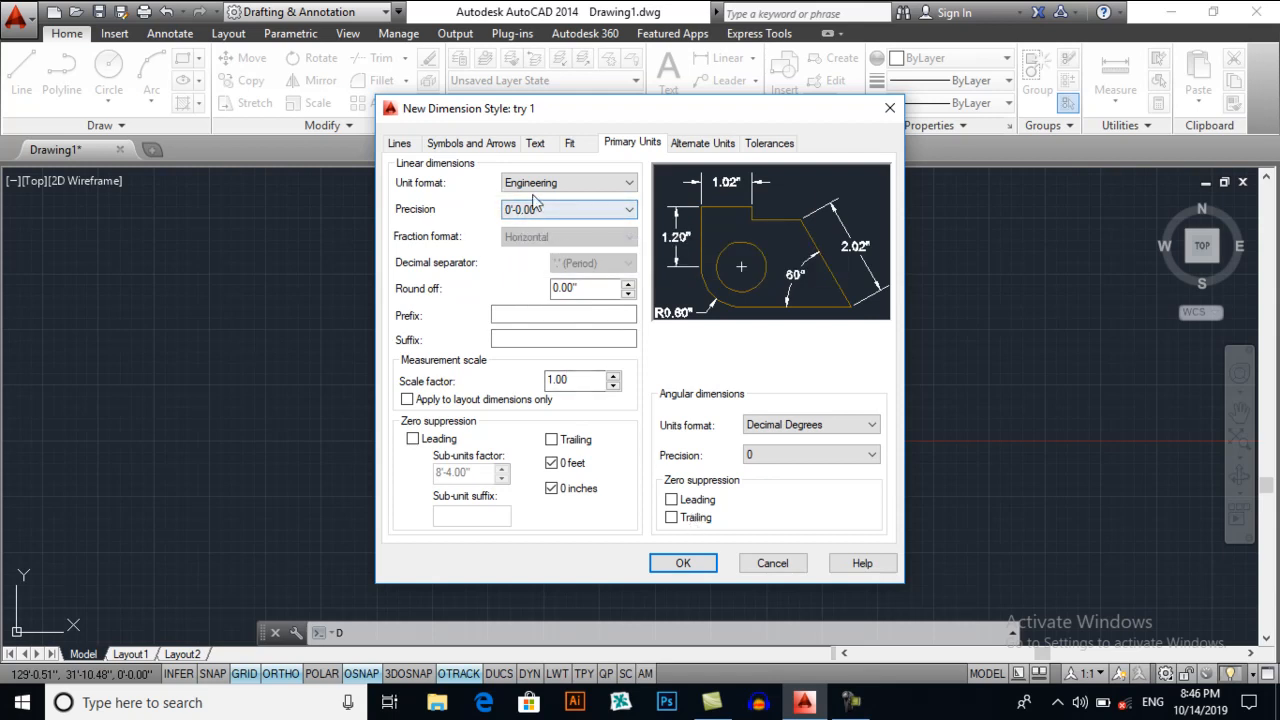
{"action": "left_click", "coordinate": [574, 144]}
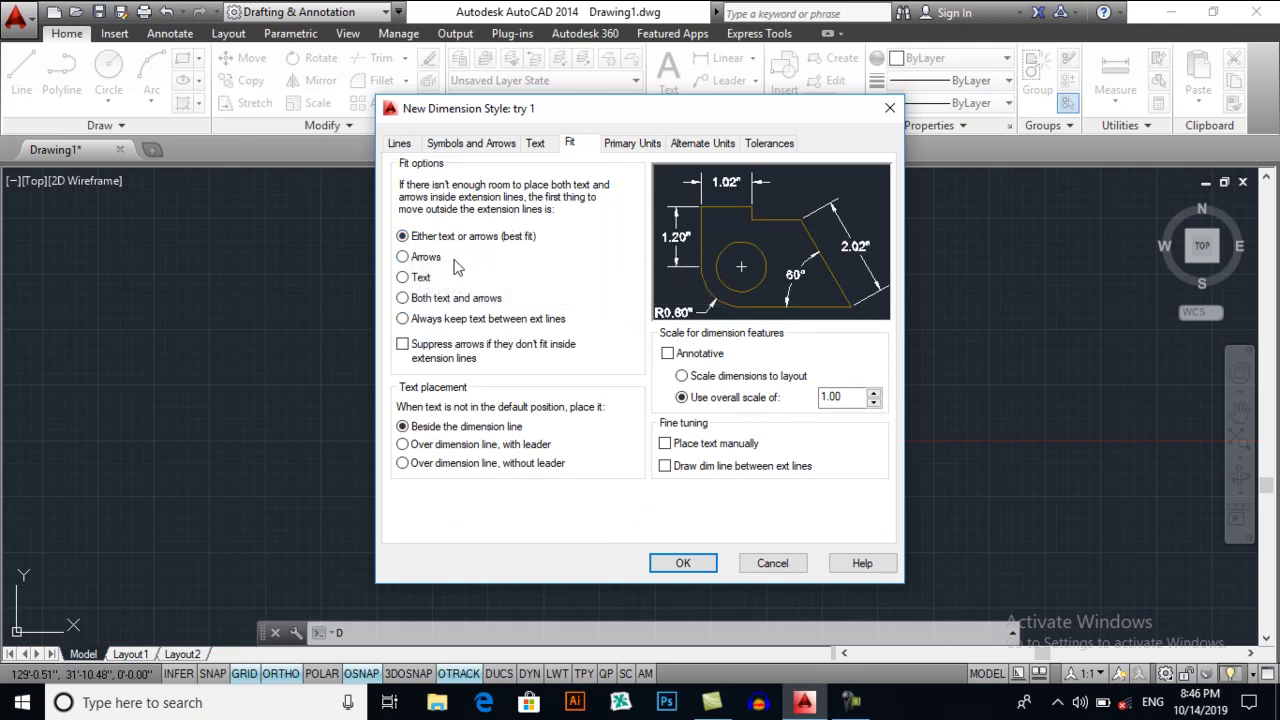
{"action": "mouse_move", "coordinate": [544, 150]}
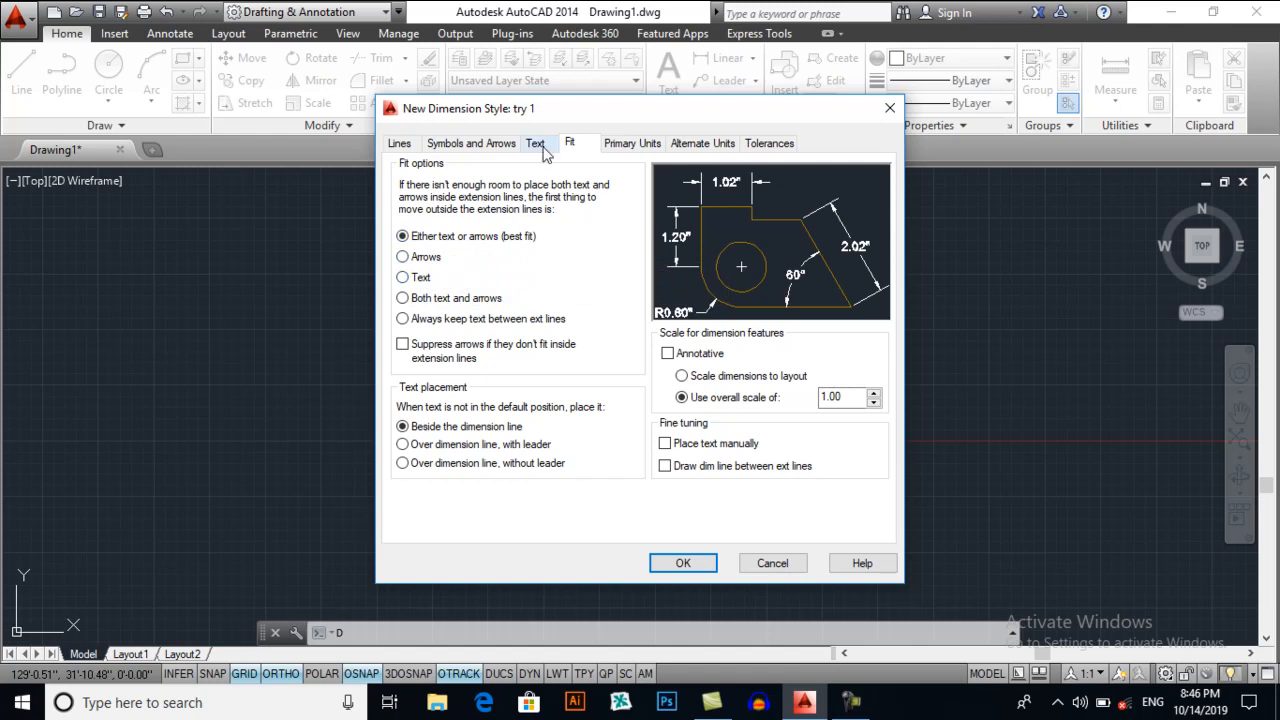
Use the Dimension 1 text style with ISO standard text alignment for try 1.
{"action": "left_click", "coordinate": [538, 144]}
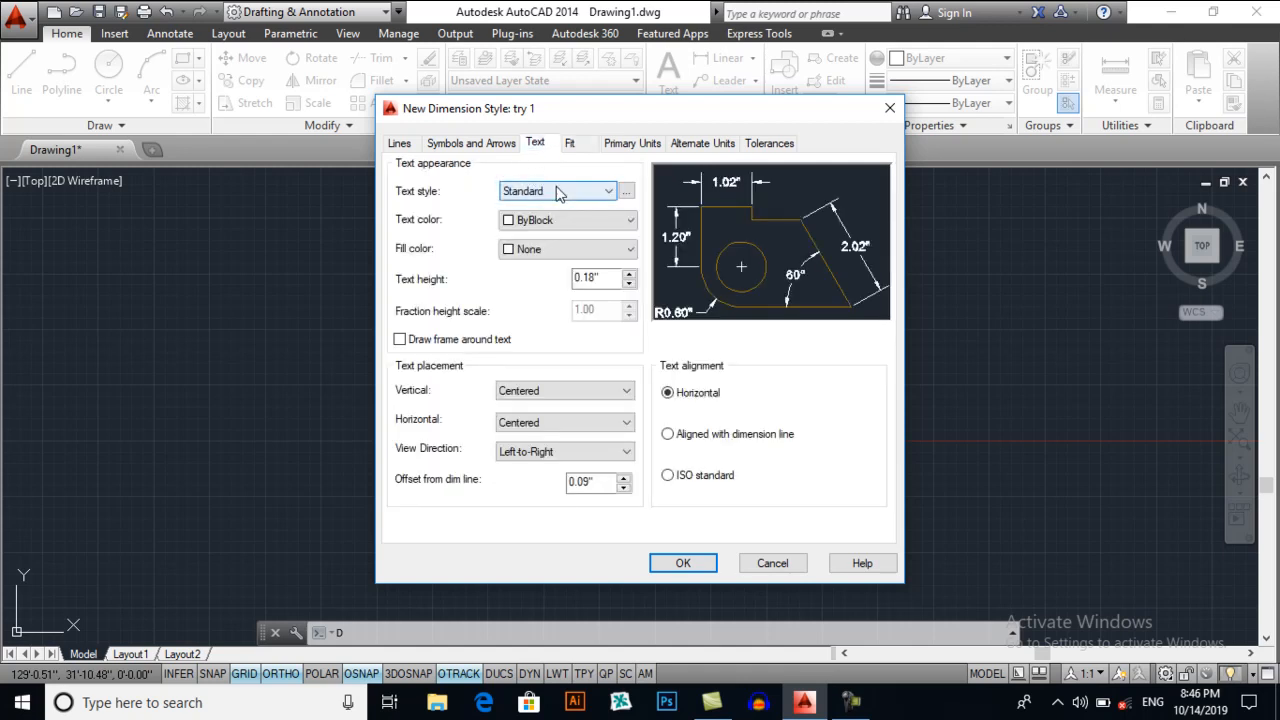
{"action": "left_click", "coordinate": [556, 192]}
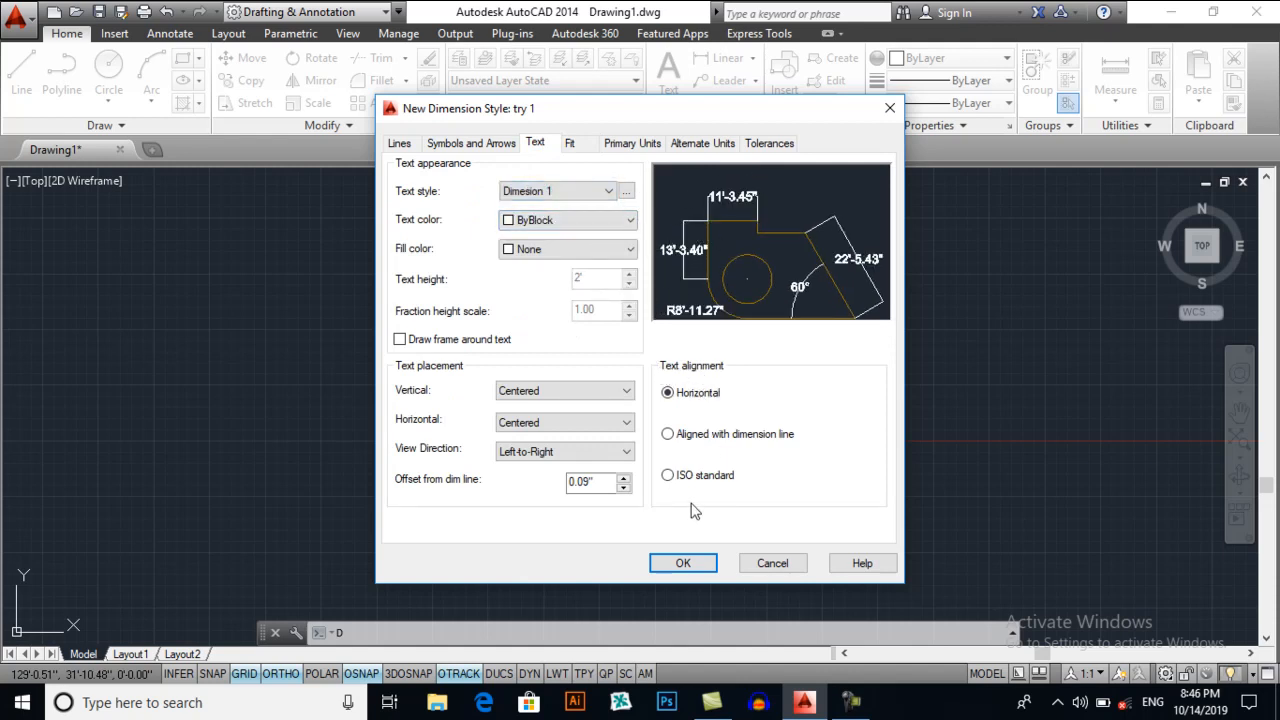
{"action": "left_click", "coordinate": [668, 476]}
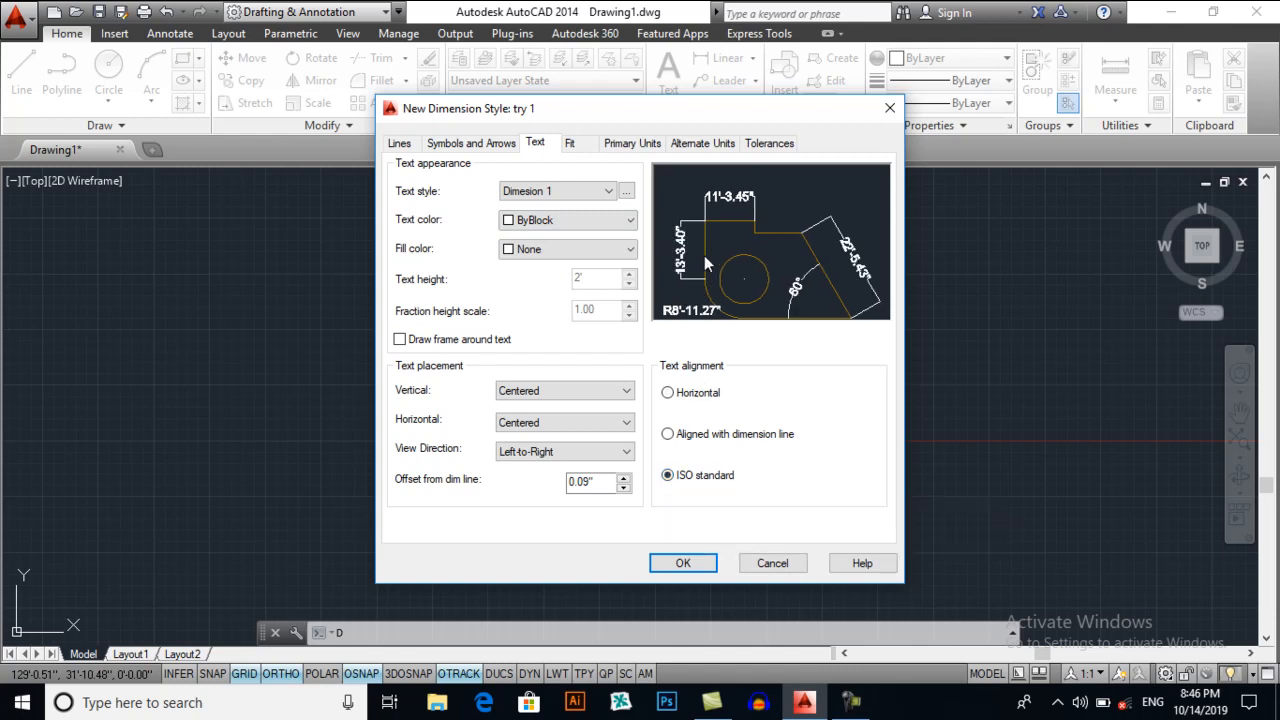
{"action": "left_click", "coordinate": [668, 392]}
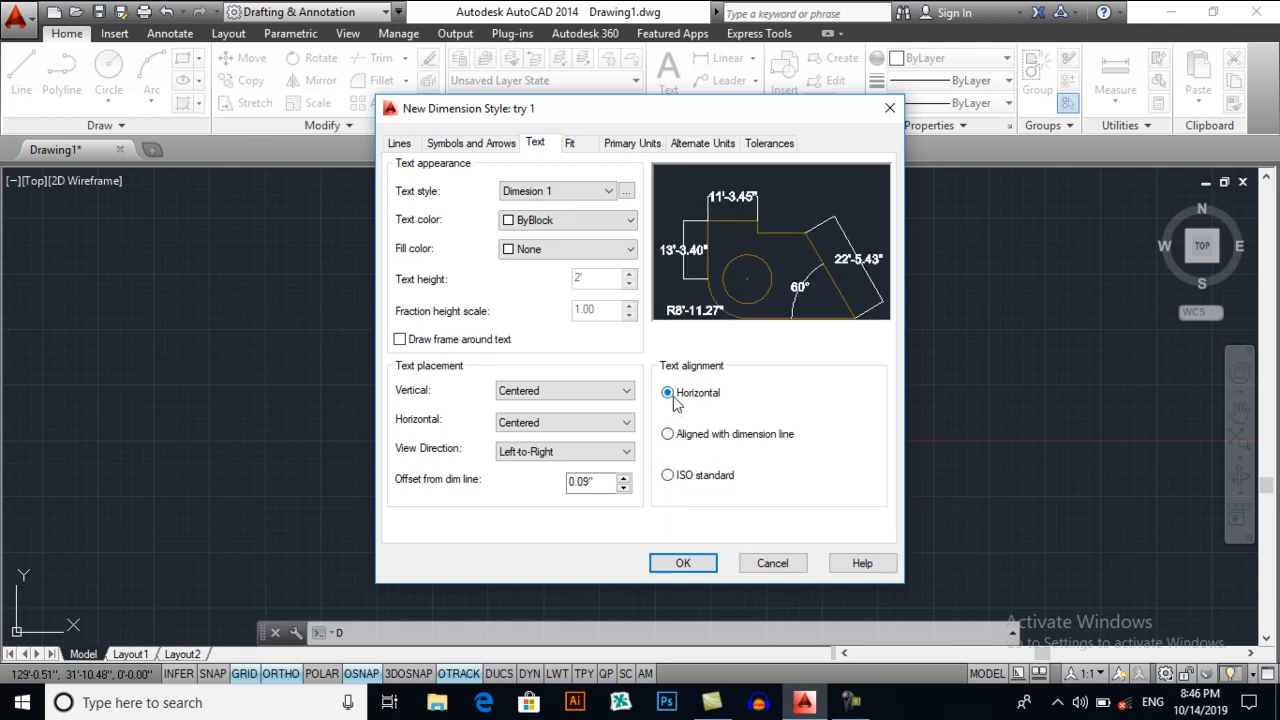
{"action": "left_click", "coordinate": [668, 434]}
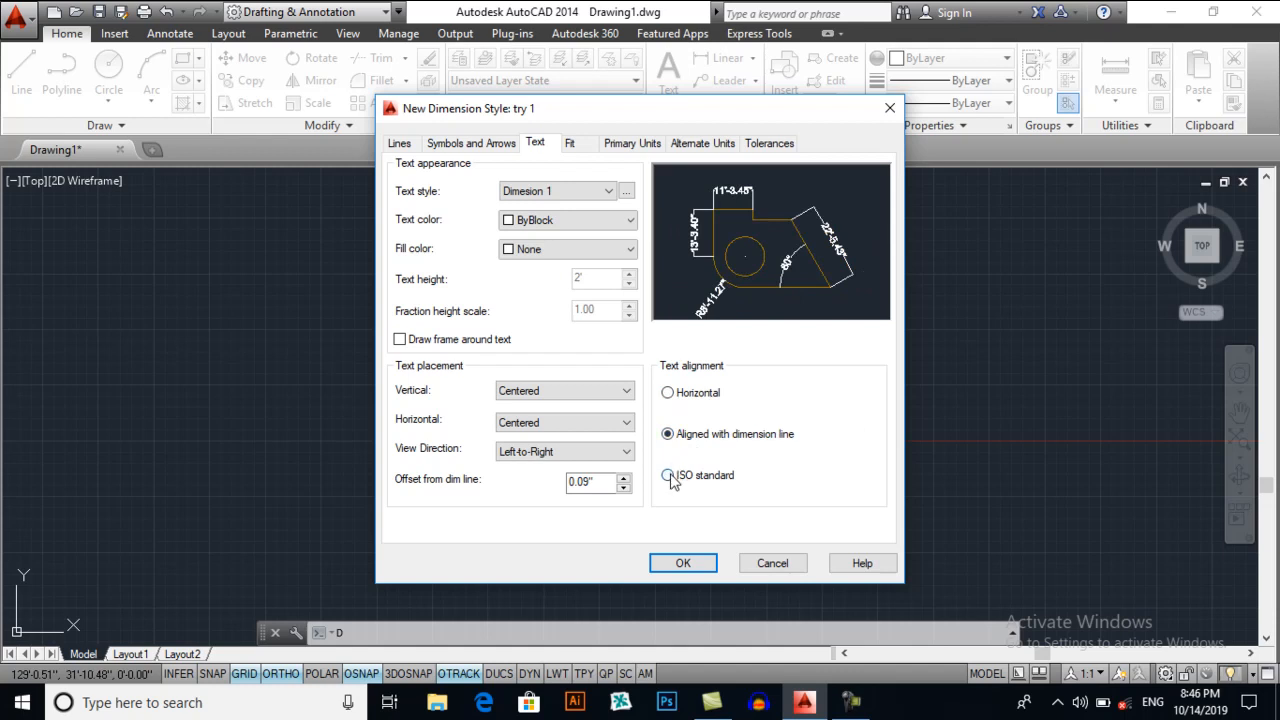
{"action": "left_click", "coordinate": [668, 476]}
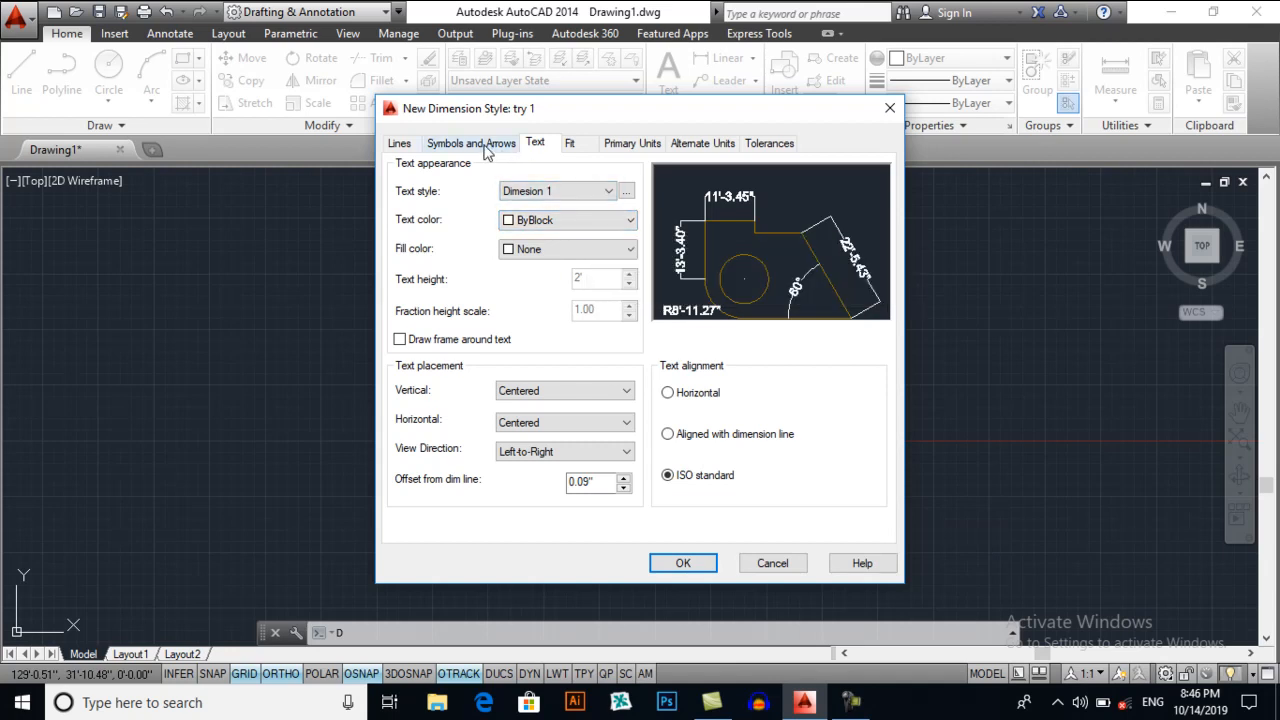
Set the try 1 arrowhead size to 1'6 on Symbols and Arrows.
{"action": "left_click", "coordinate": [470, 144]}
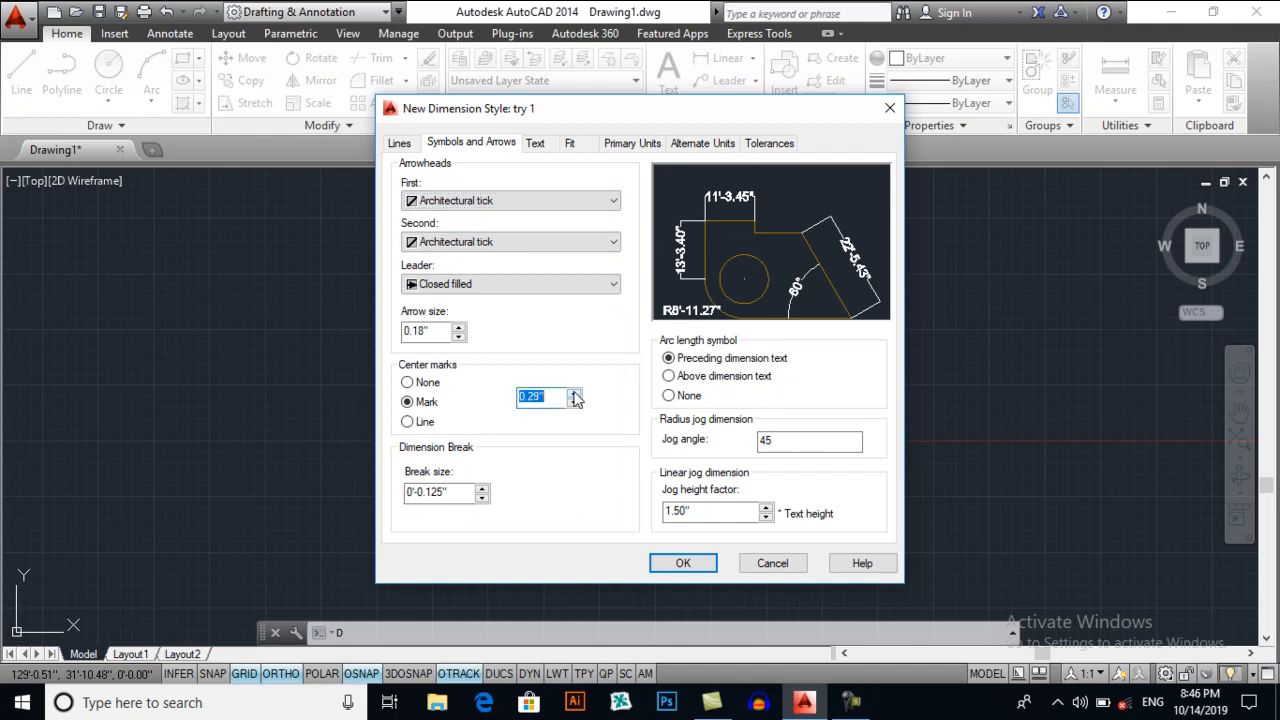
{"action": "left_click", "coordinate": [576, 392]}
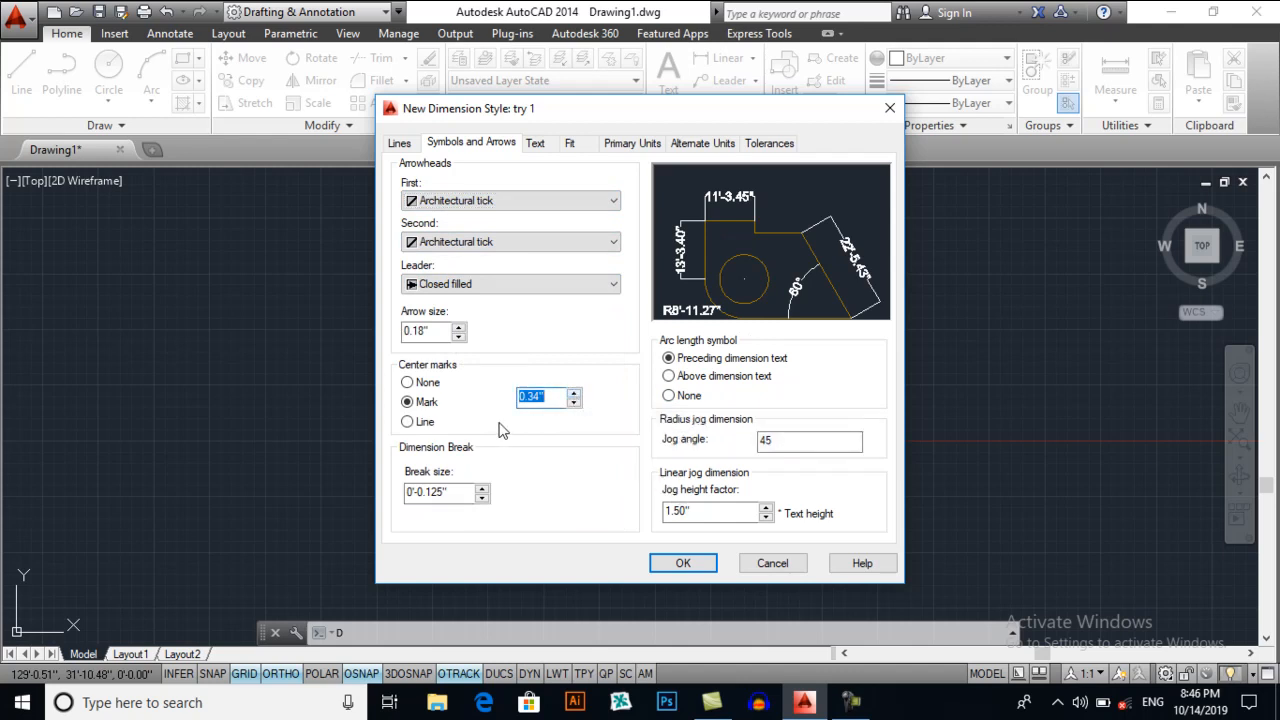
{"action": "mouse_move", "coordinate": [532, 322]}
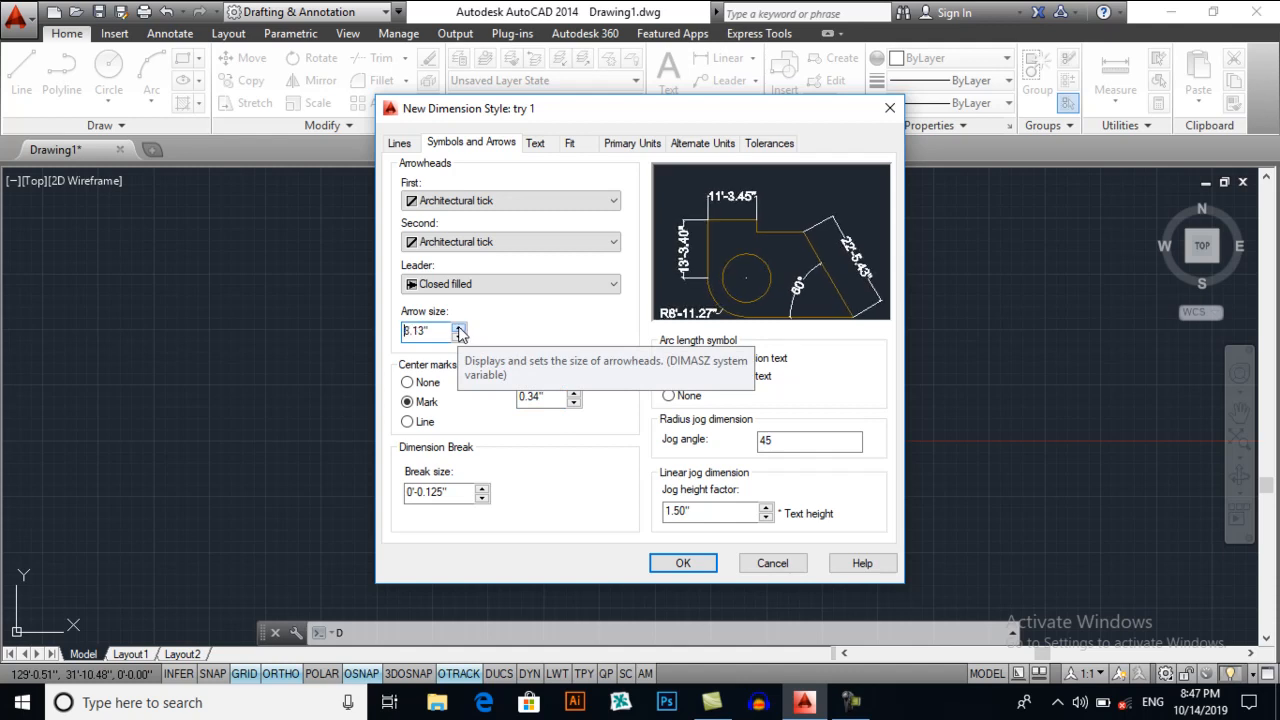
{"action": "left_click", "coordinate": [456, 326]}
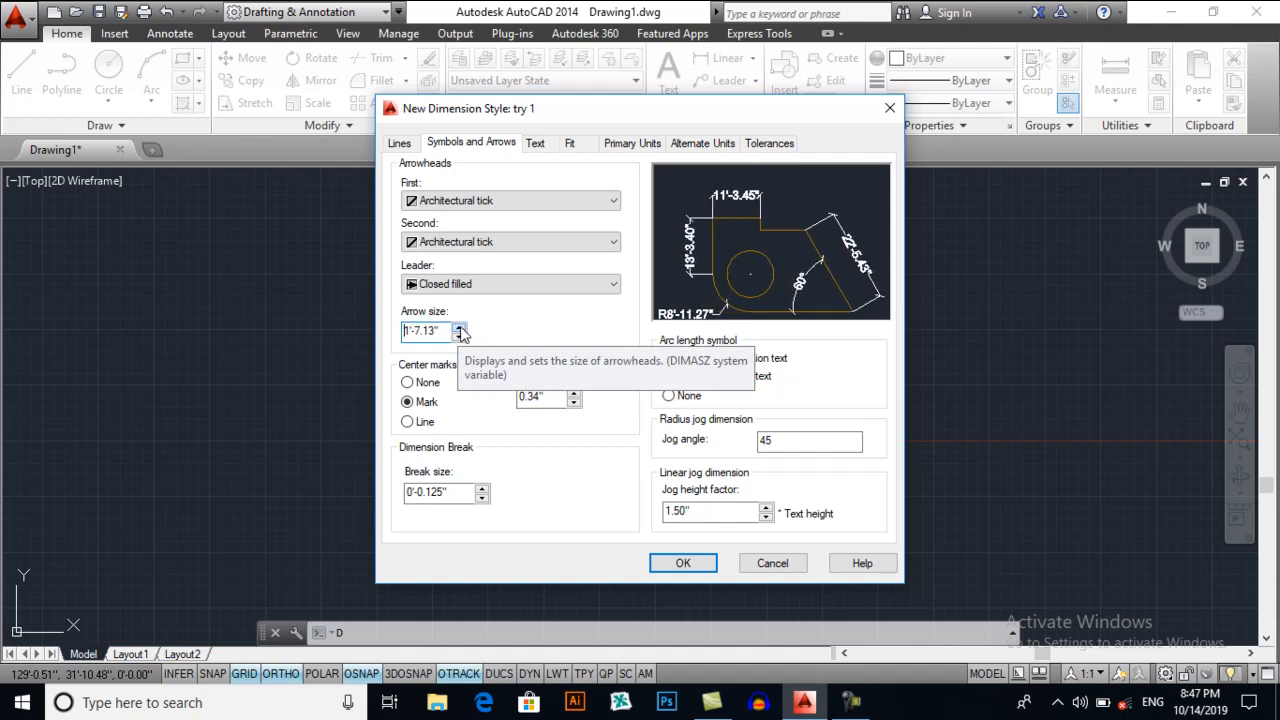
{"action": "left_click", "coordinate": [460, 326]}
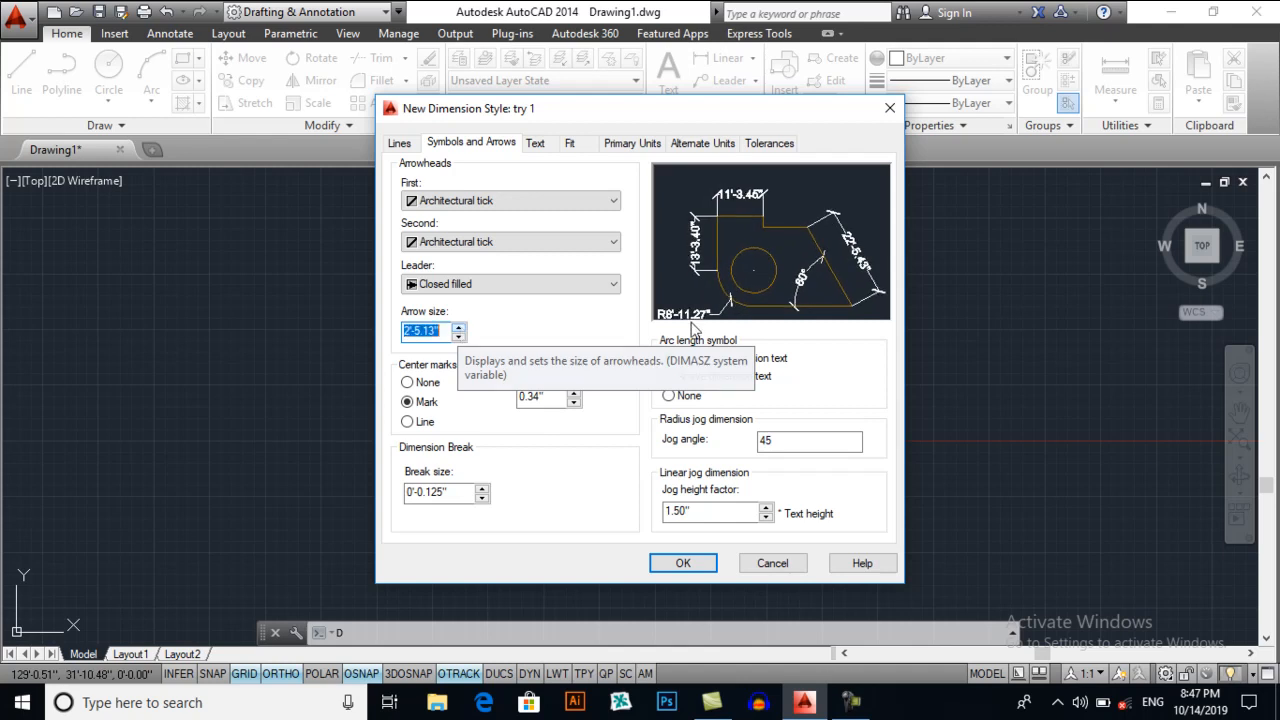
{"action": "mouse_move", "coordinate": [464, 284]}
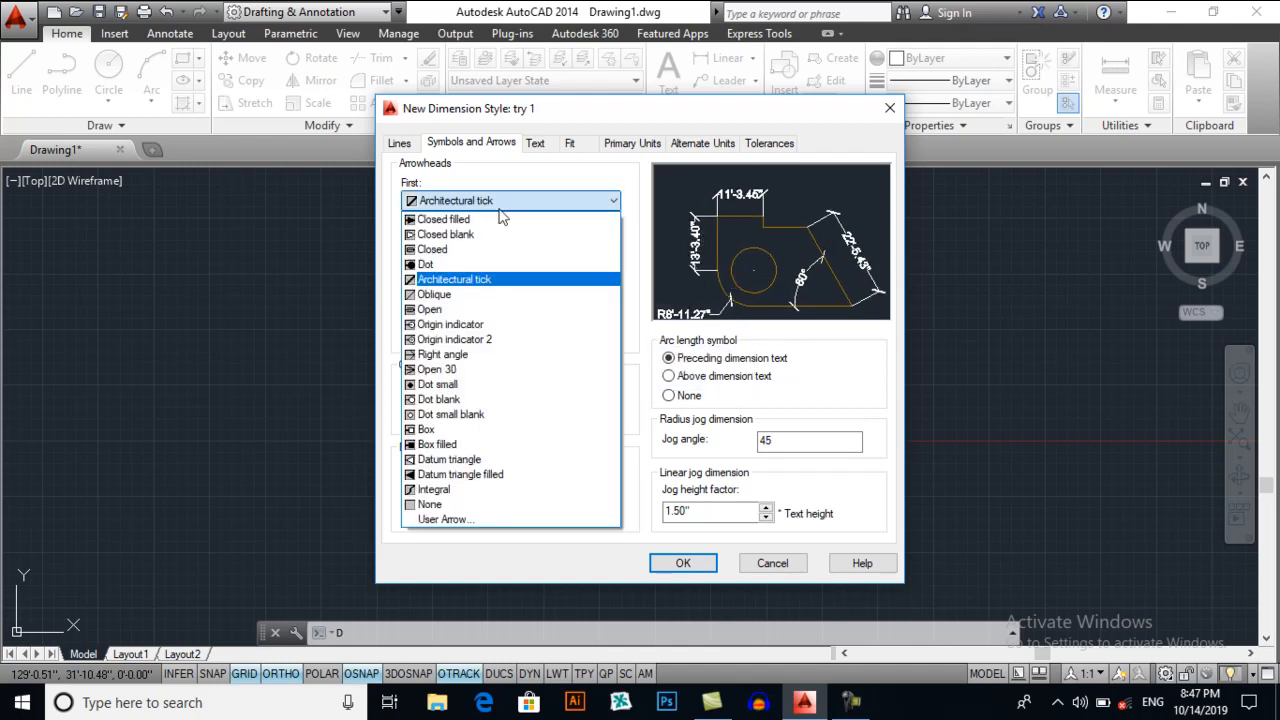
{"action": "left_click", "coordinate": [456, 218]}
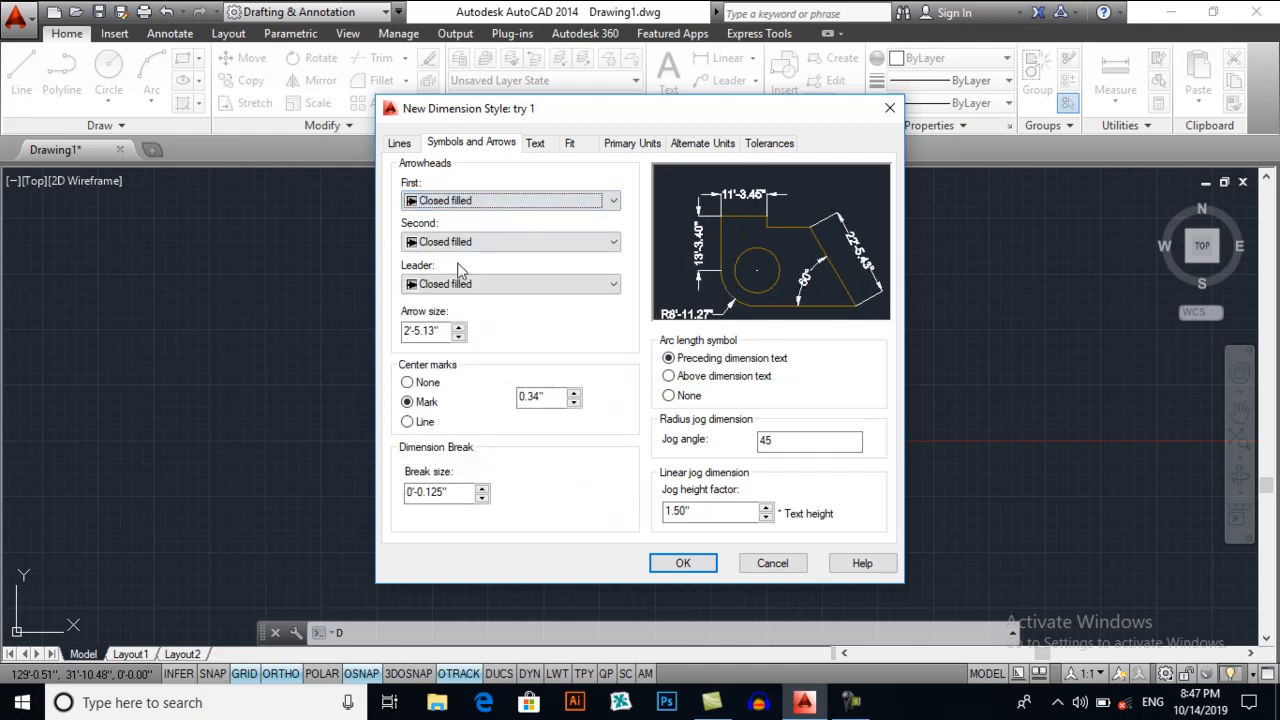
{"action": "left_click", "coordinate": [460, 336]}
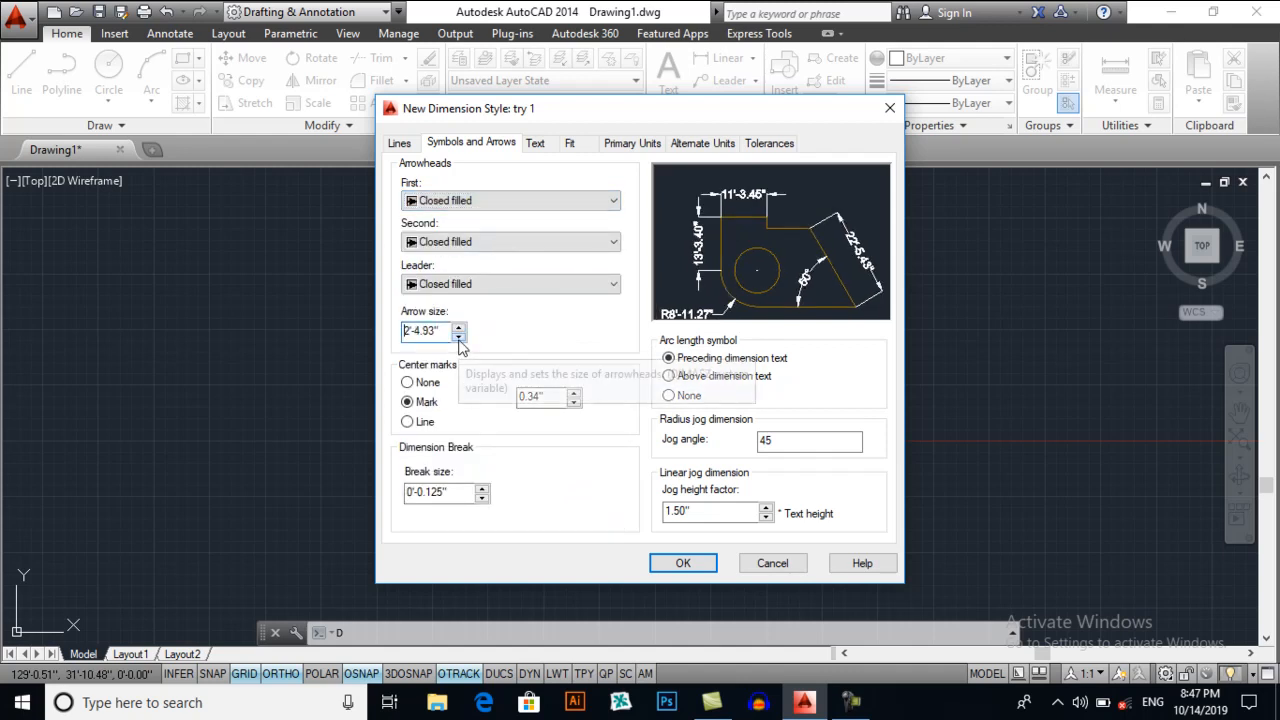
{"action": "left_click", "coordinate": [460, 338]}
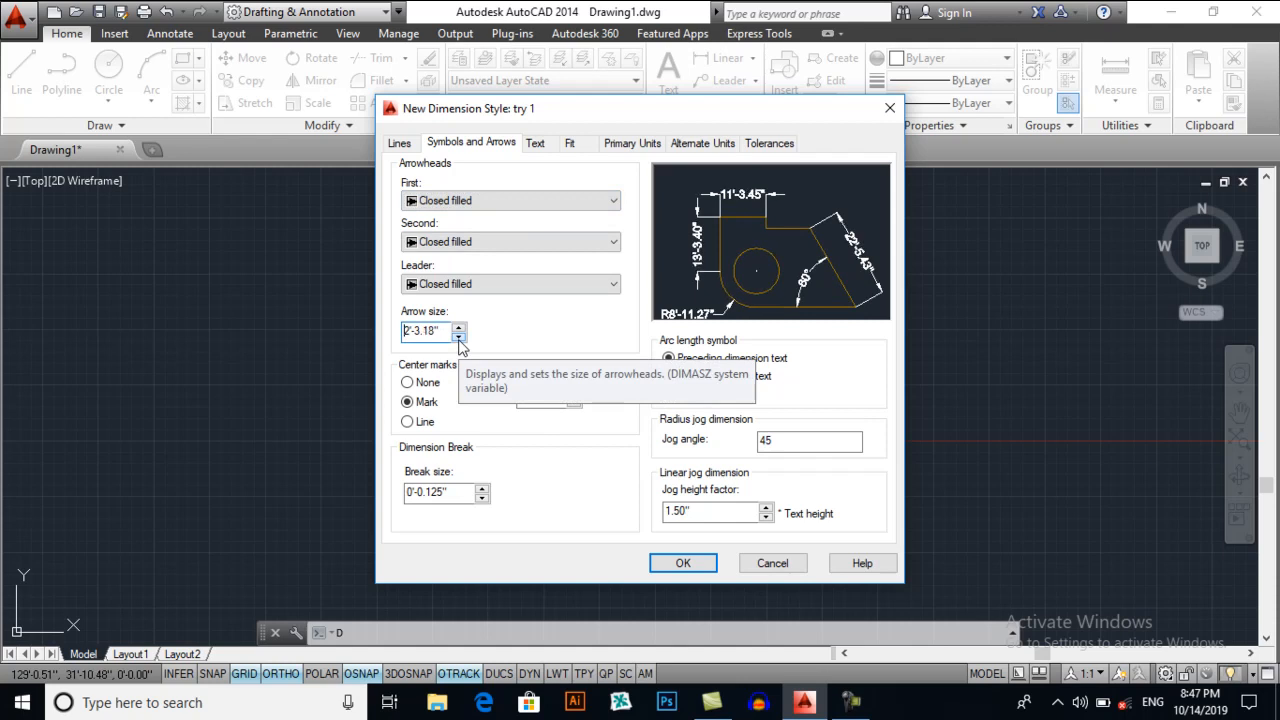
{"action": "left_click", "coordinate": [460, 338]}
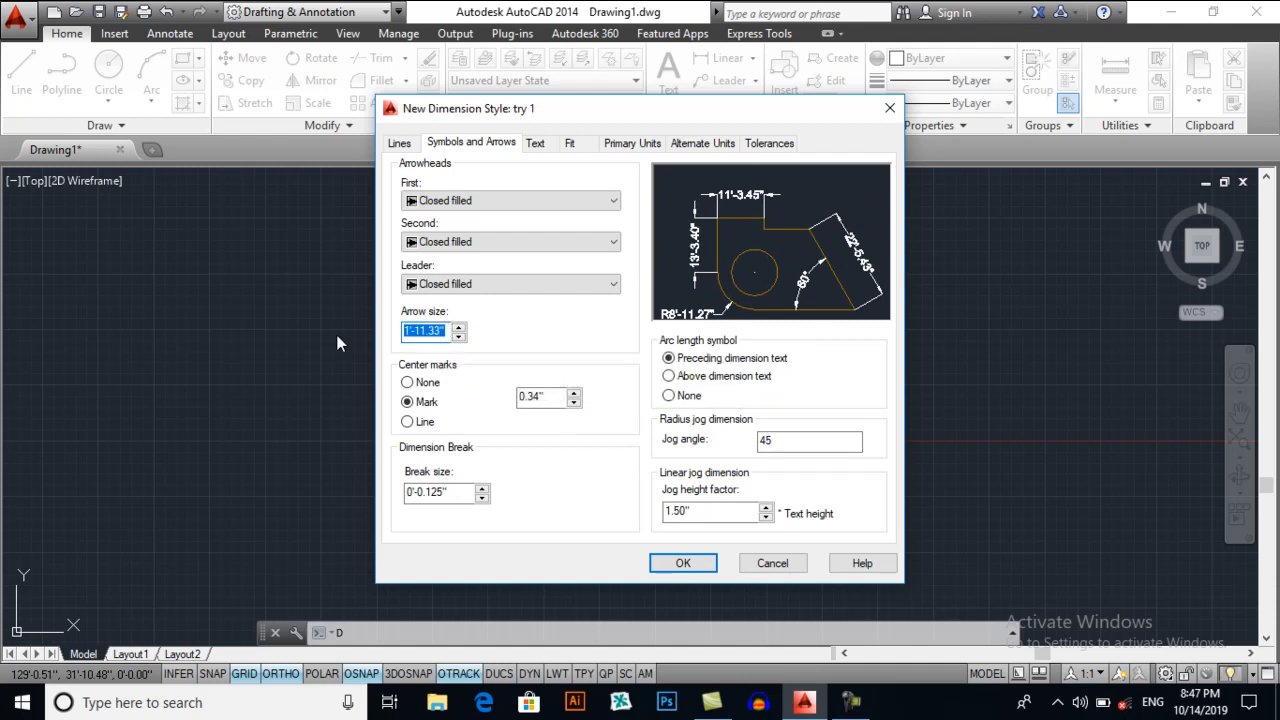
{"action": "type", "text": "1'6"}
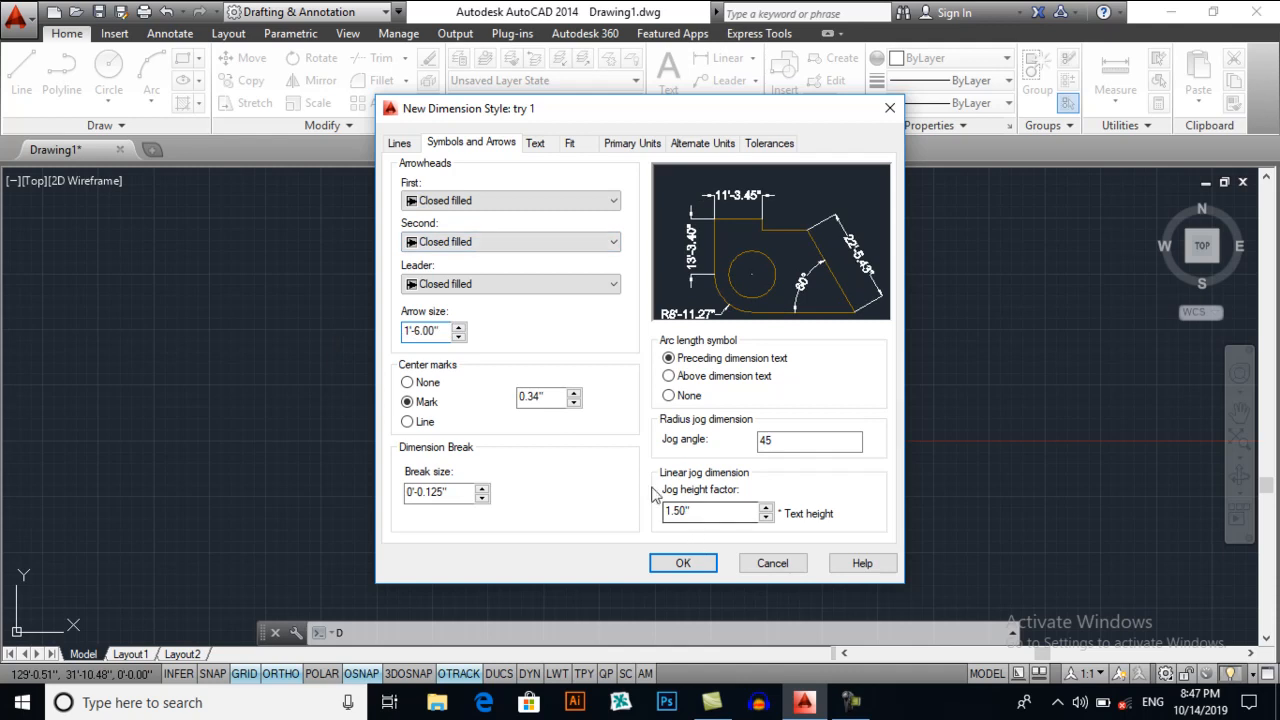
Raise Extend beyond dim lines to 11.98" for the try 1 style.
{"action": "left_click", "coordinate": [400, 144]}
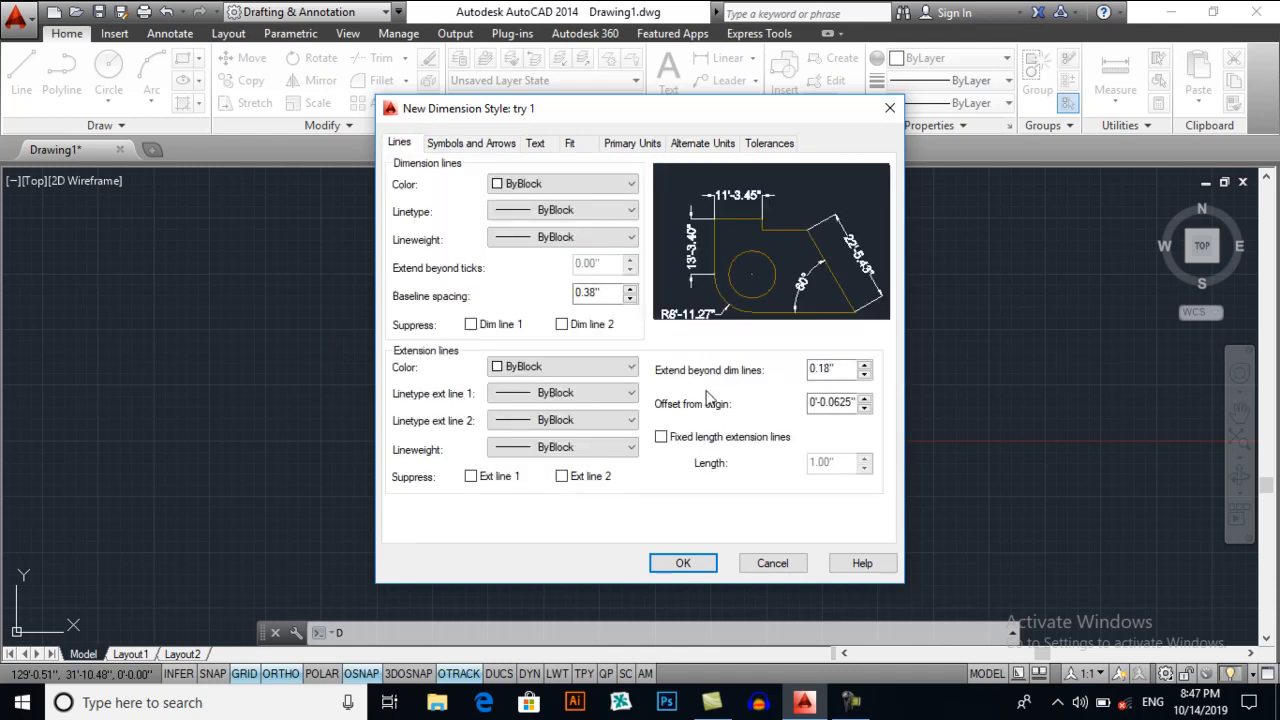
{"action": "left_click", "coordinate": [866, 364]}
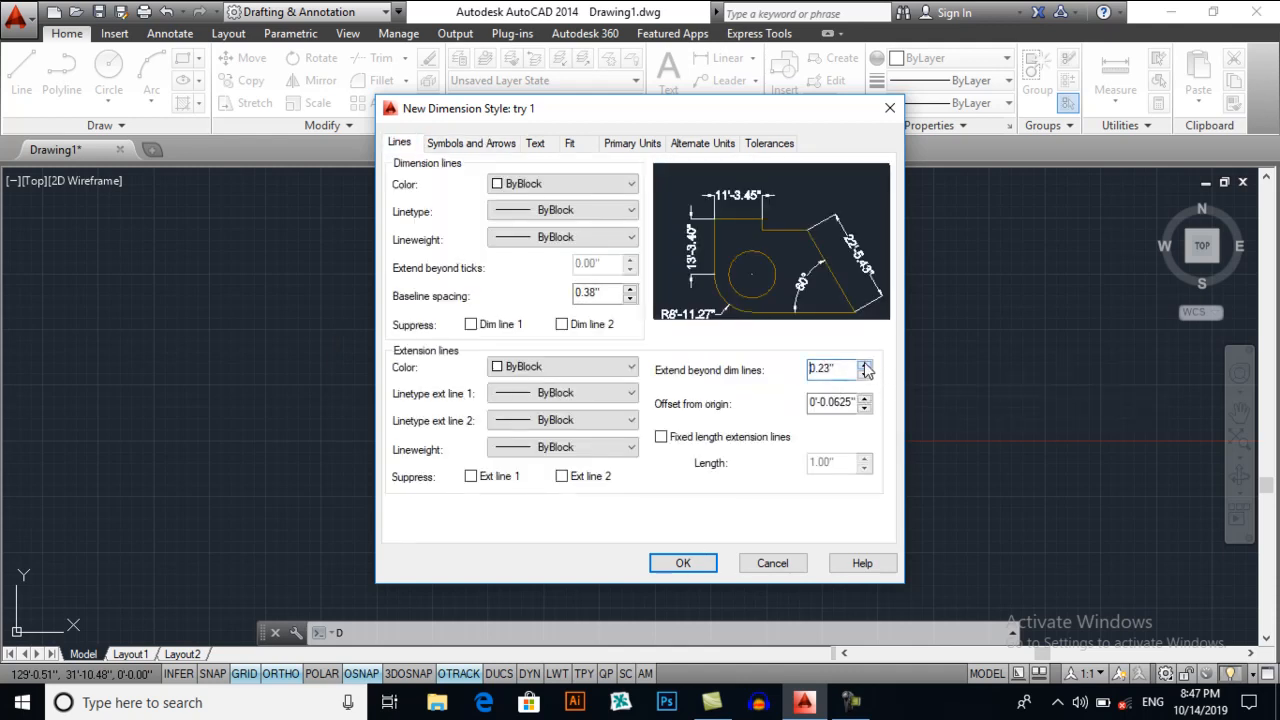
{"action": "left_click", "coordinate": [864, 364]}
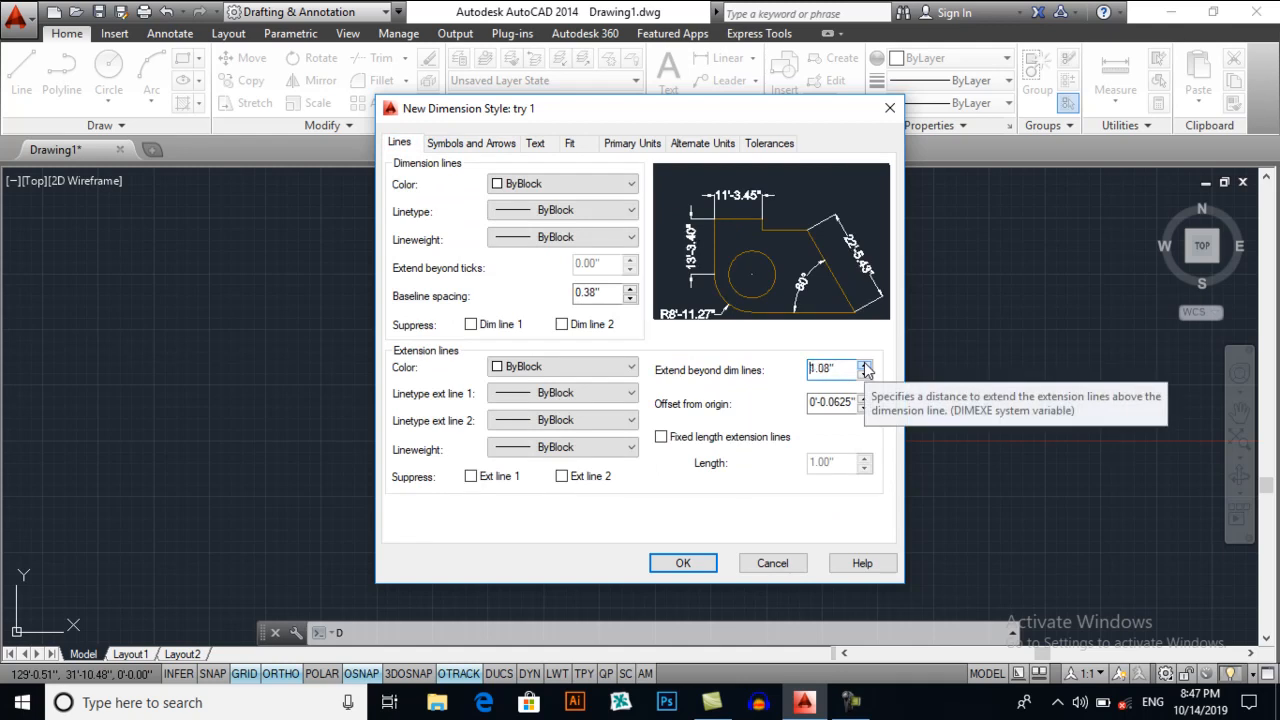
{"action": "left_click", "coordinate": [866, 364]}
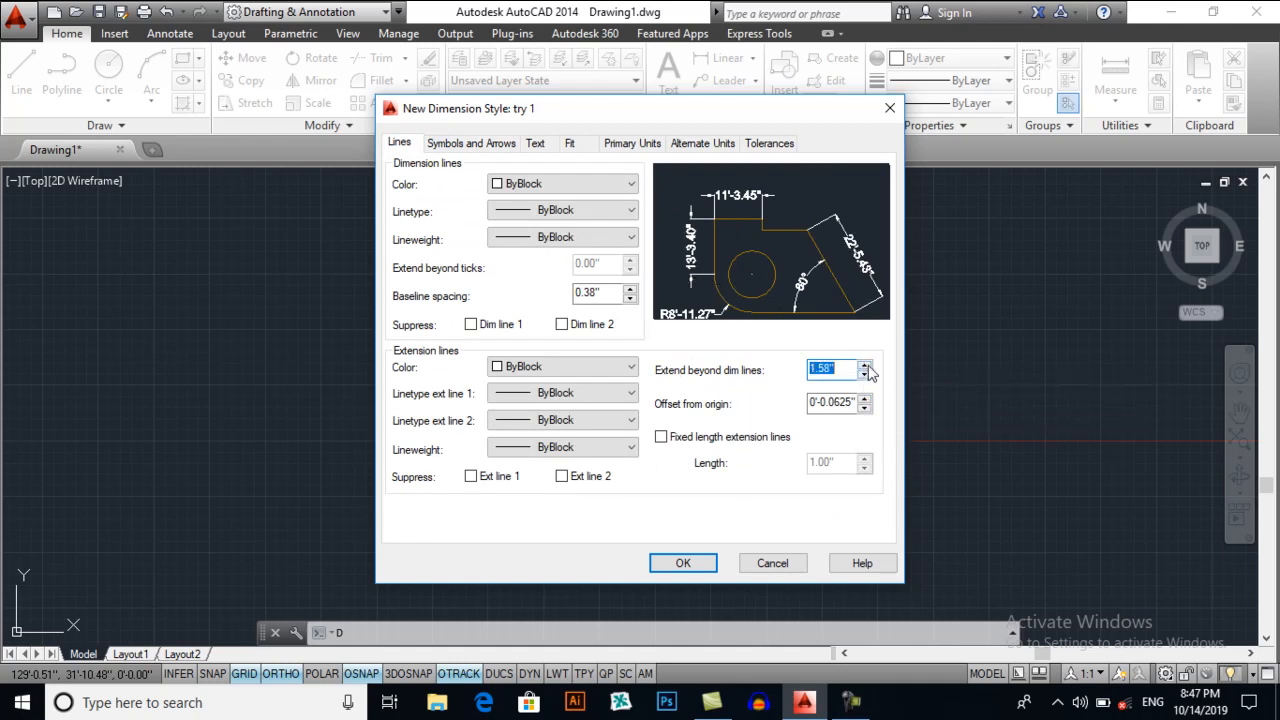
{"action": "left_click", "coordinate": [864, 364]}
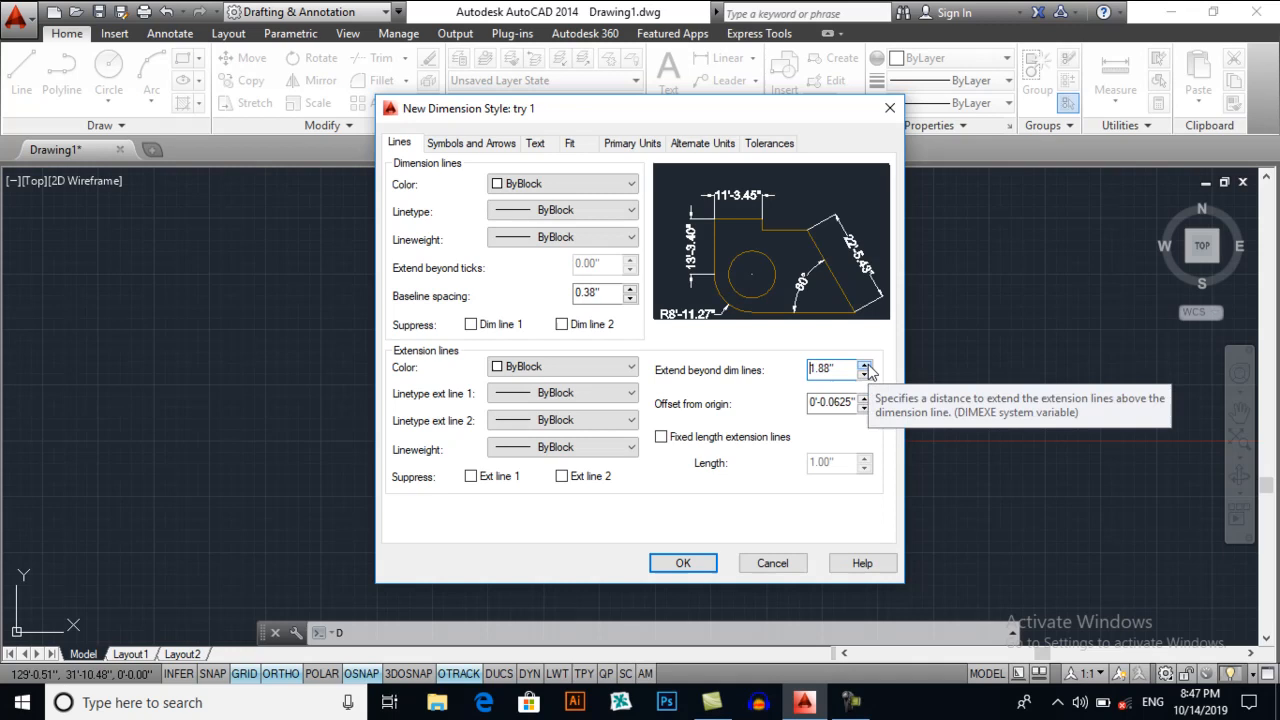
{"action": "left_click", "coordinate": [864, 364]}
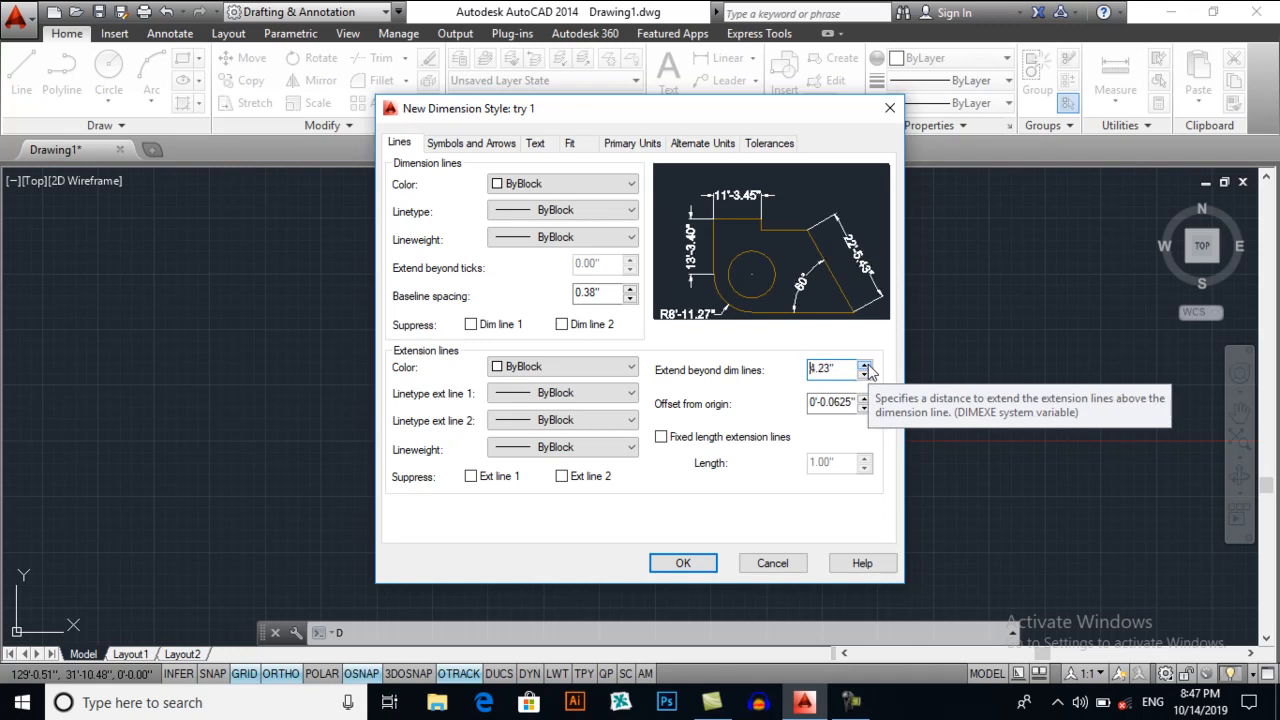
{"action": "left_click", "coordinate": [866, 376]}
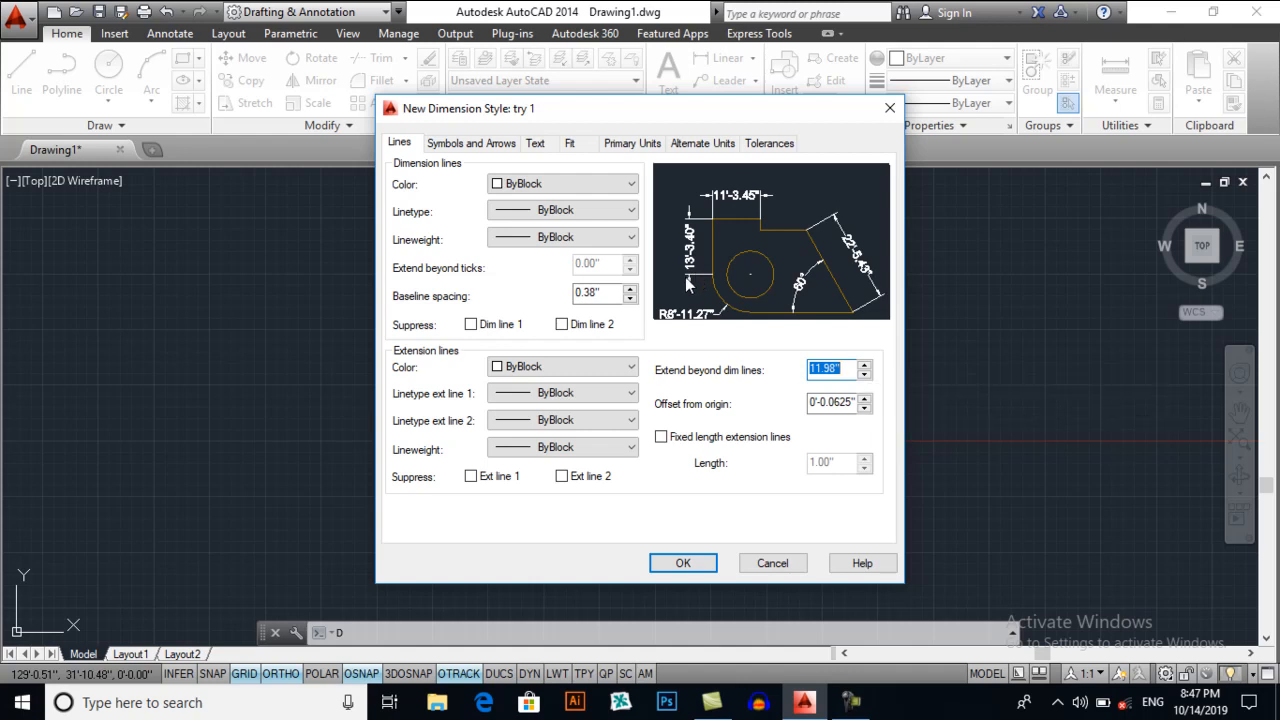
{"action": "mouse_move", "coordinate": [708, 290]}
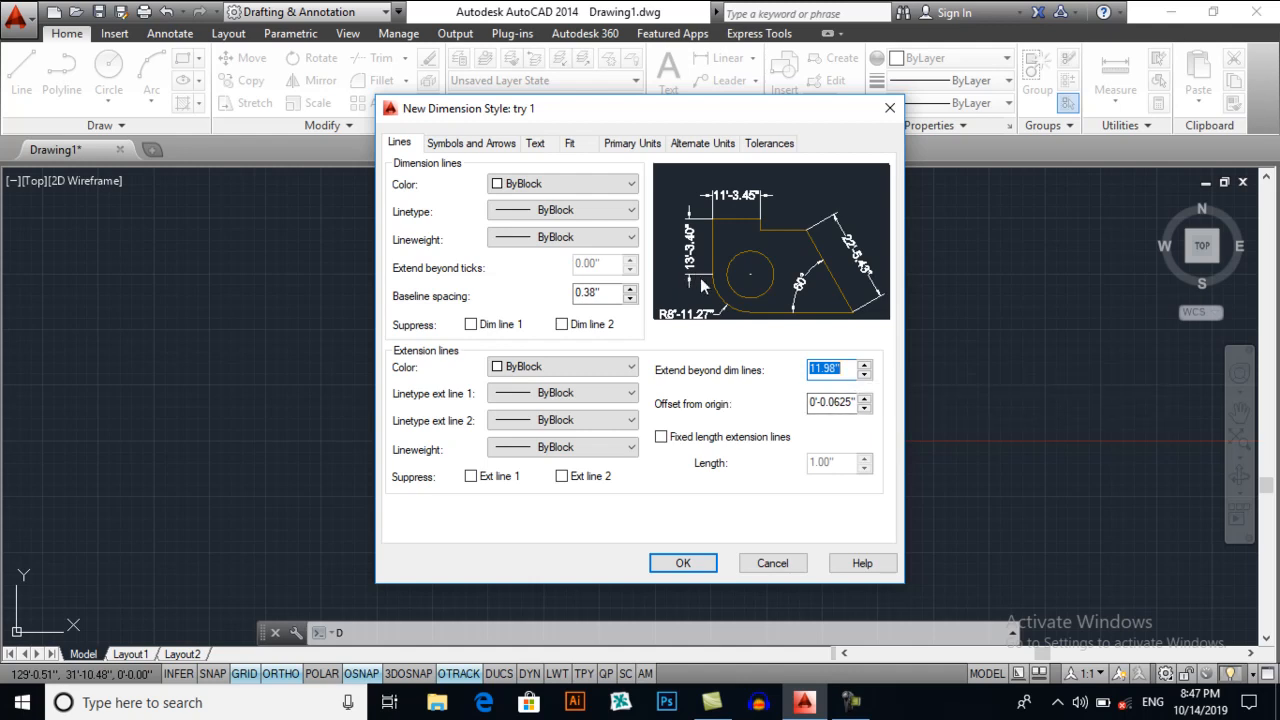
{"action": "mouse_move", "coordinate": [744, 284]}
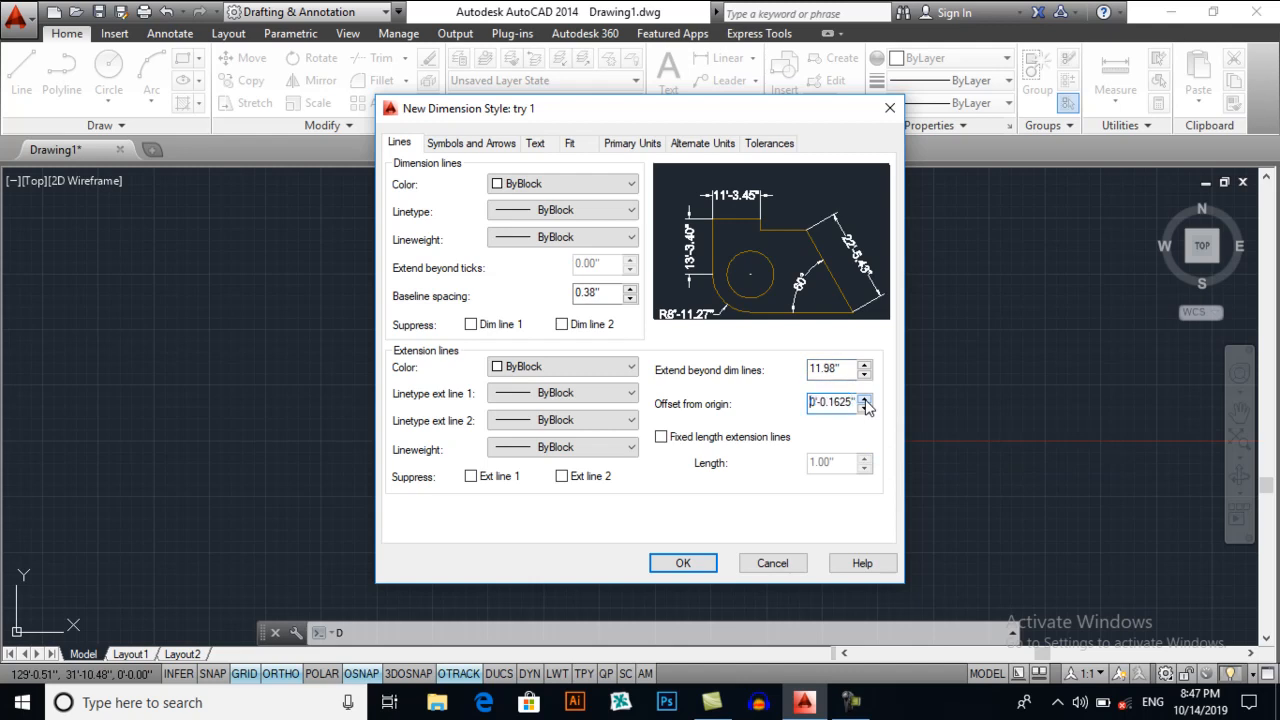
Raise Offset from origin to 10.9125", keep Dim line 2 shown, and accept the style.
{"action": "left_click", "coordinate": [868, 398]}
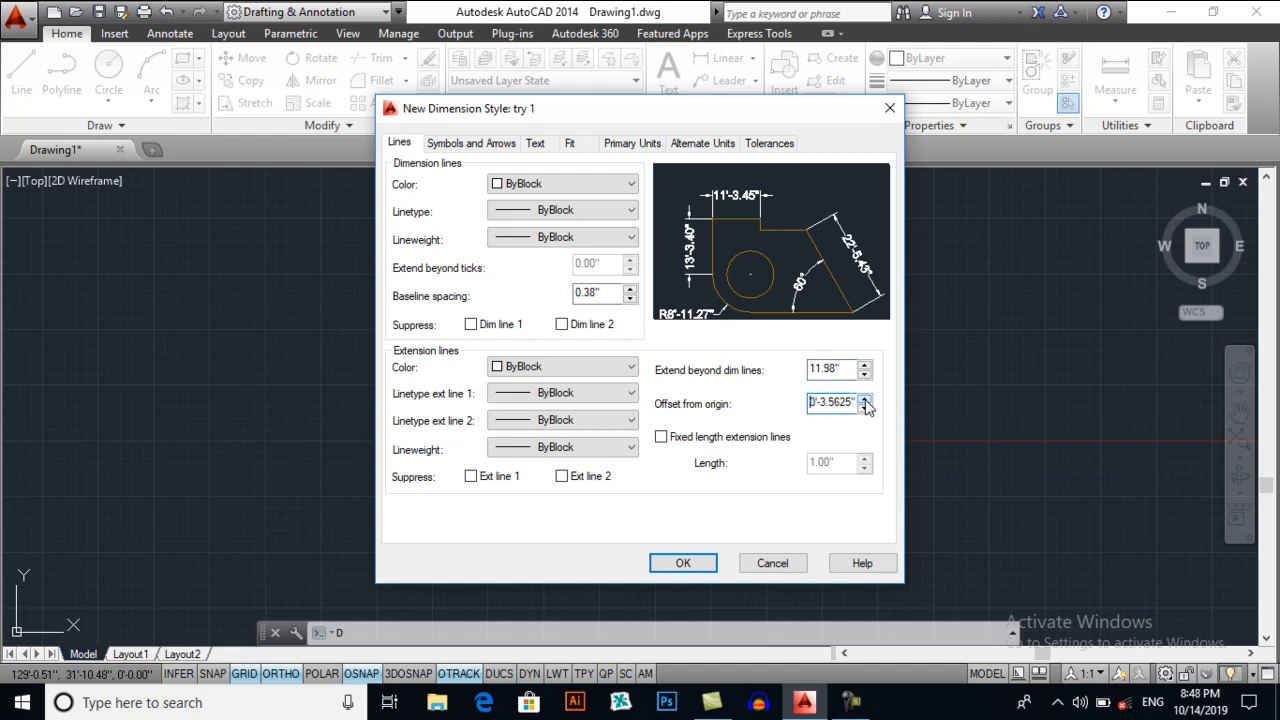
{"action": "left_click", "coordinate": [864, 396]}
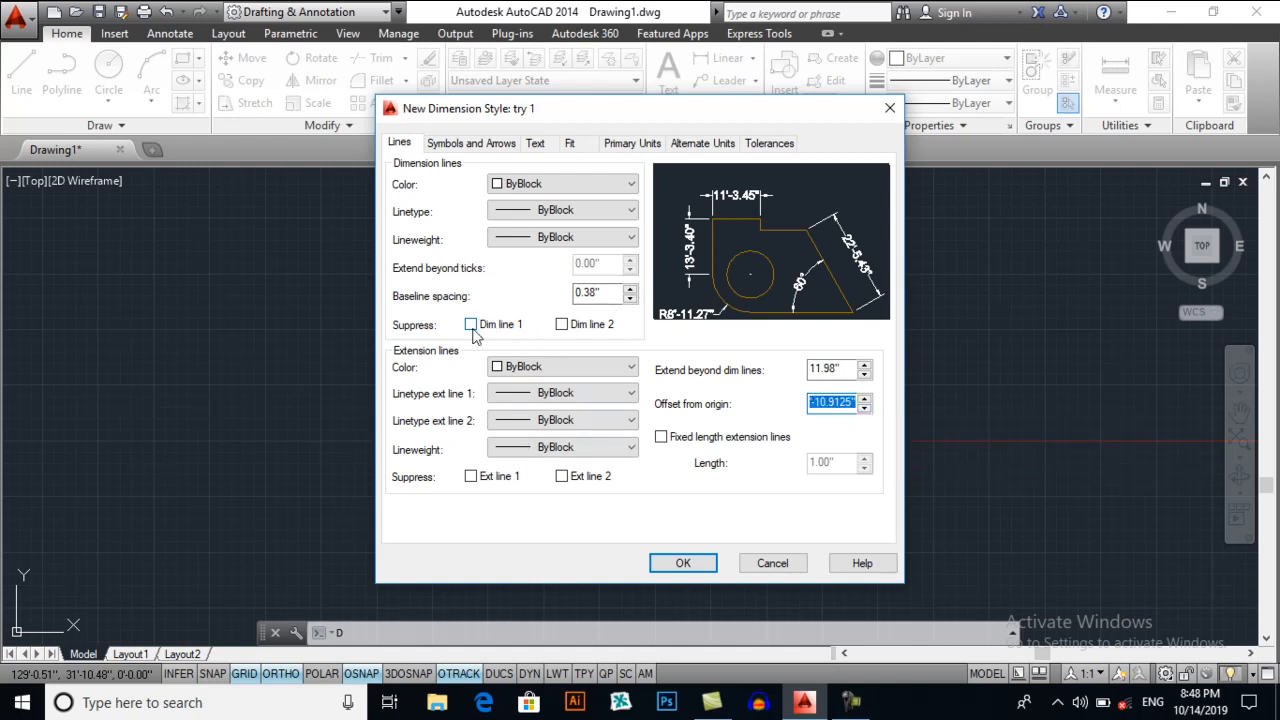
{"action": "left_click", "coordinate": [560, 324]}
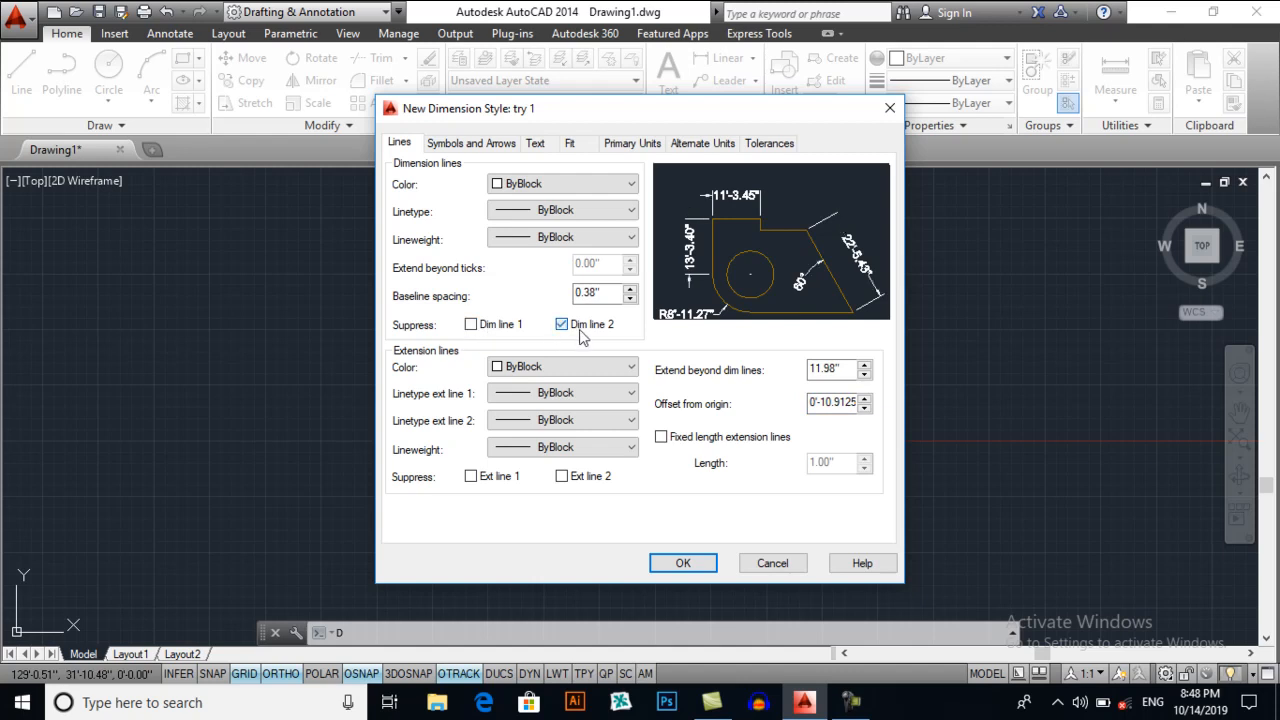
{"action": "left_click", "coordinate": [560, 324]}
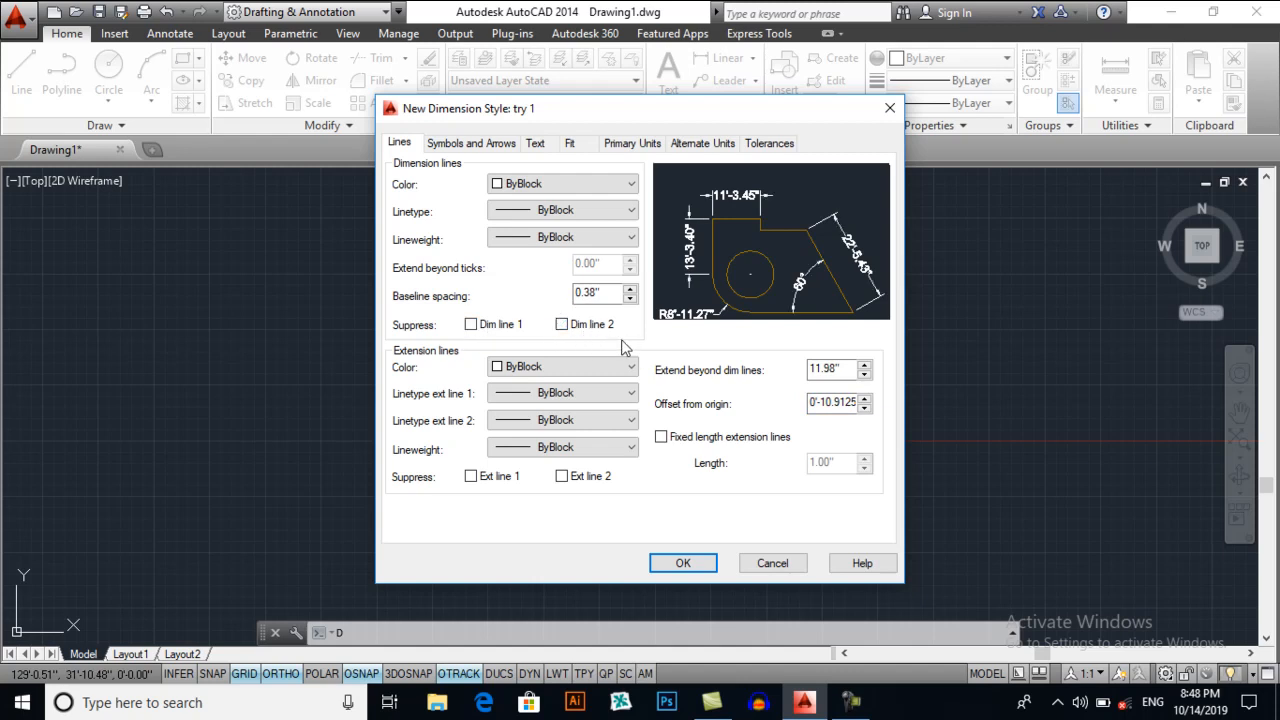
{"action": "mouse_move", "coordinate": [472, 152]}
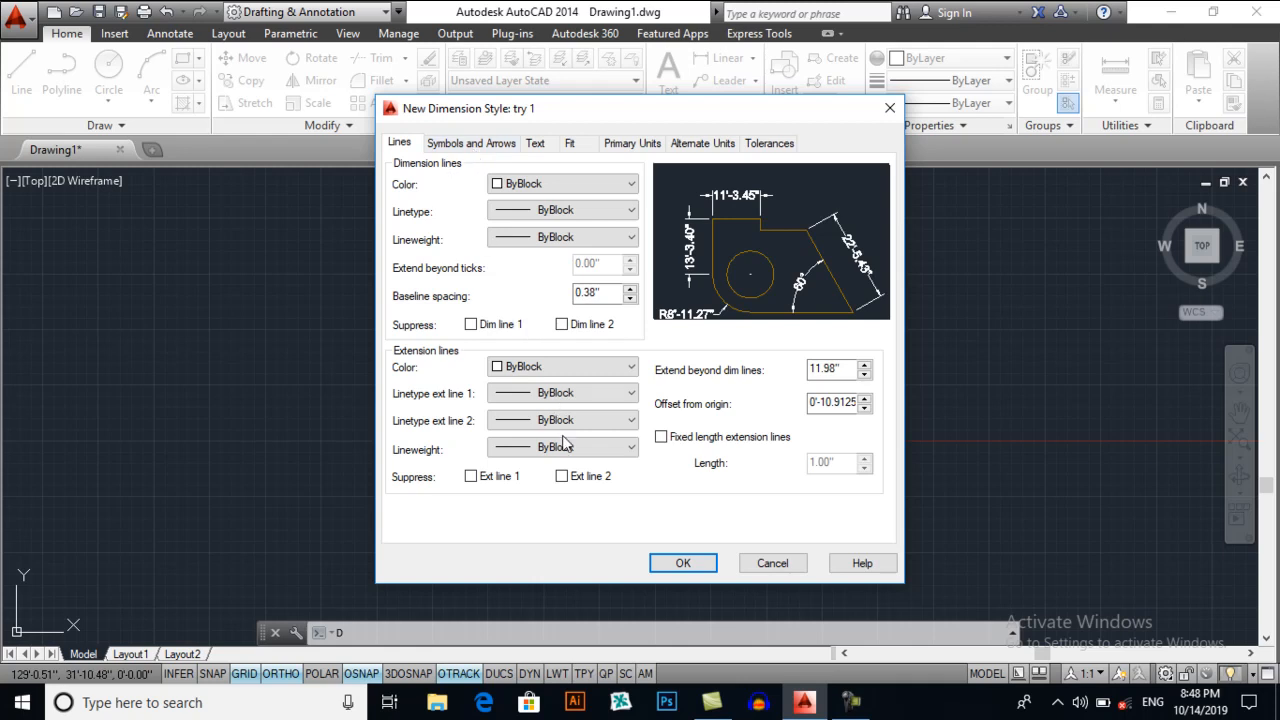
{"action": "left_click", "coordinate": [682, 562]}
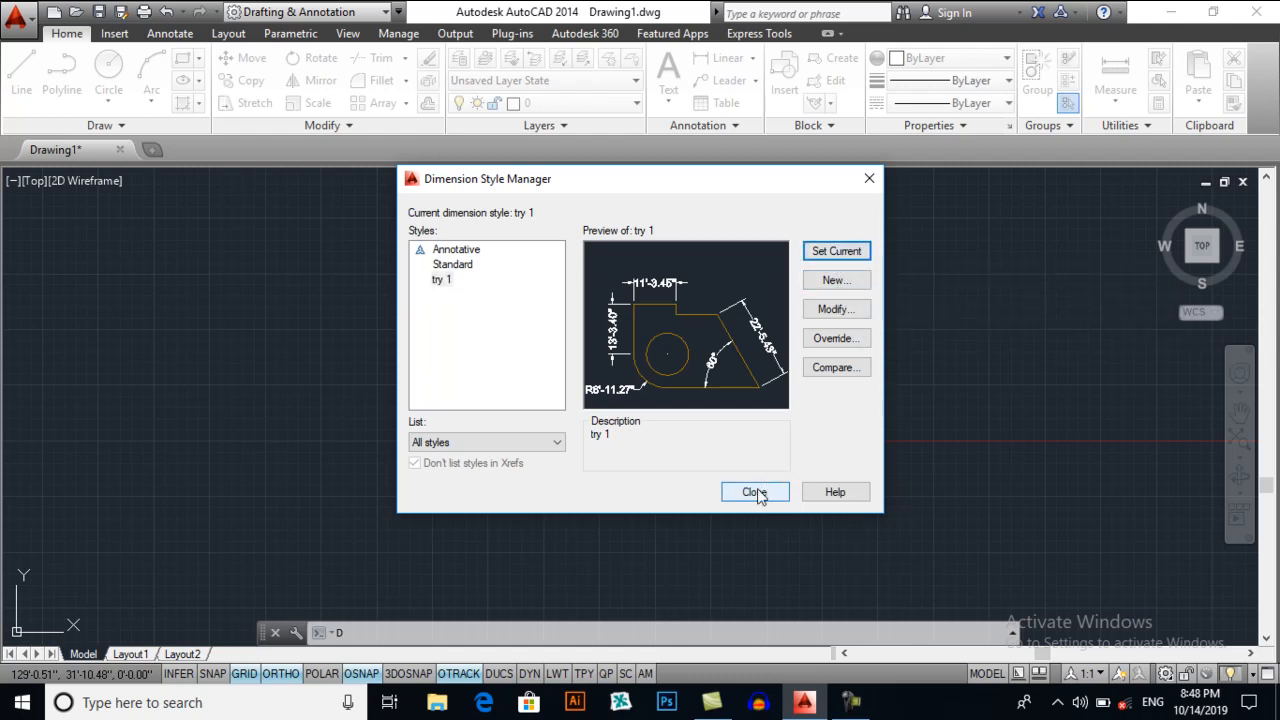
Dimension the top edge (77'-7.00" linear) and begin an aligned dimension on the slanted left edge.
{"action": "left_click", "coordinate": [754, 492]}
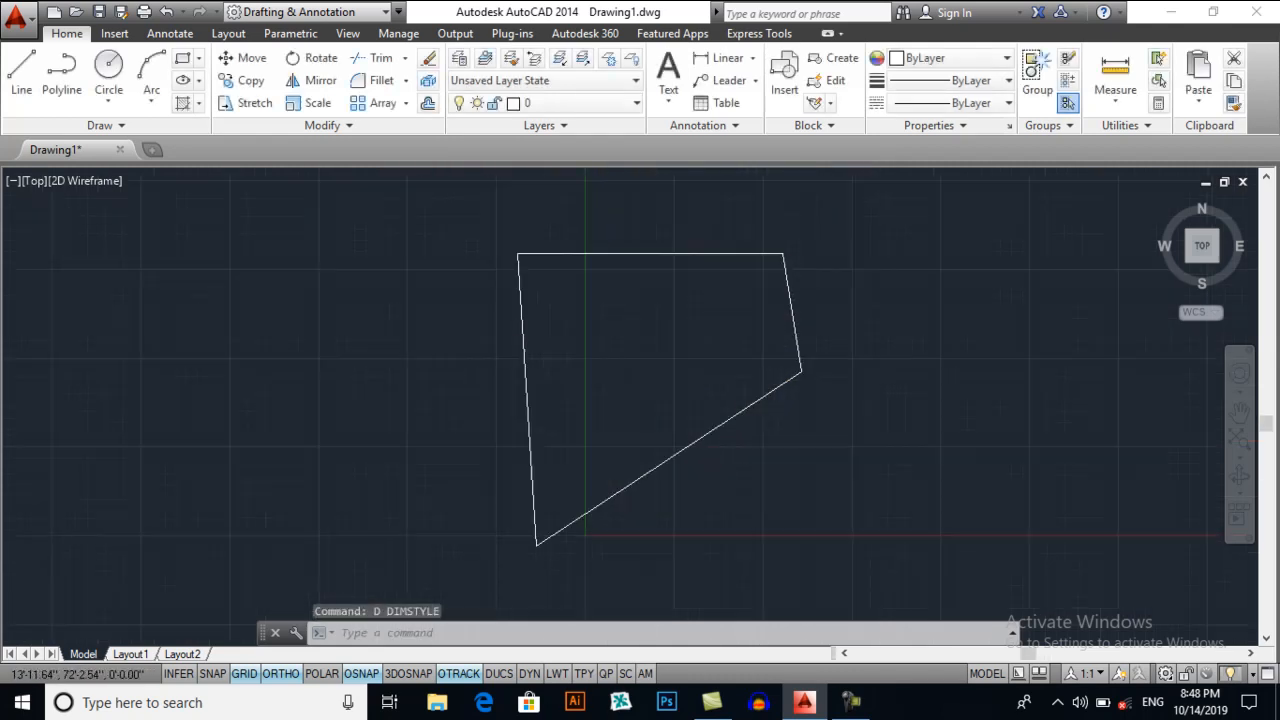
{"action": "type", "text": "DLI"}
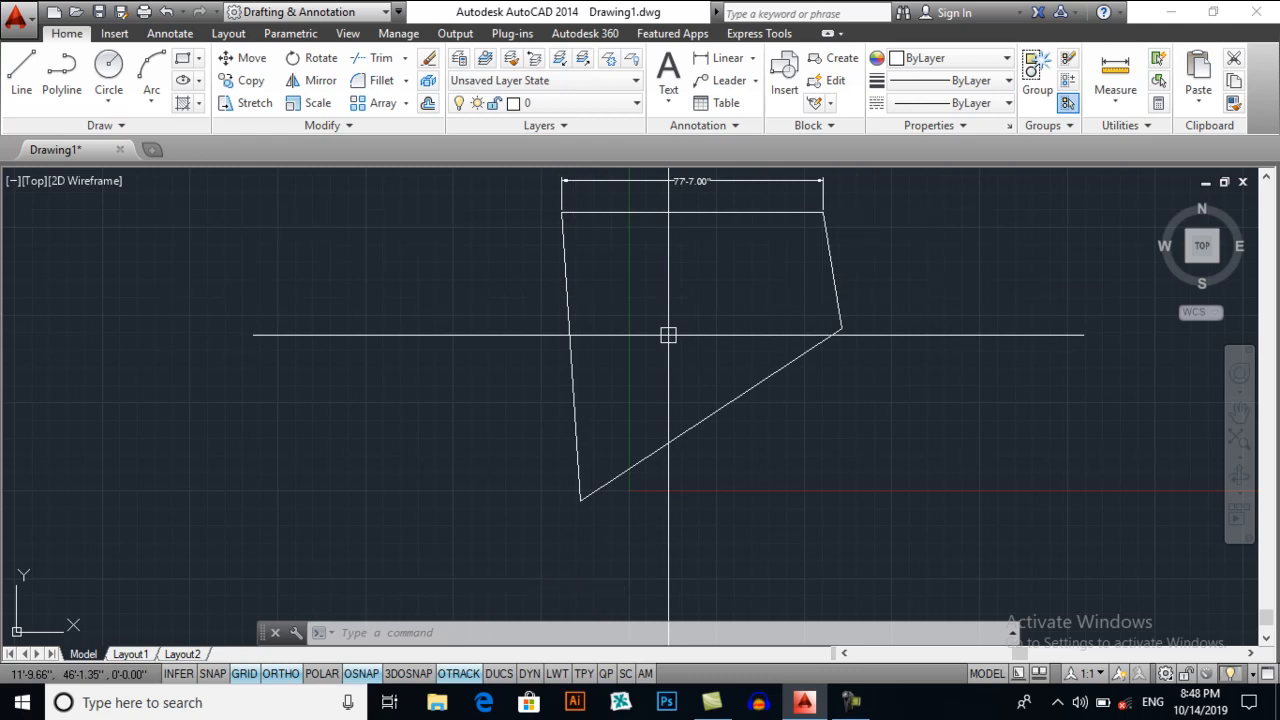
{"action": "type", "text": "da"}
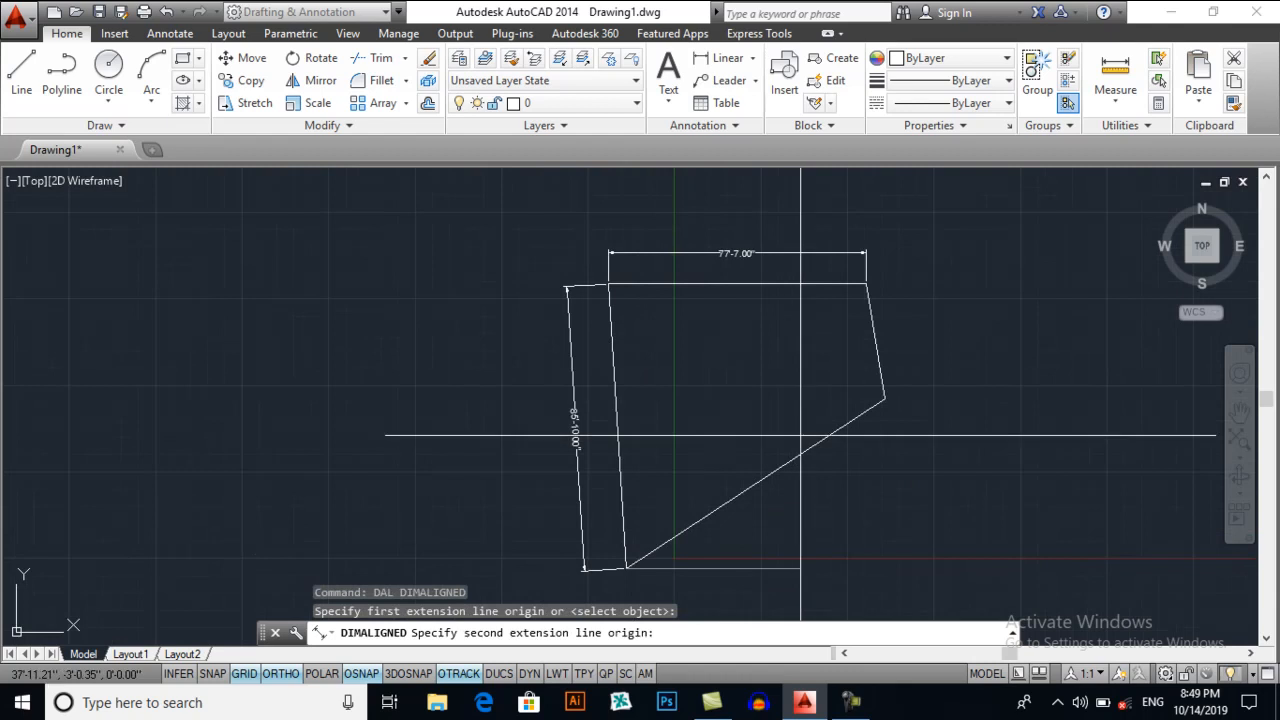
{"action": "mouse_move", "coordinate": [848, 422]}
{"action": "type", "text": "AA"}
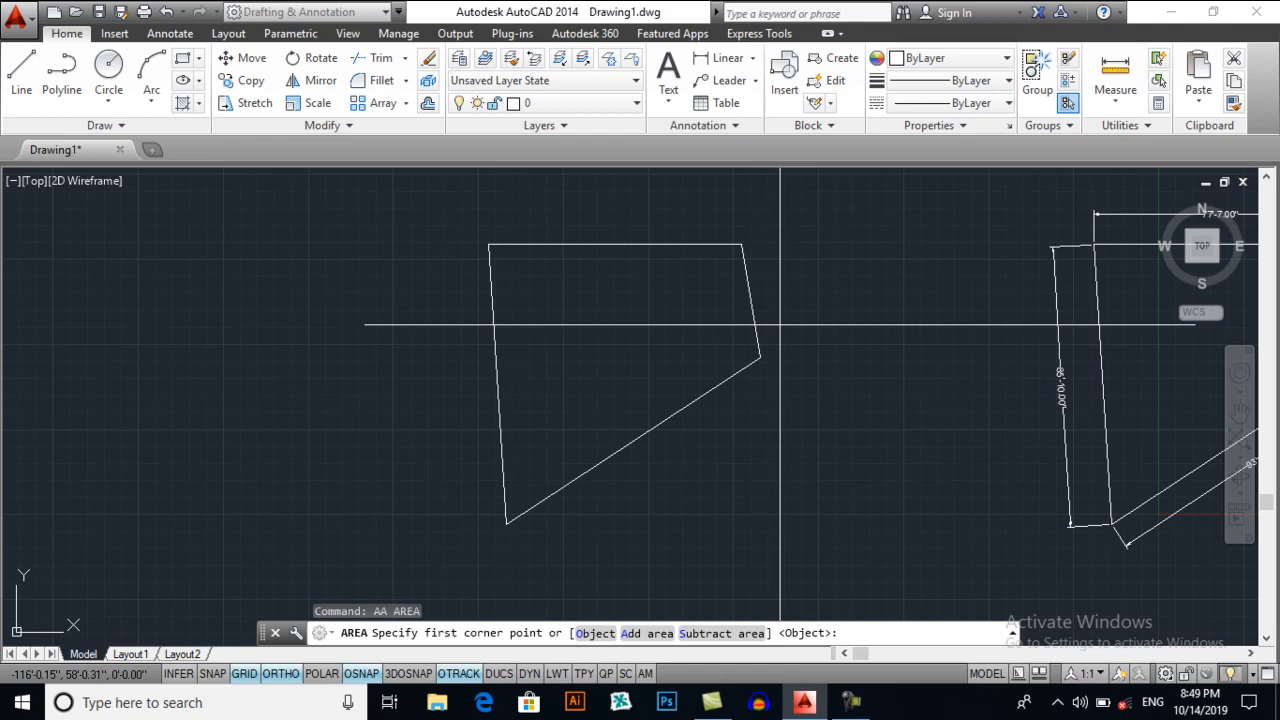
Convert the outline to a region and measure its area, about 4806.76 sq ft with 291'-5" perimeter.
{"action": "key", "text": "Escape"}
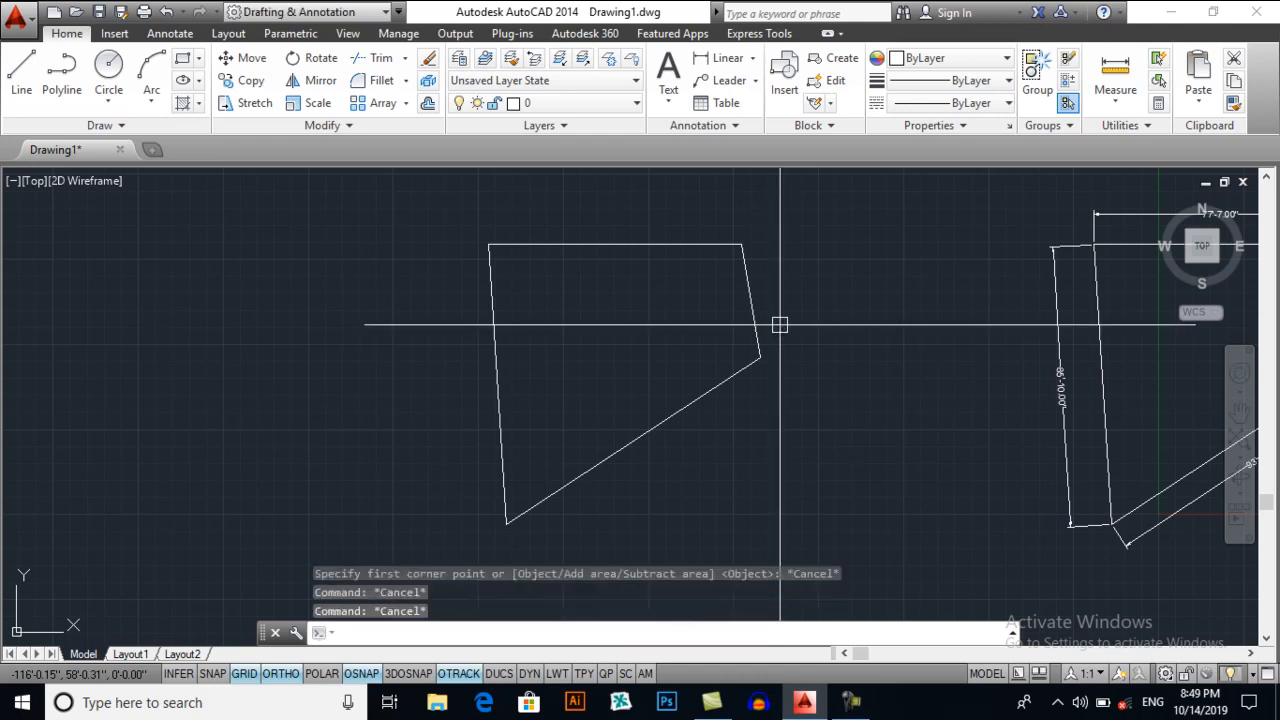
{"action": "type", "text": "reg"}
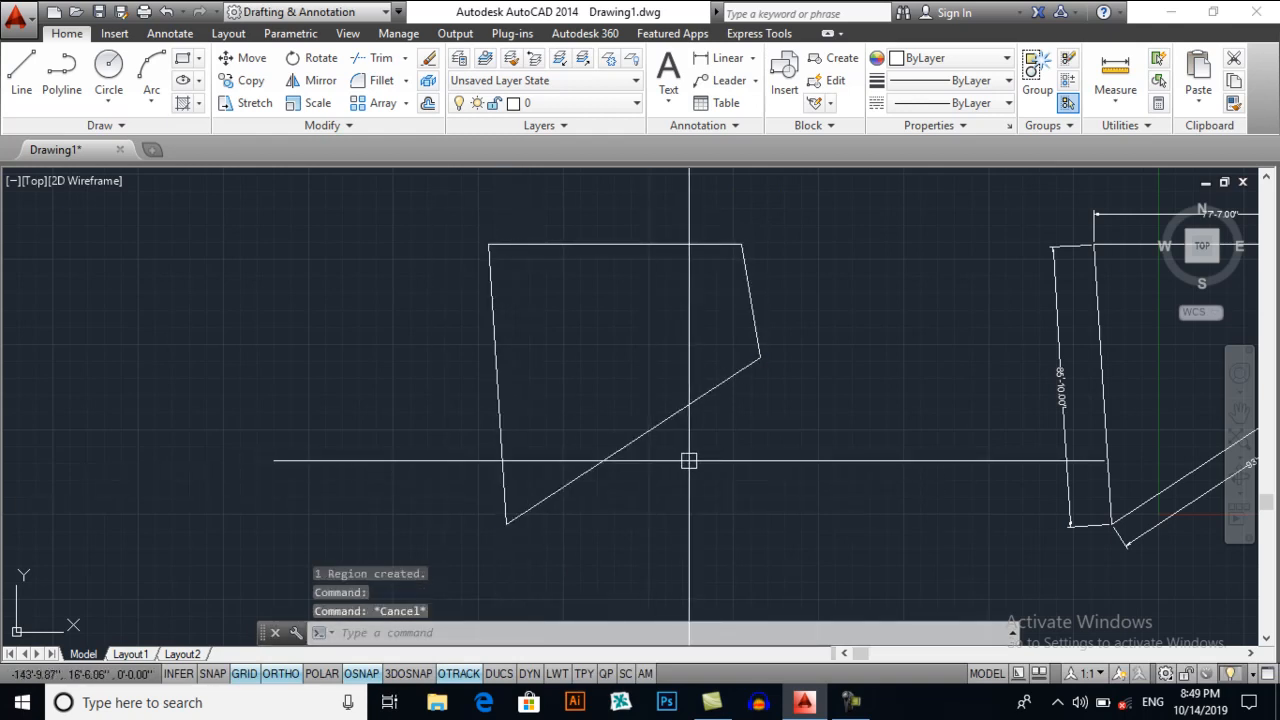
{"action": "type", "text": "aa"}
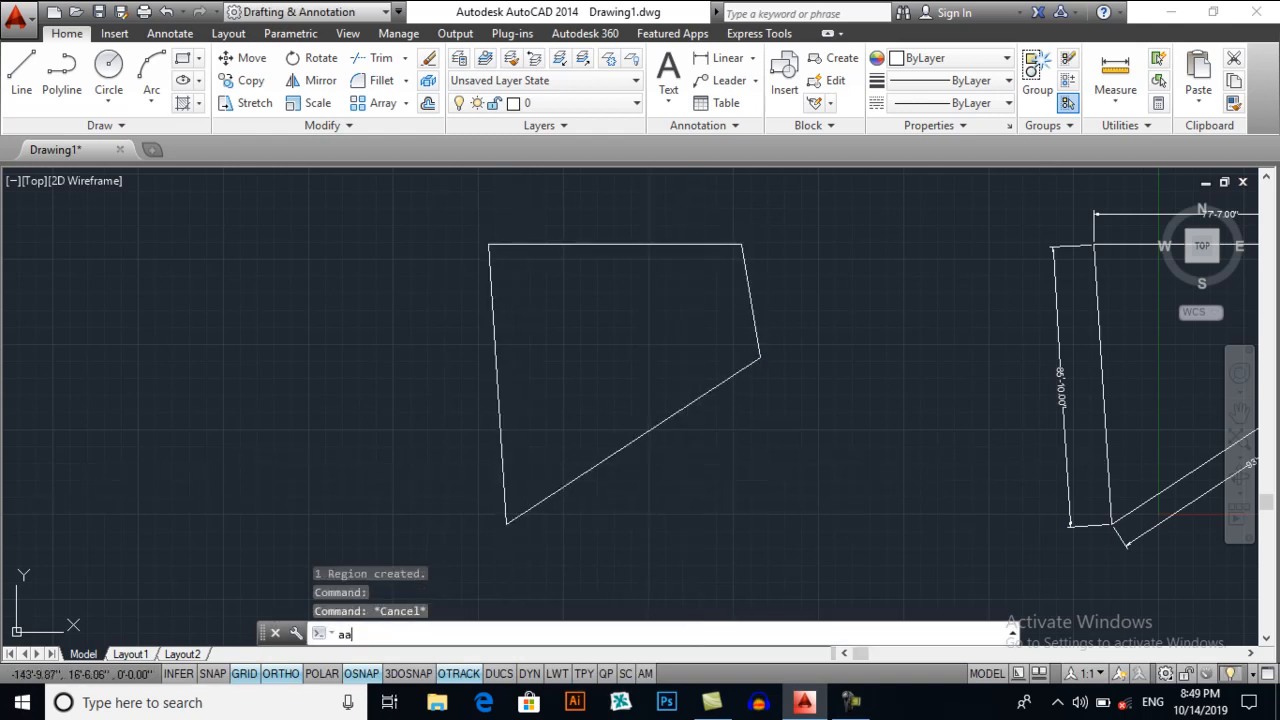
{"action": "key", "text": "Enter"}
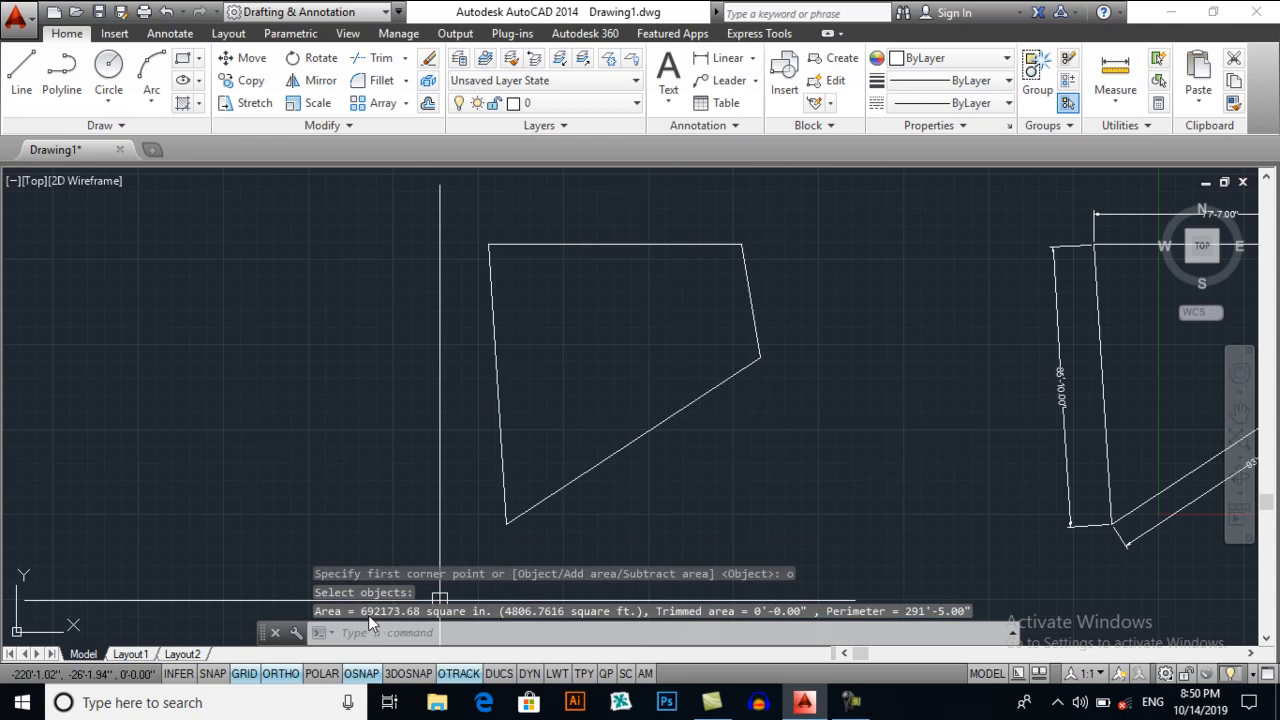
{"action": "mouse_move", "coordinate": [428, 624]}
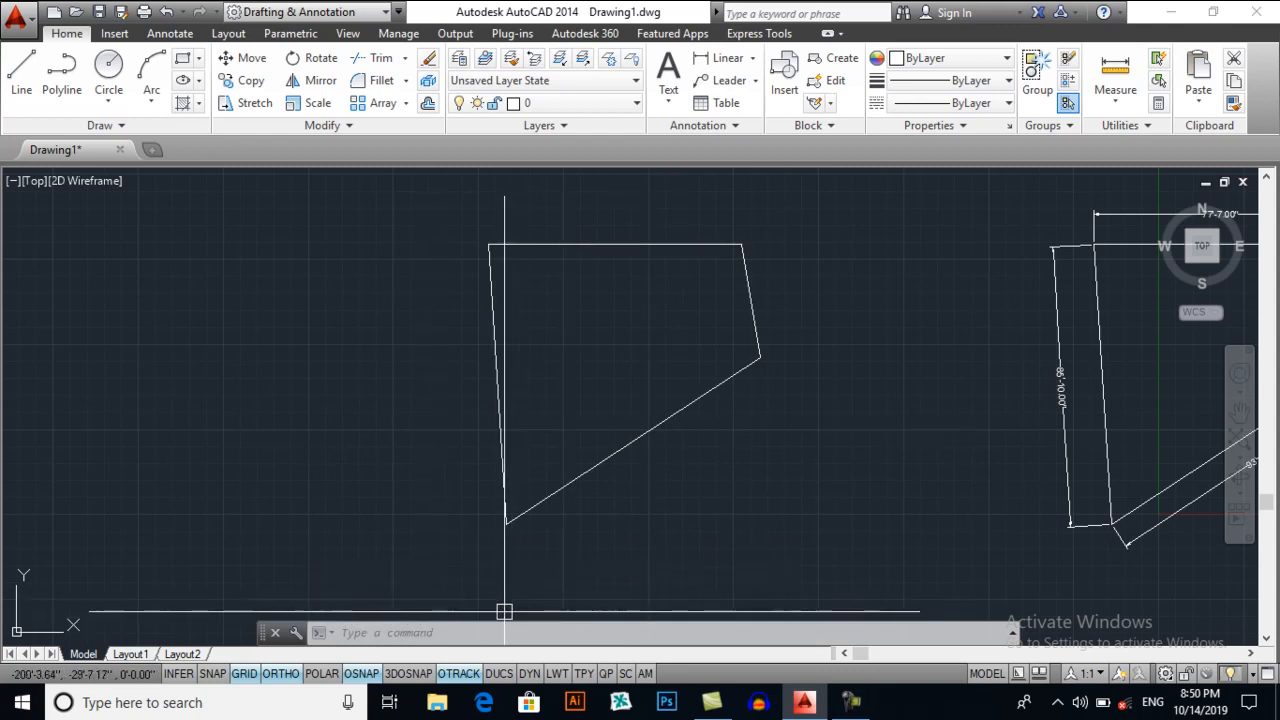
{"action": "mouse_move", "coordinate": [548, 352]}
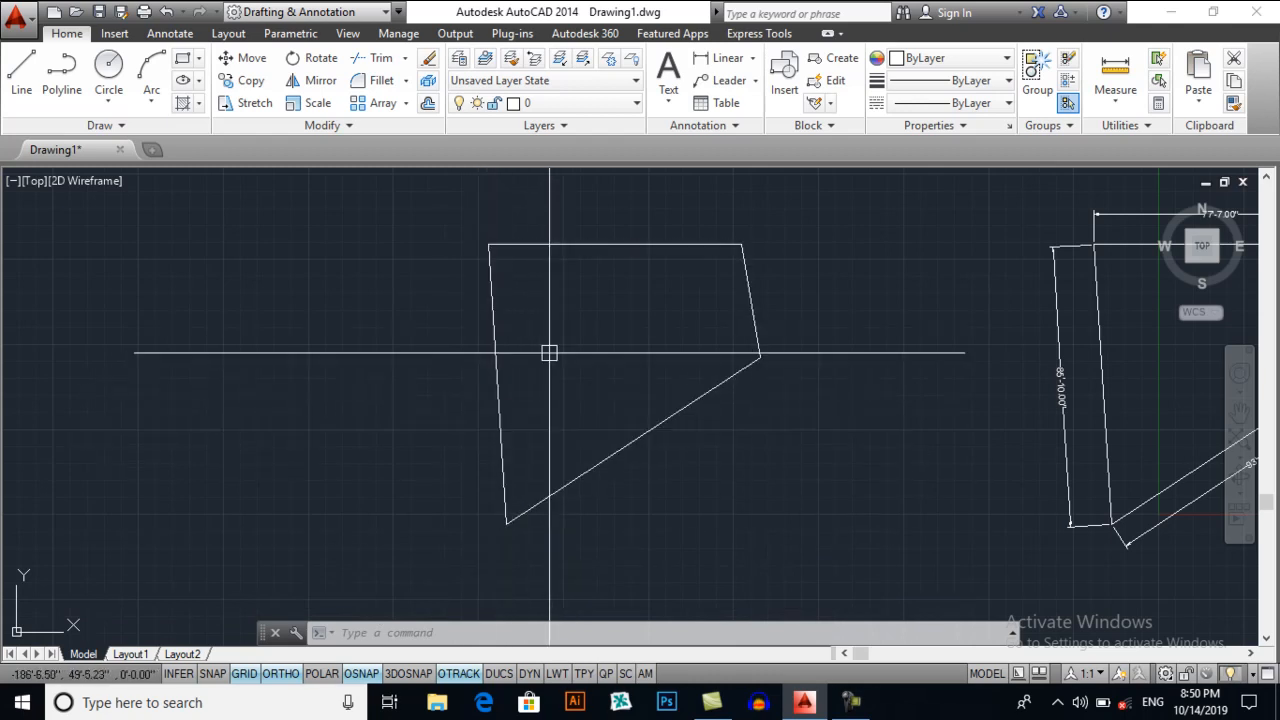